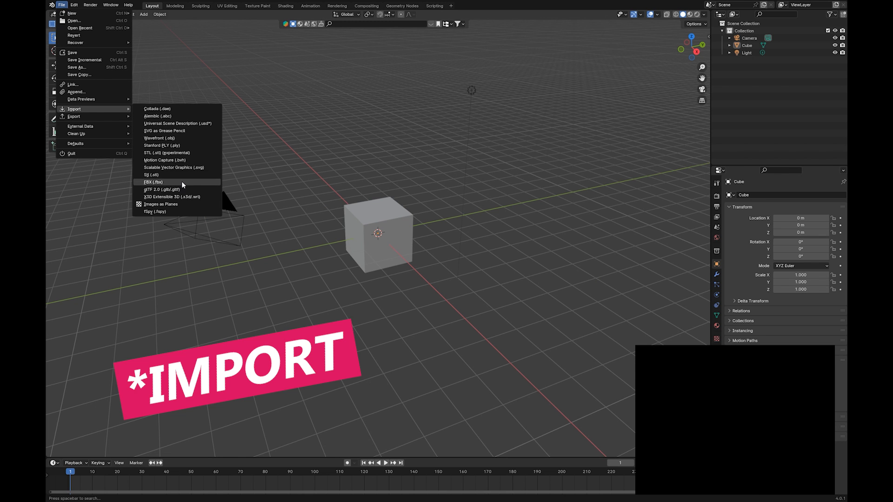
- Import the character from an FBX file and delete the default camera and light
left_click(153, 182)
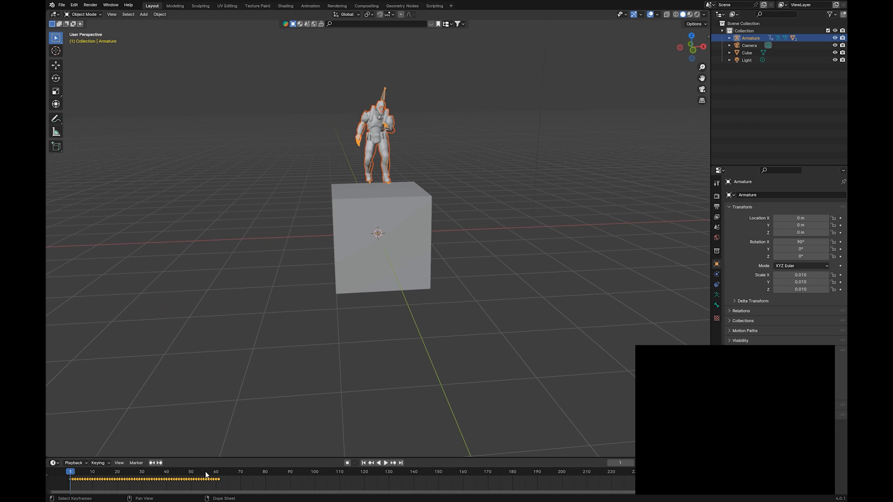
left_click(384, 462)
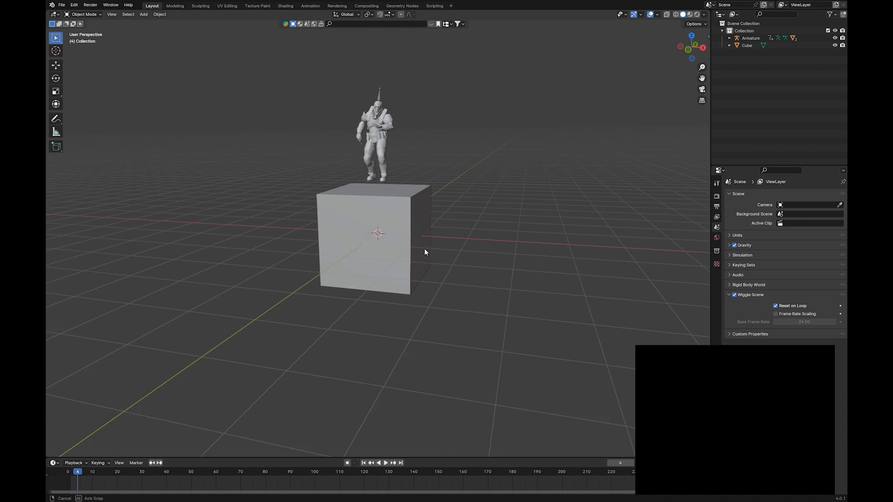
left_click(376, 137)
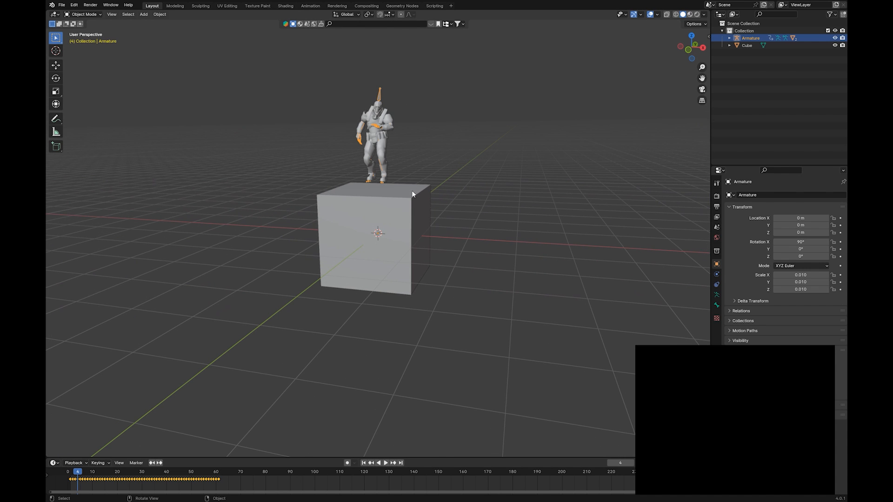
key("s")
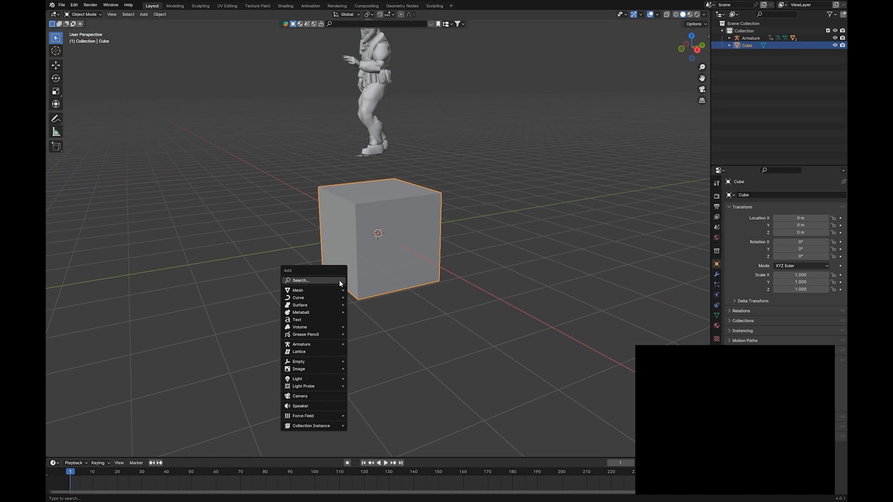
- Add a large green ground plane, stretch the cube into a blue wall, and add a camera
left_click(297, 290)
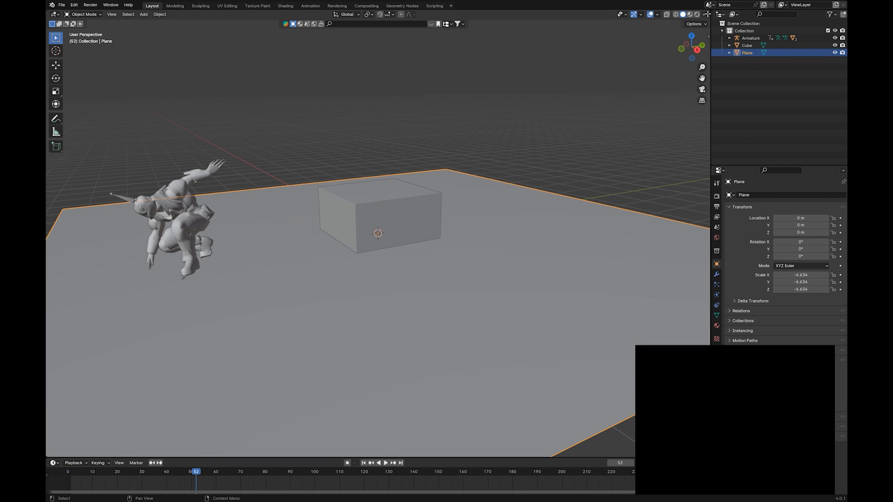
left_click(708, 15)
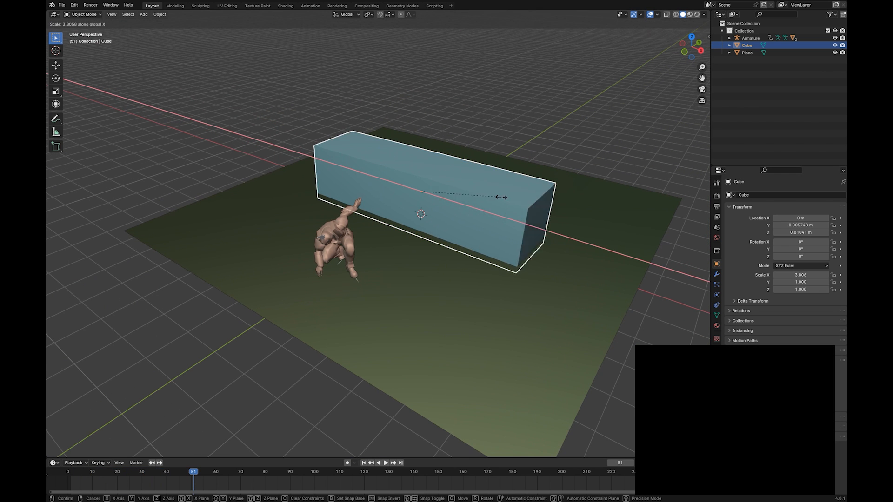
left_click(310, 339)
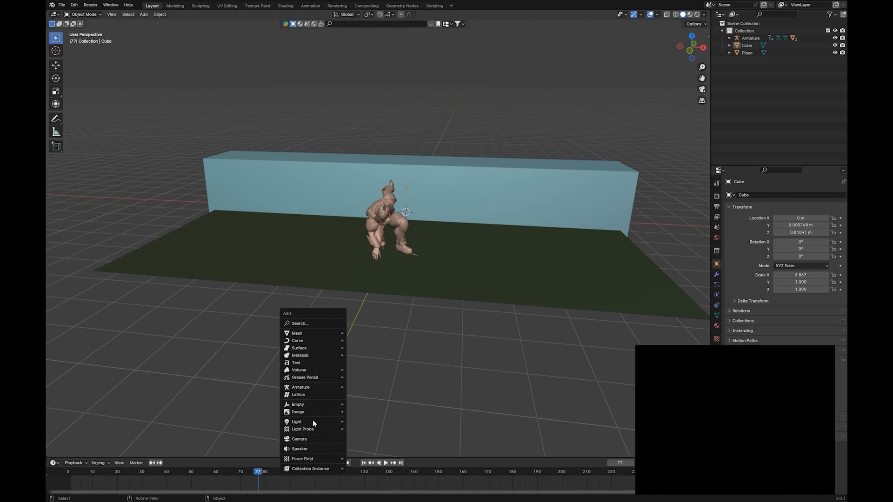
left_click(299, 439)
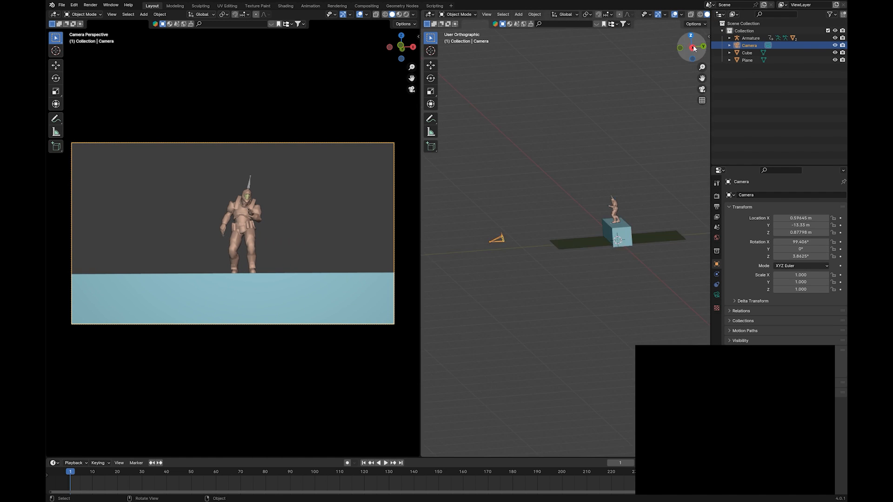
- Keyframe the camera from a full-body shot to a face close-up at frame 60, ending at 80
left_click(692, 39)
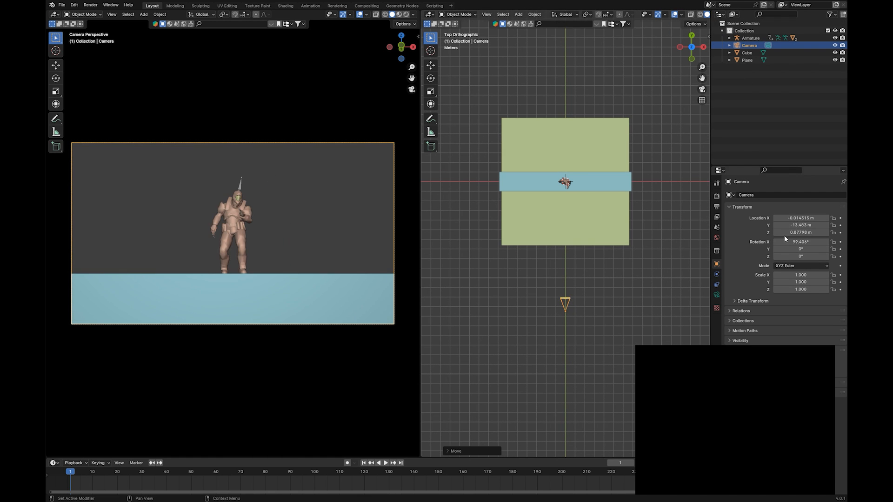
left_click(800, 256)
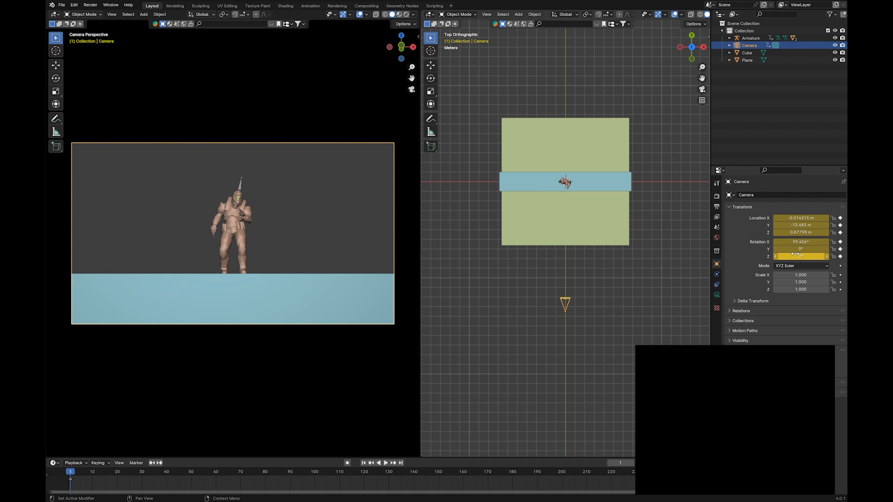
left_click(383, 462)
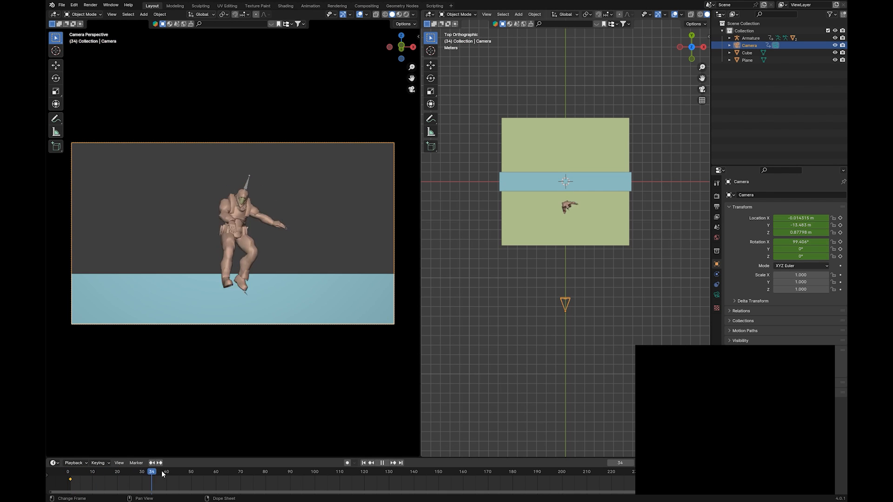
left_click(215, 472)
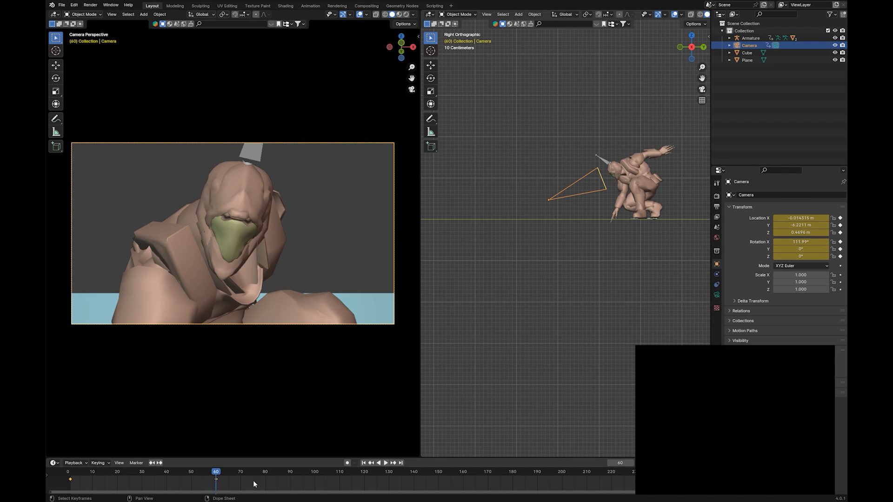
left_click(383, 462)
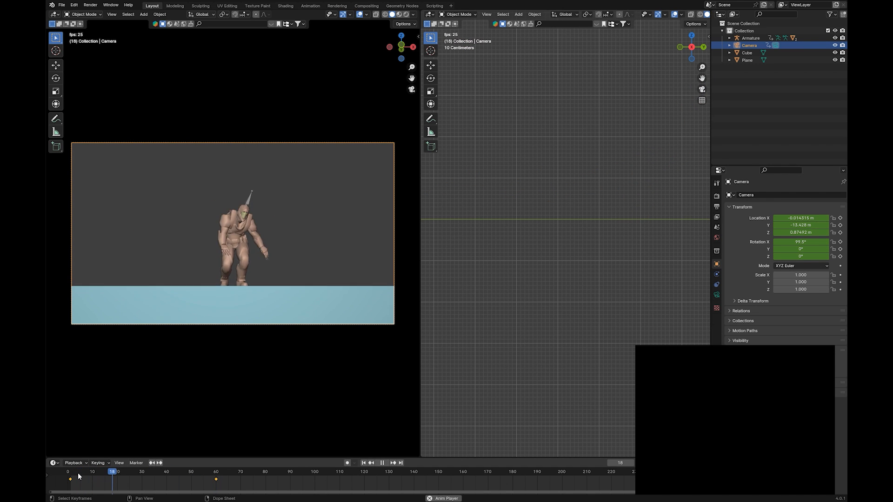
left_click(228, 472)
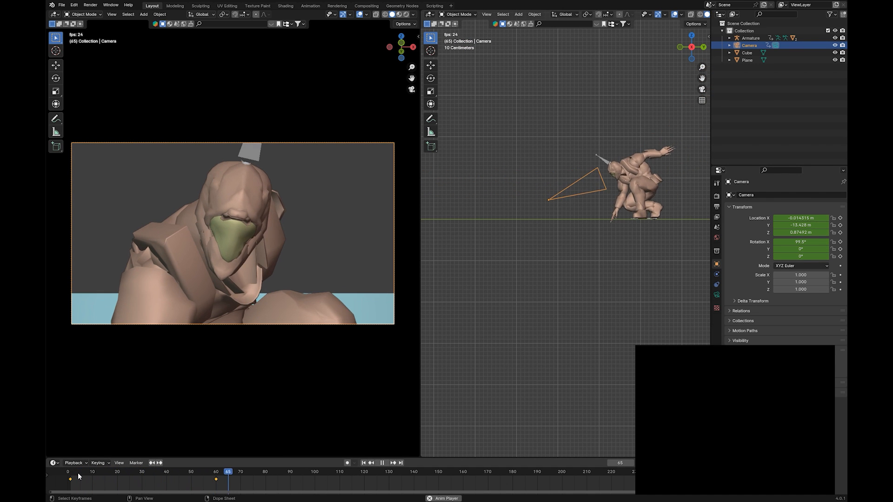
left_click(104, 472)
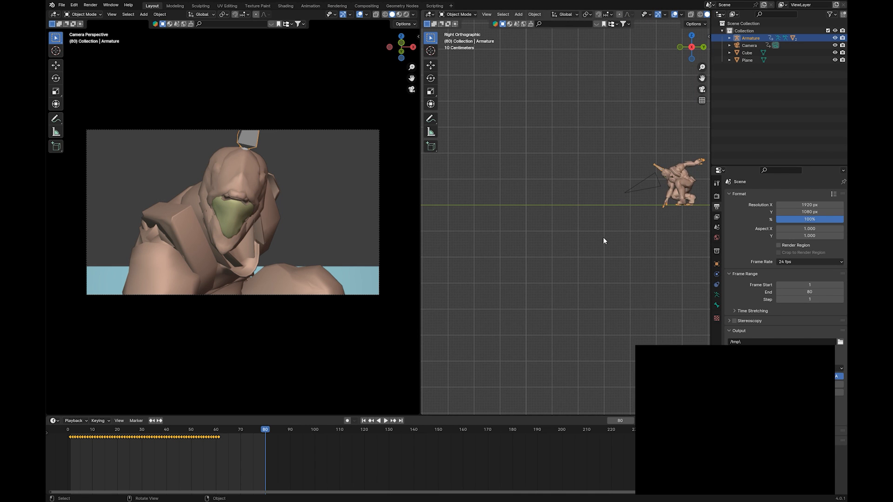
- Switch the character to Pose Mode, key poses out to frame 80, and save Toon-Shader.blend
left_click(458, 15)
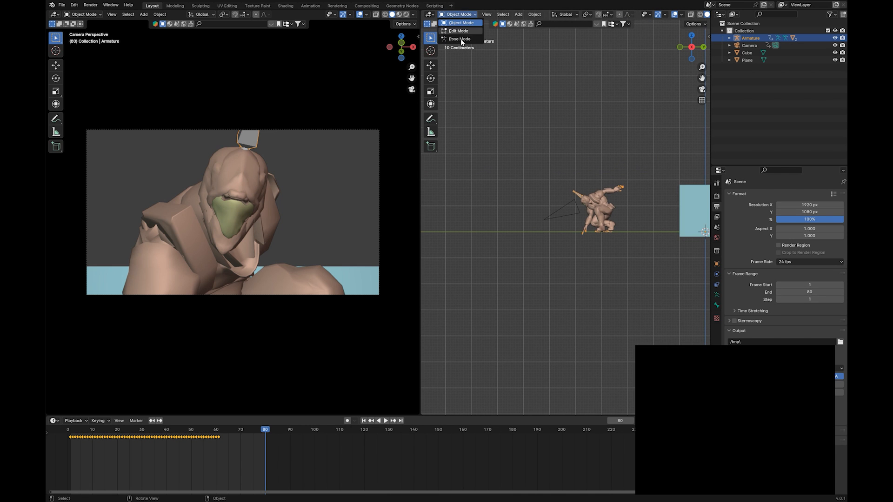
left_click(459, 38)
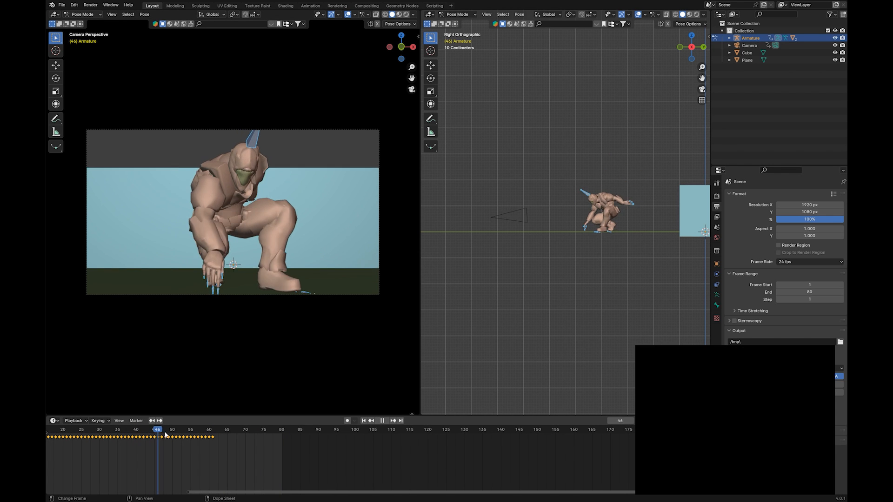
left_click(275, 429)
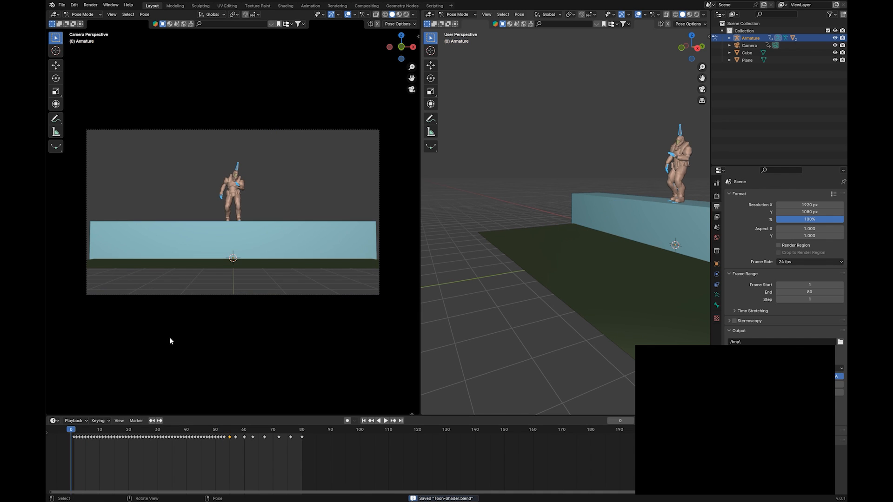
left_click(382, 420)
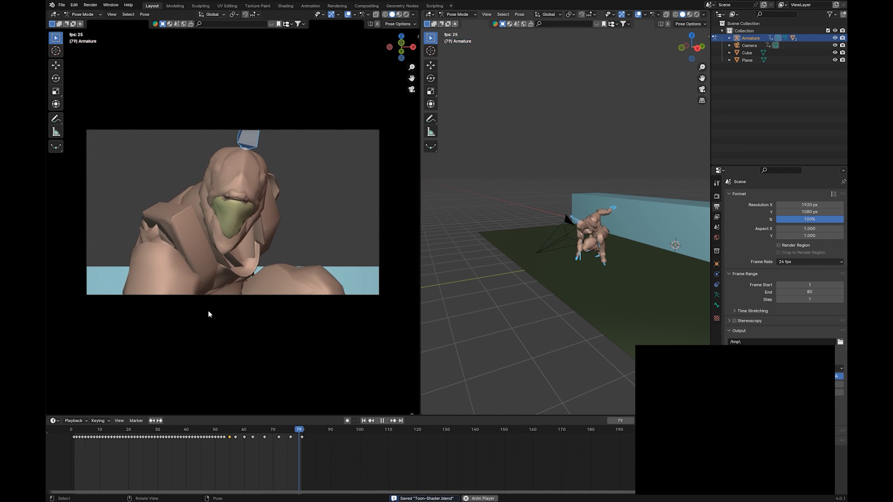
- Add a point light beside the character, return to frame 12, and open a Shader Editor
left_click(717, 195)
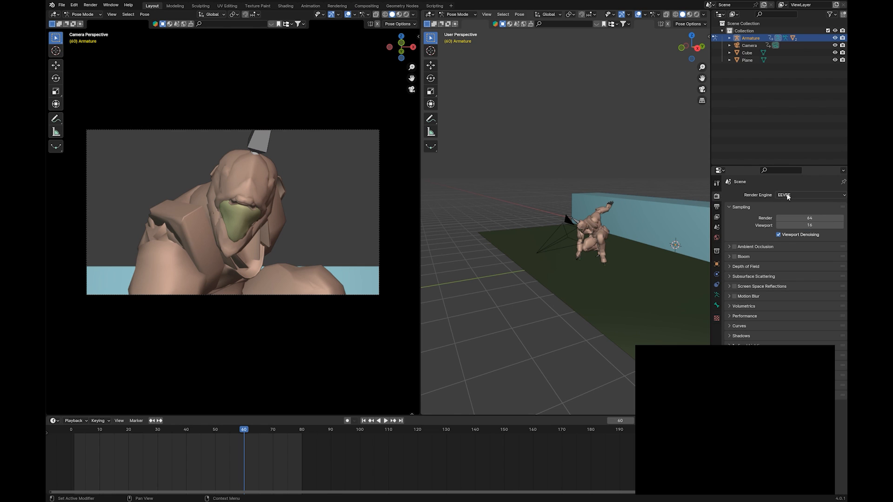
mouse_move(532, 311)
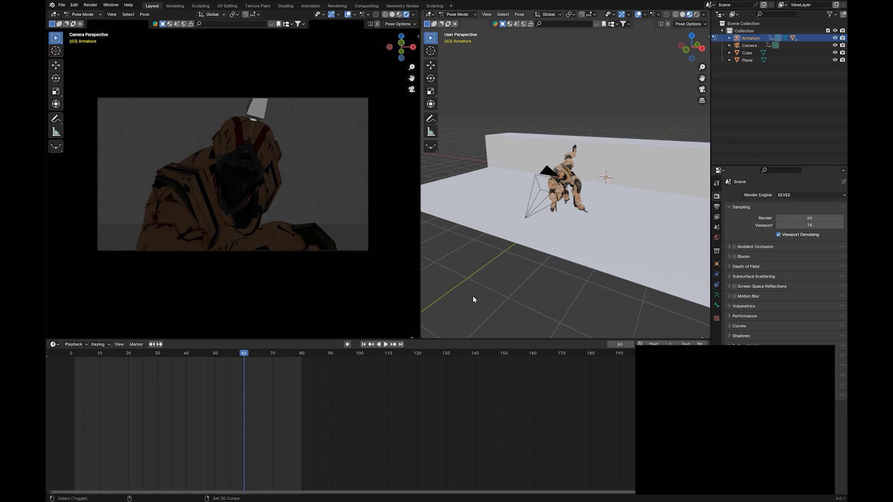
mouse_move(480, 265)
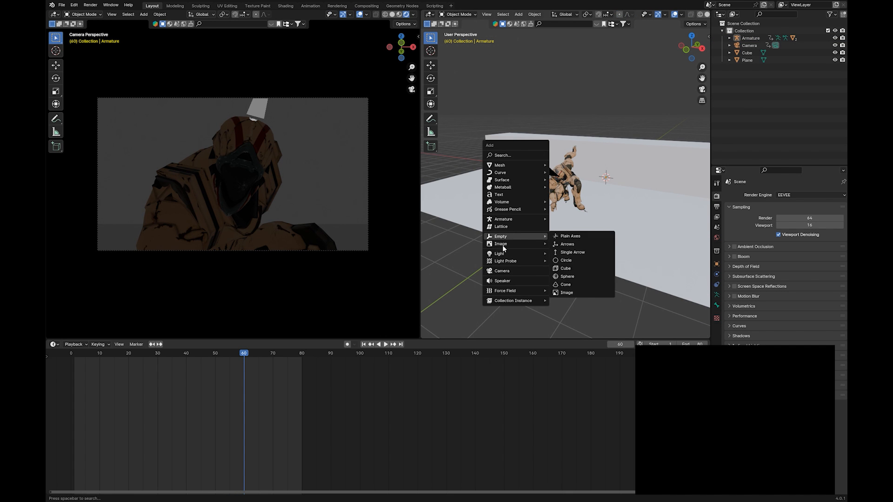
mouse_move(499, 253)
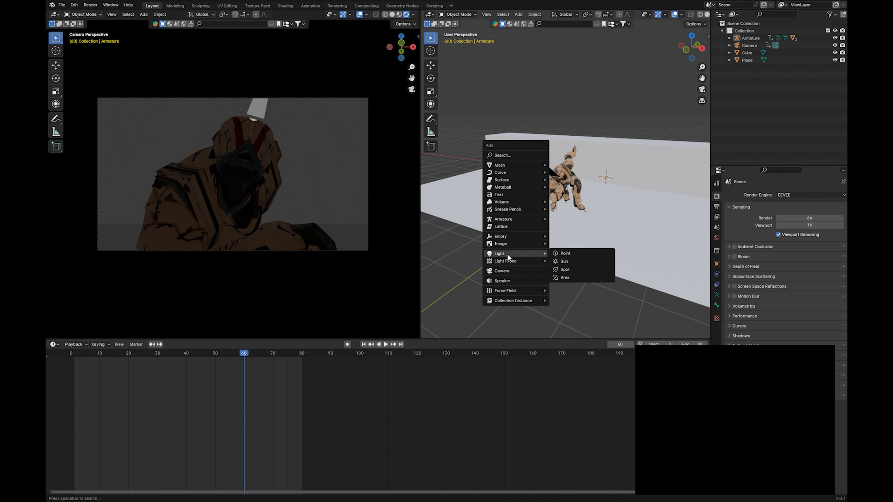
left_click(565, 253)
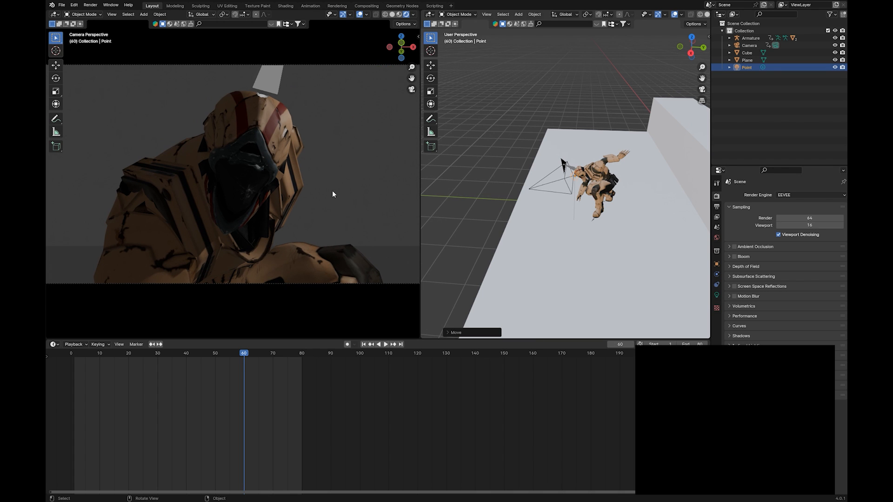
mouse_move(216, 200)
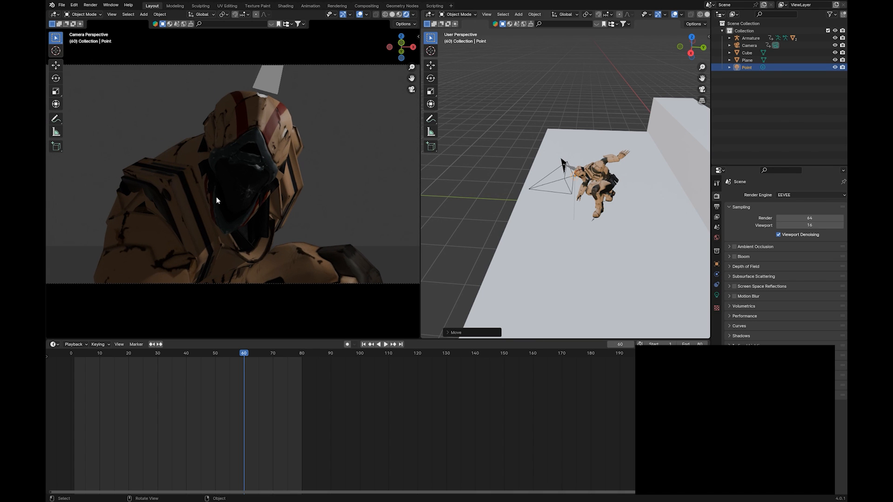
mouse_move(180, 260)
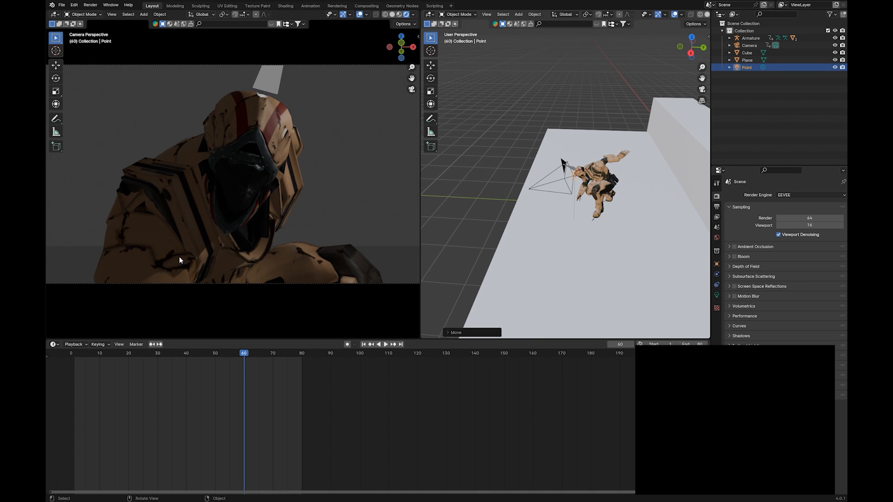
mouse_move(279, 131)
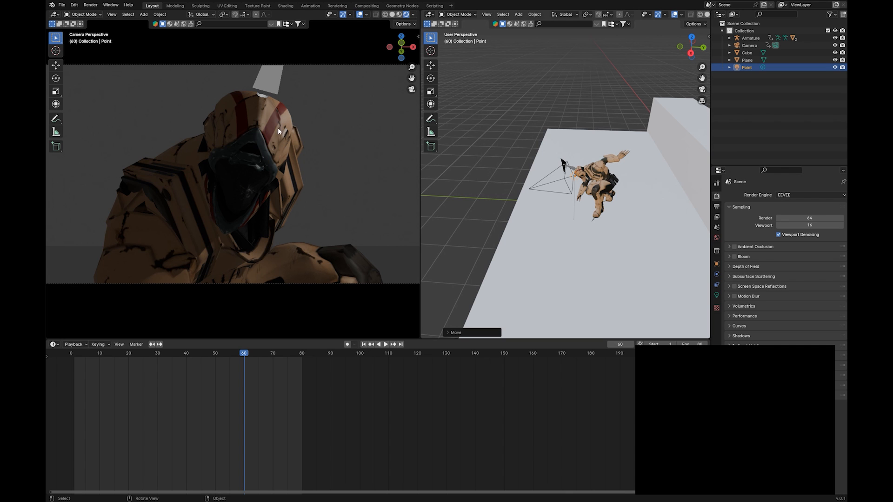
mouse_move(188, 253)
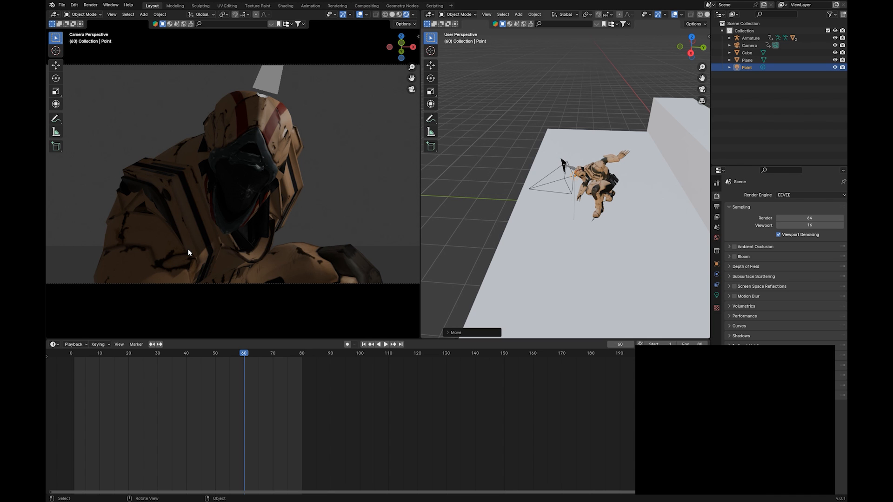
left_click(104, 353)
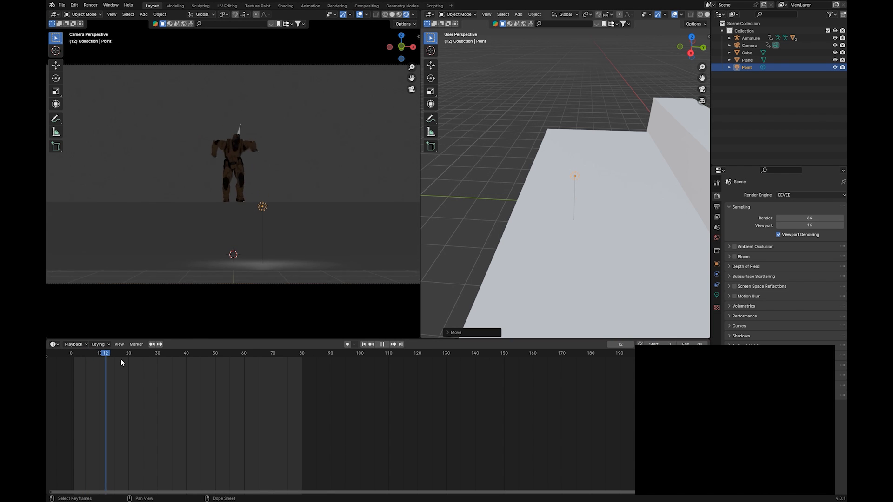
left_click(209, 353)
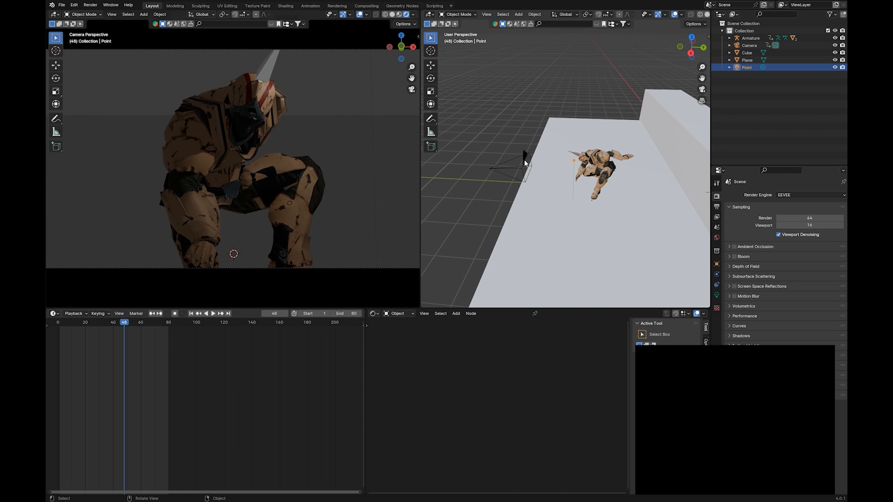
- Delete the Principled BSDF and extra nodes, leaving only the VANGUARD TOON texture node
left_click(228, 170)
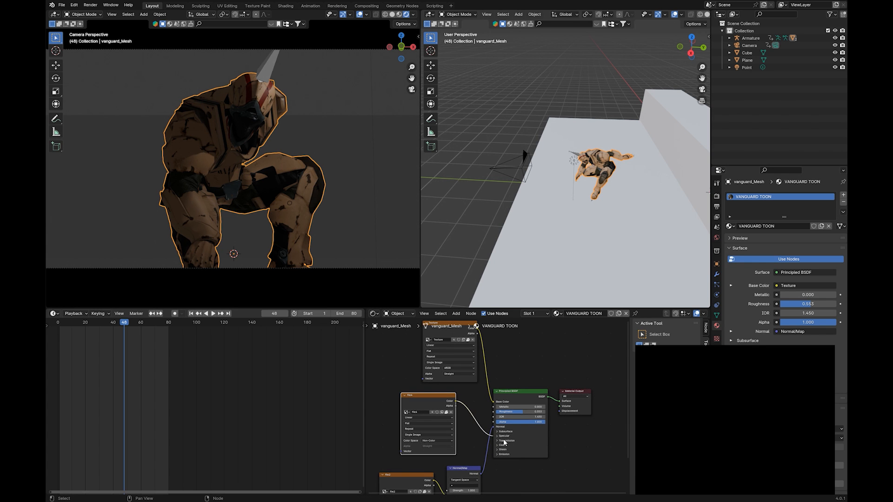
left_click(499, 436)
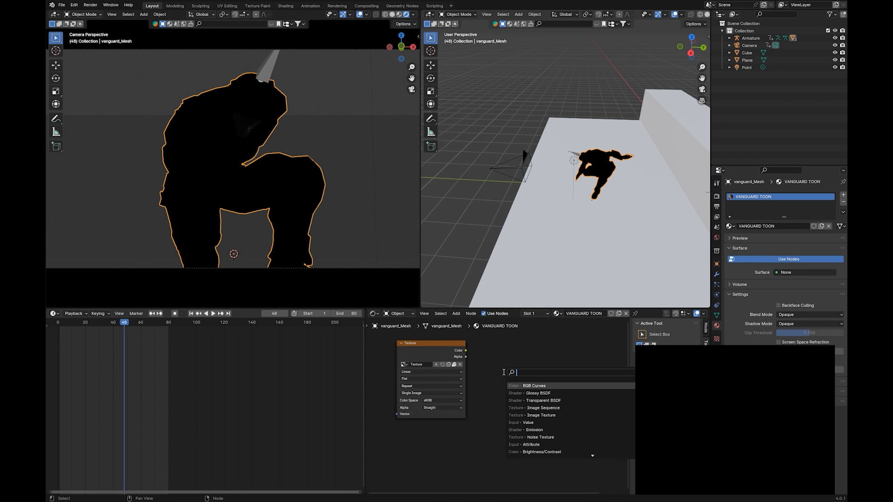
- Add Emission, Diffuse BSDF, Shader to RGB and a Constant-interpolation Color Ramp
left_click(526, 429)
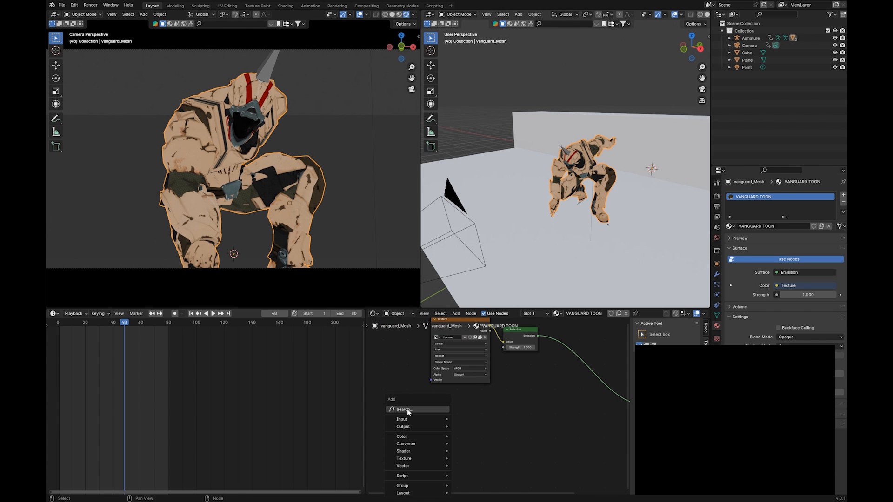
type("diff")
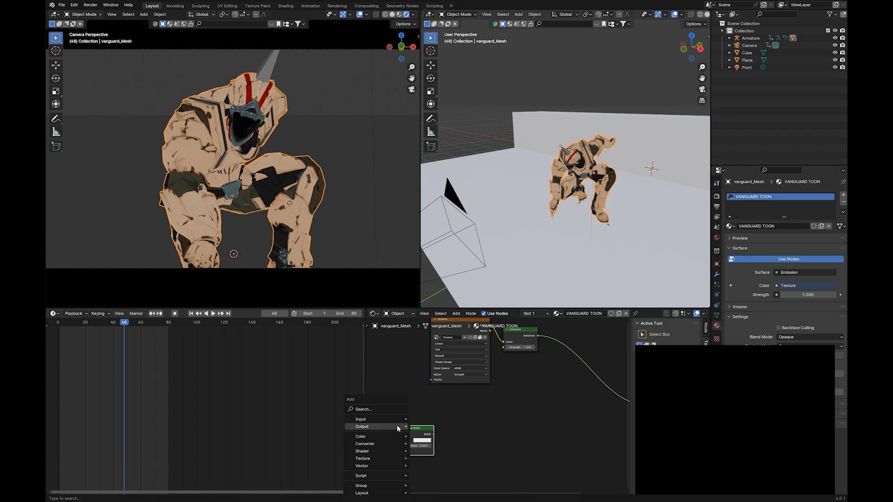
type("shader")
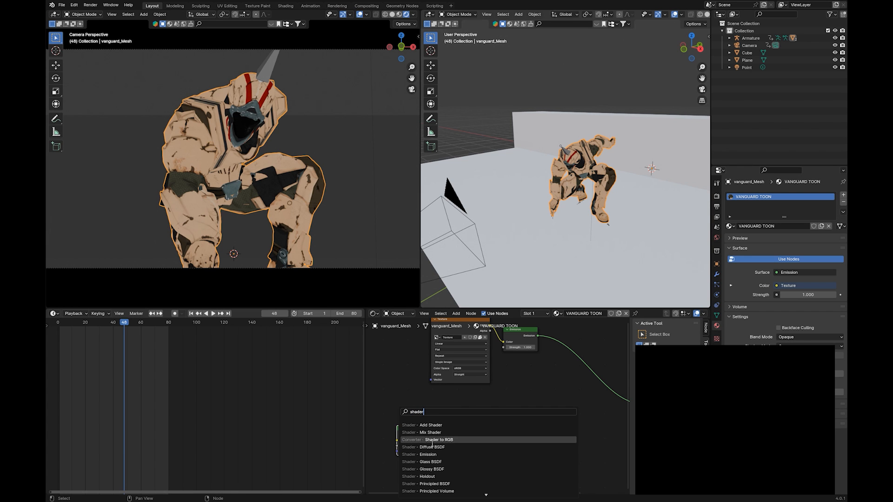
left_click(439, 440)
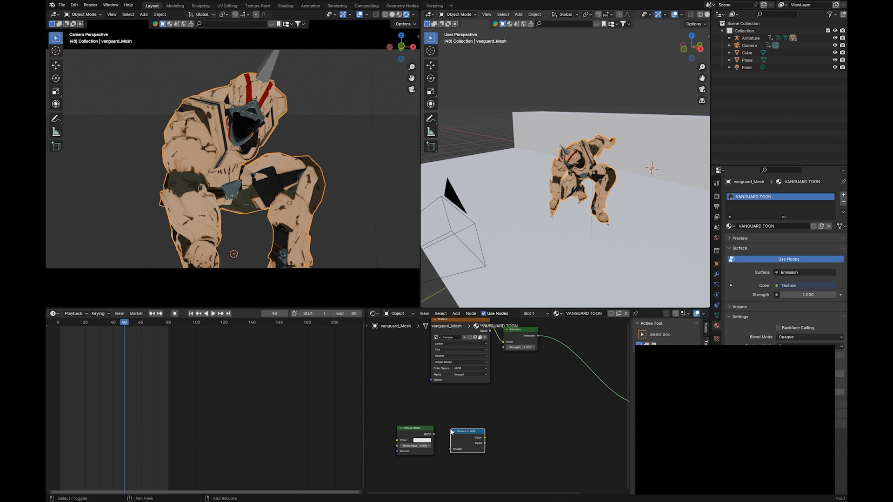
type("ramp")
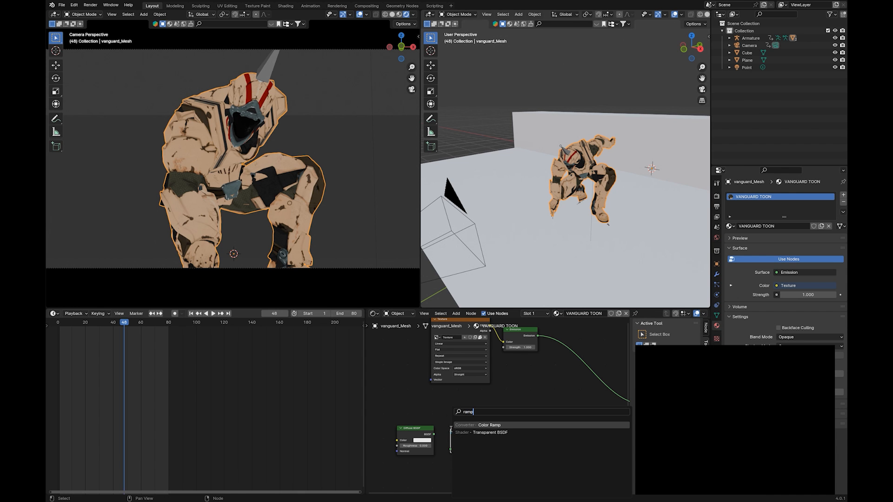
left_click(489, 425)
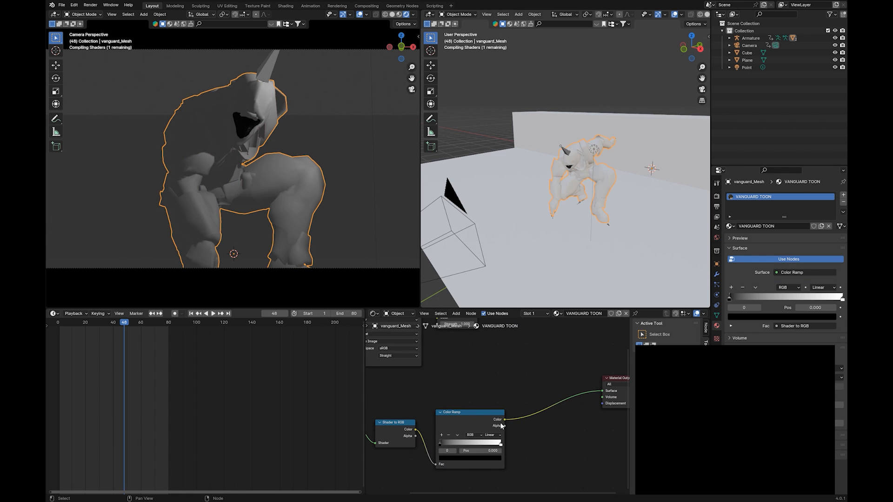
left_click(521, 405)
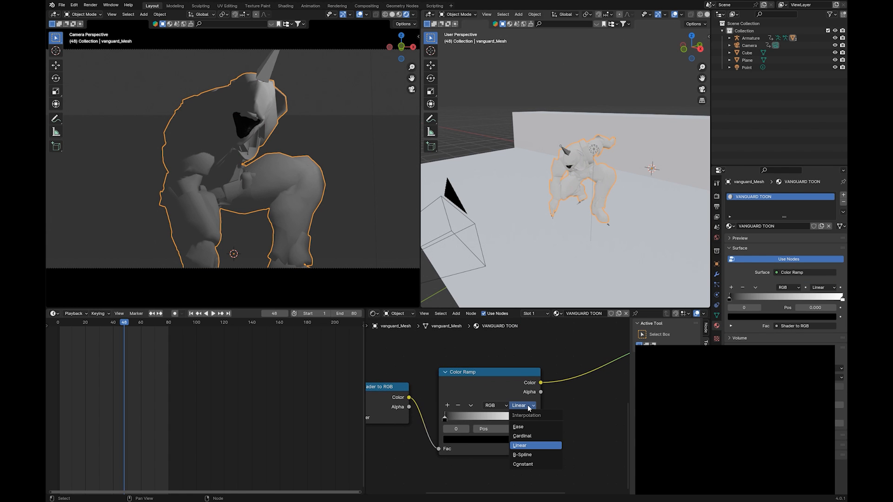
left_click(522, 465)
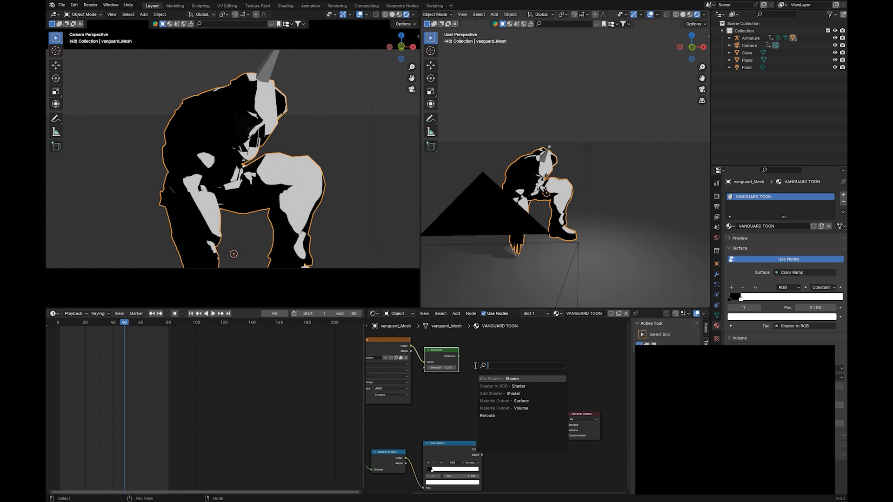
- Feed the emission shader into a second Shader to RGB node and add a Mix node
type("shader")
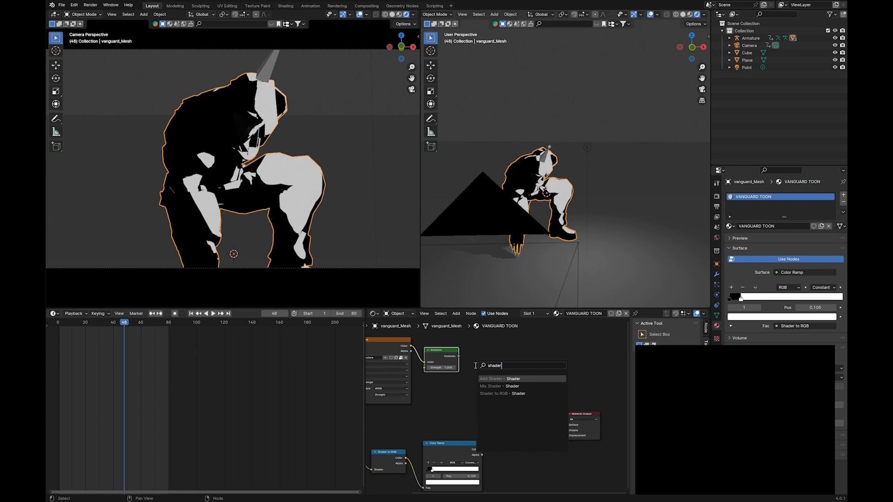
left_click(497, 394)
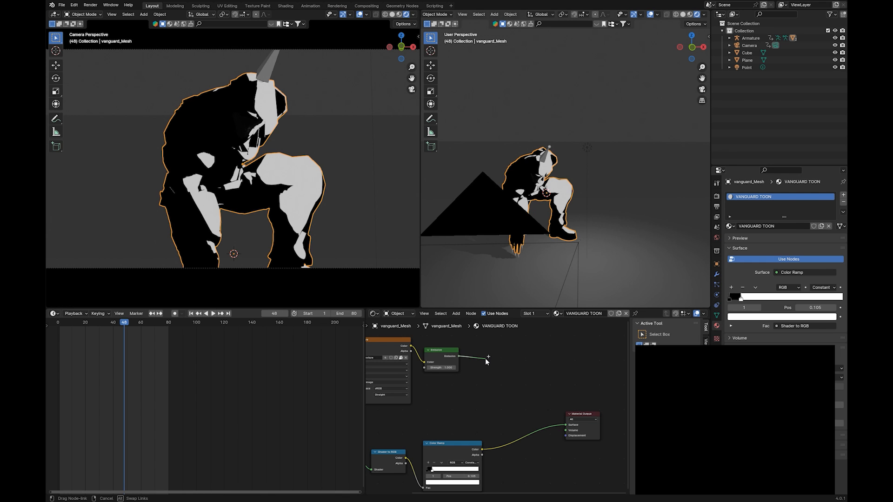
left_click(488, 358)
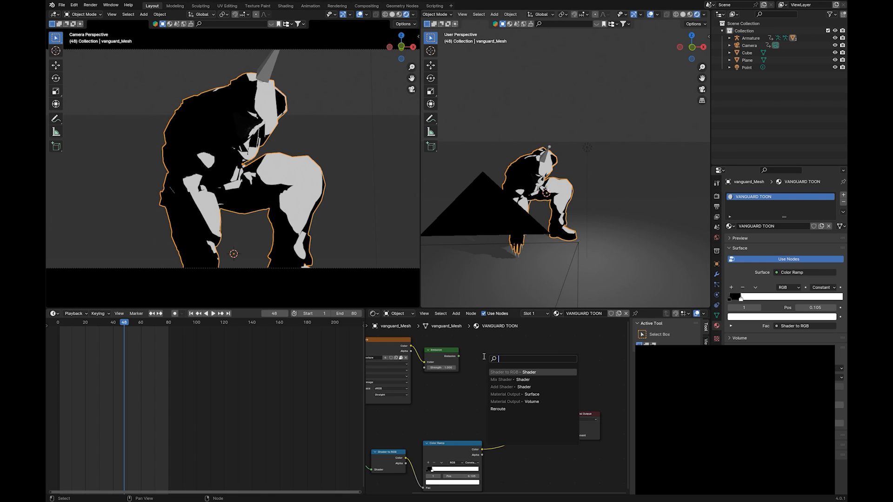
type("shader")
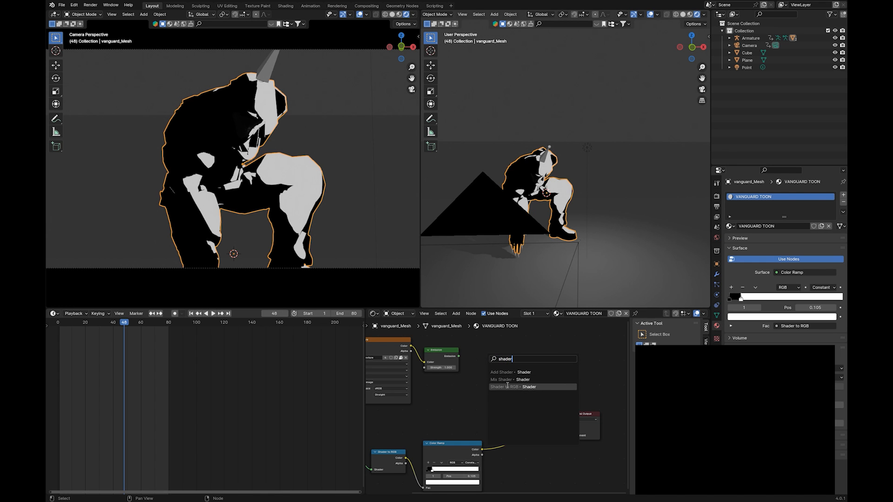
left_click(507, 387)
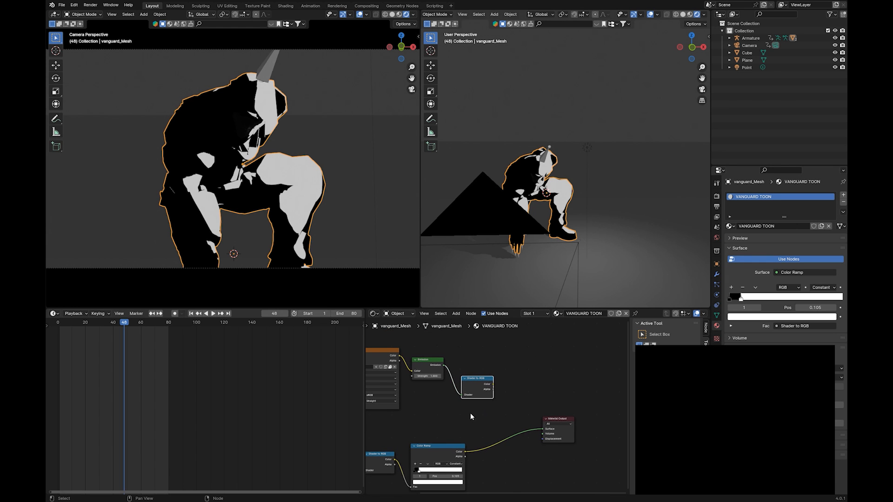
type("m")
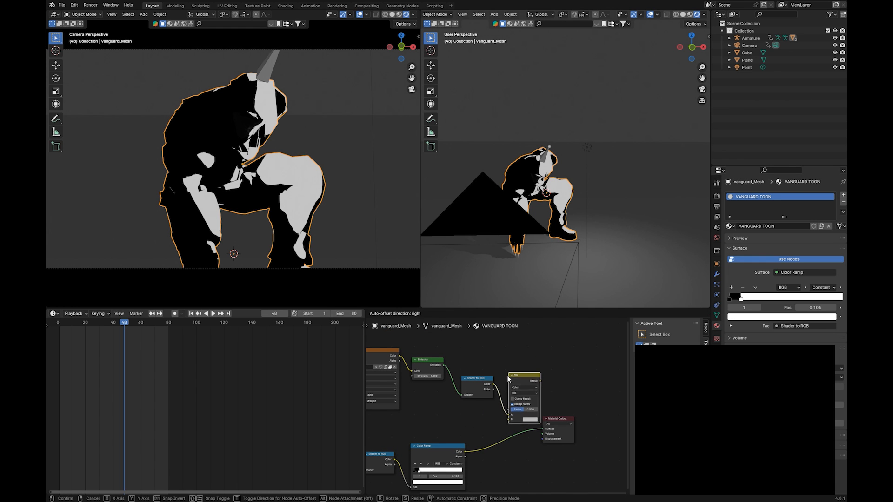
- Set the Mix node to Multiply, combining both Shader to RGB outputs at factor 0.975
left_click(523, 387)
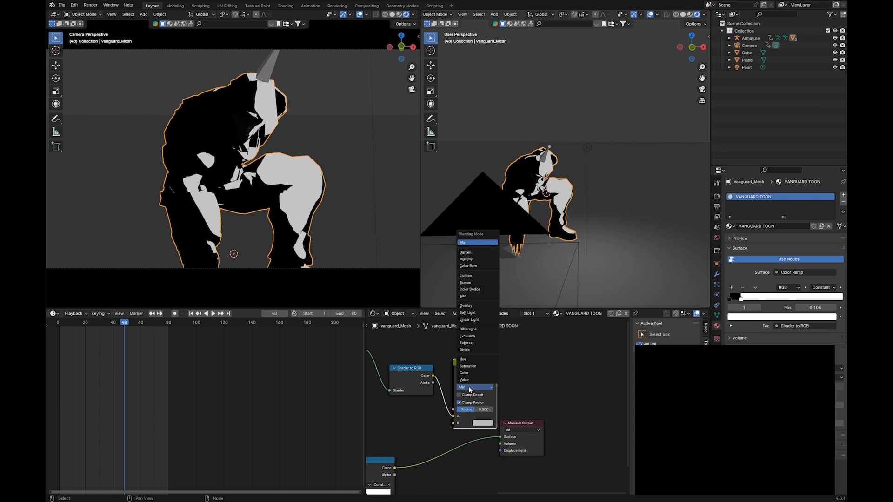
left_click(466, 259)
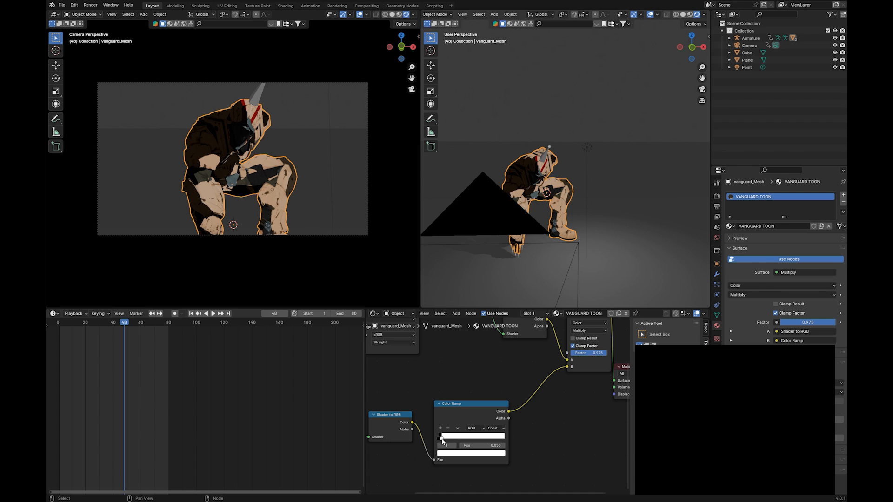
mouse_move(586, 152)
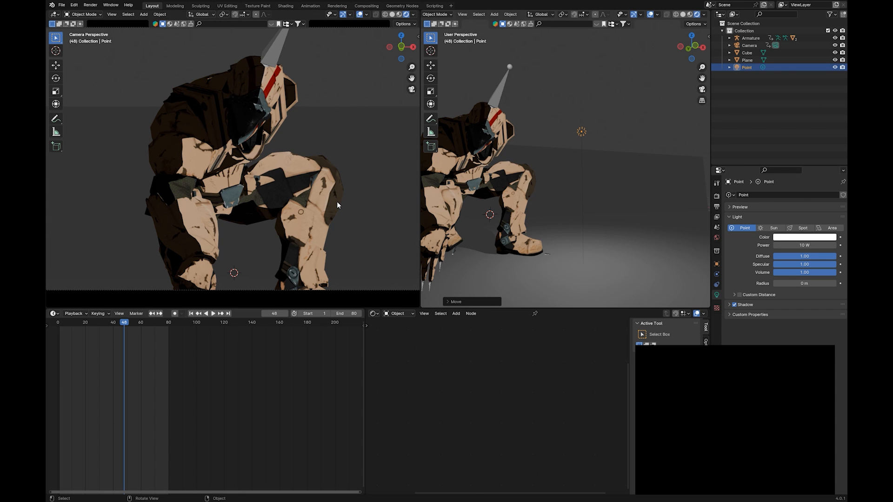
- Apply the character's scale in front view and add a second material, Material.001
key("ctrl+s")
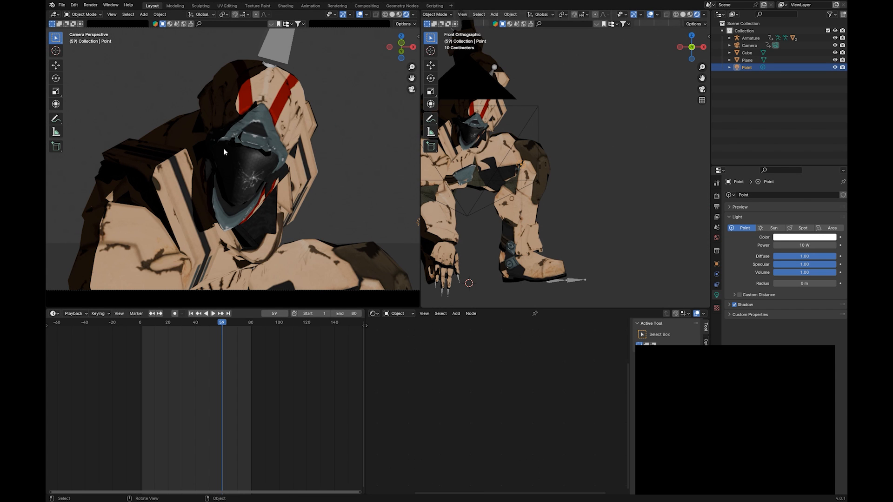
mouse_move(338, 138)
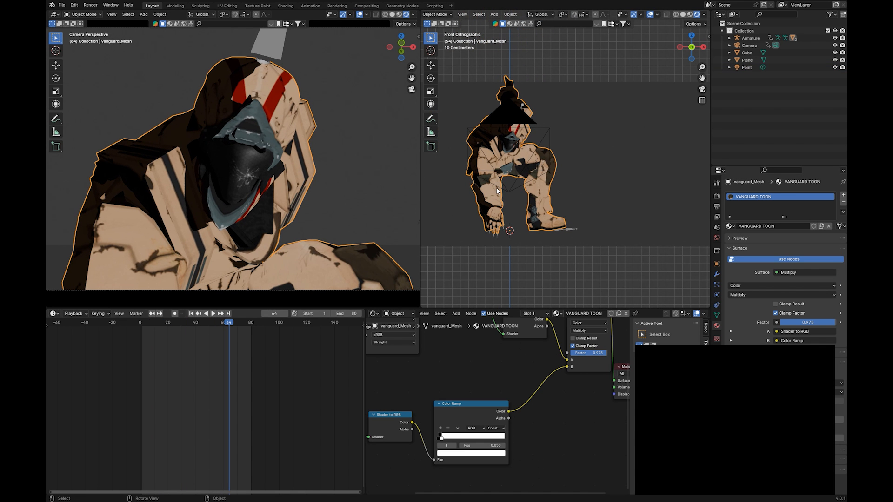
key("ctrl+a")
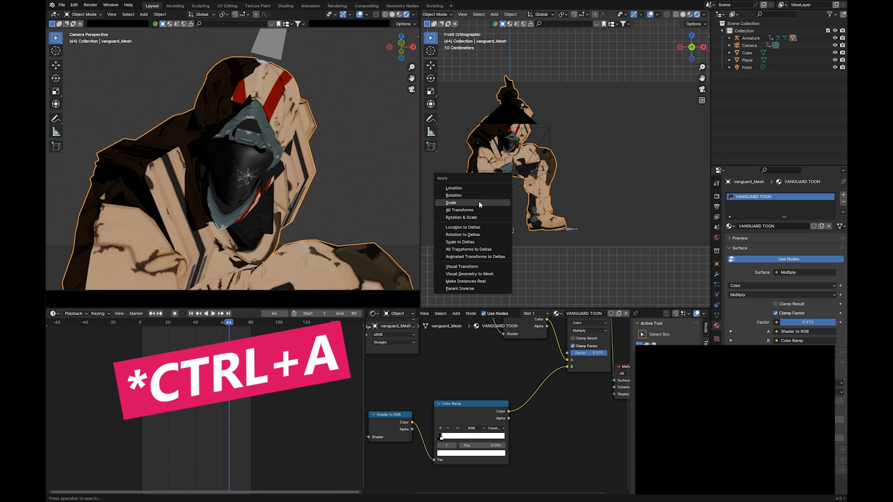
left_click(451, 202)
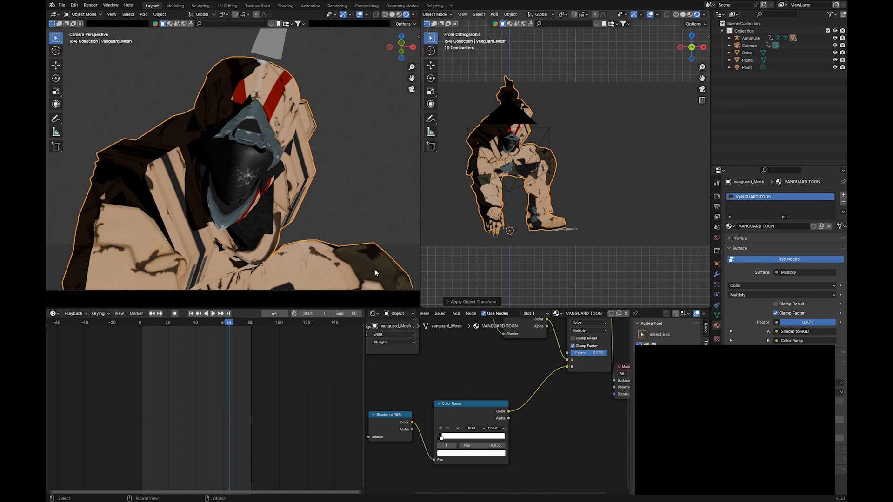
left_click(212, 313)
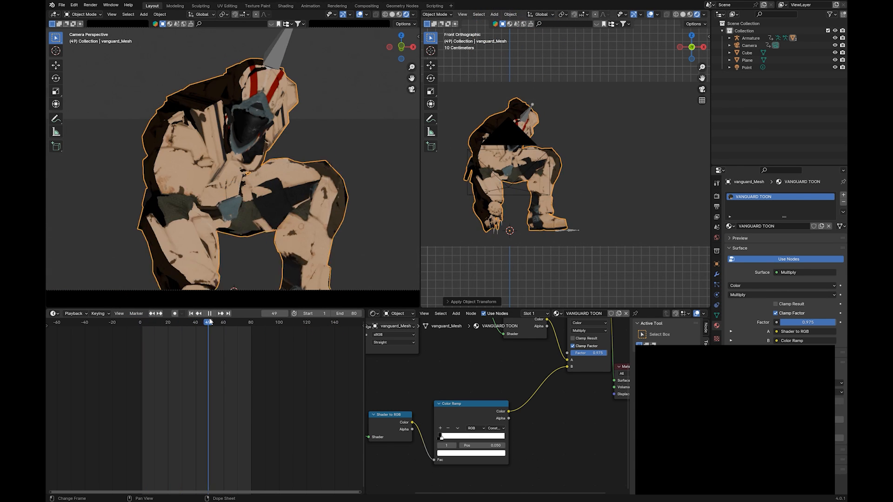
left_click(217, 322)
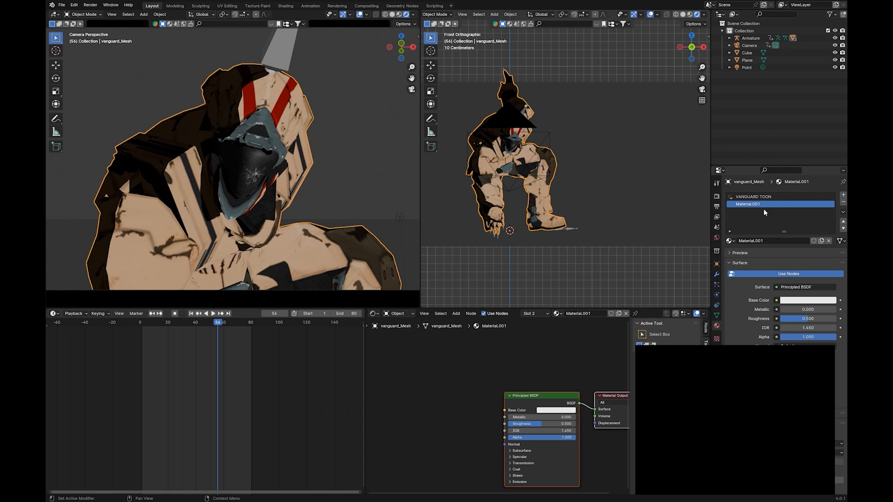
- Rename the second material TOON OUTLINE and make it a black Emission shader
double_click(781, 203)
type("TOON OUTLINE")
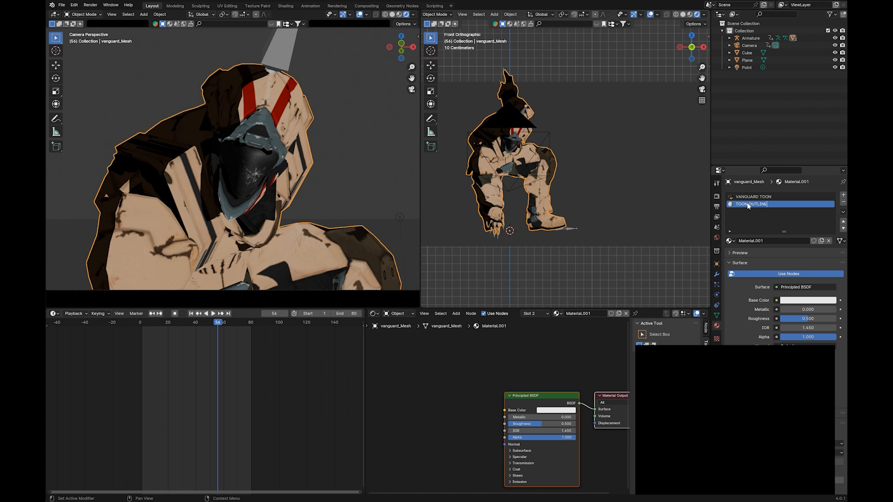
left_click(806, 287)
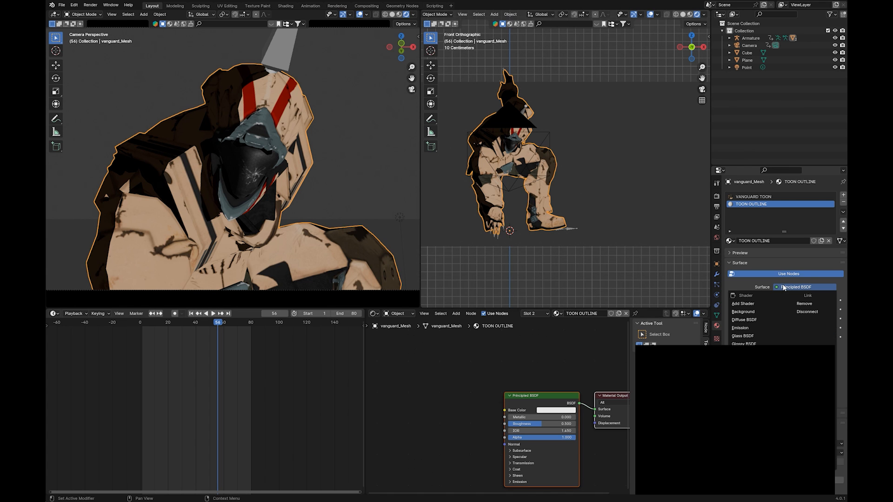
left_click(739, 327)
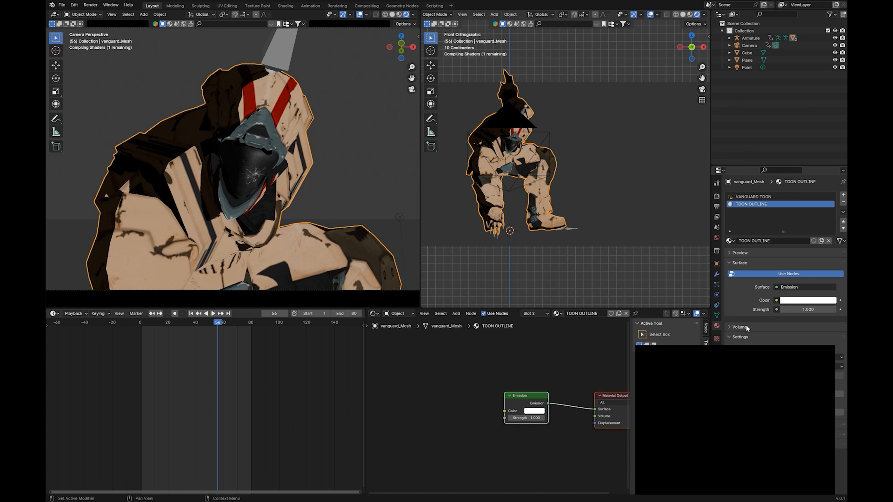
left_click(806, 300)
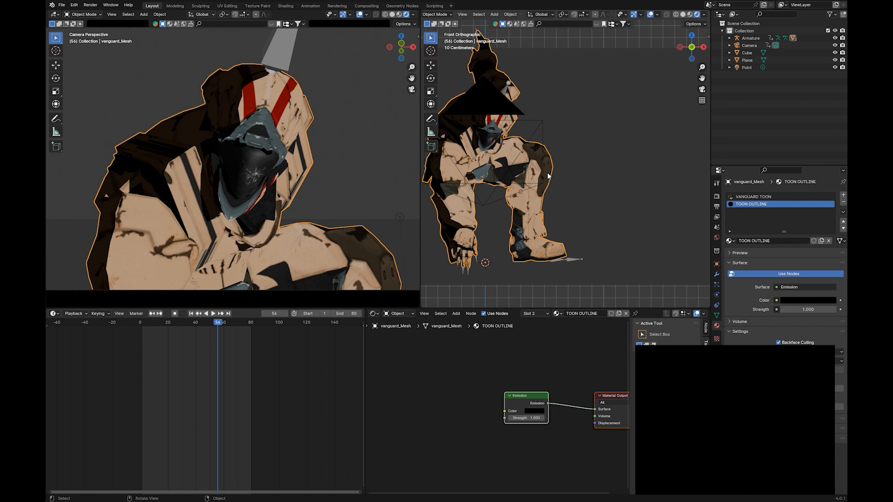
mouse_move(617, 167)
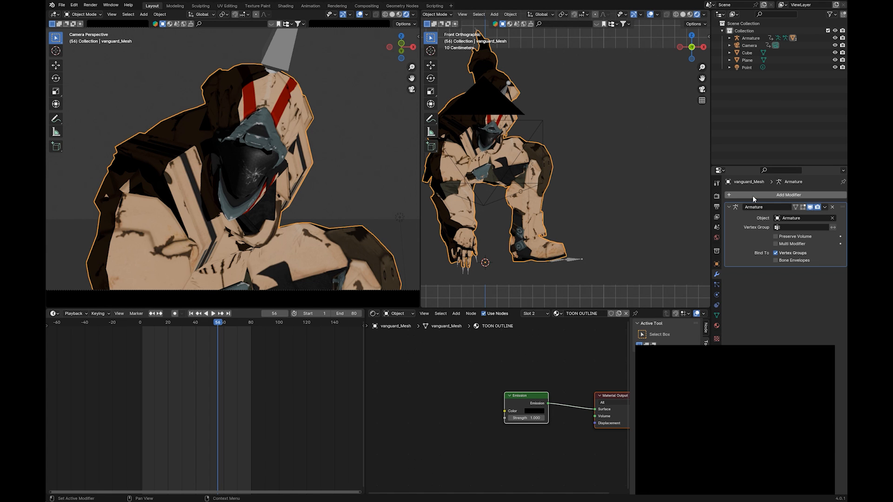
- Add a Solidify modifier beneath vanguard_Mesh's Armature modifier, defaulting to 0.01 m thickness
left_click(789, 195)
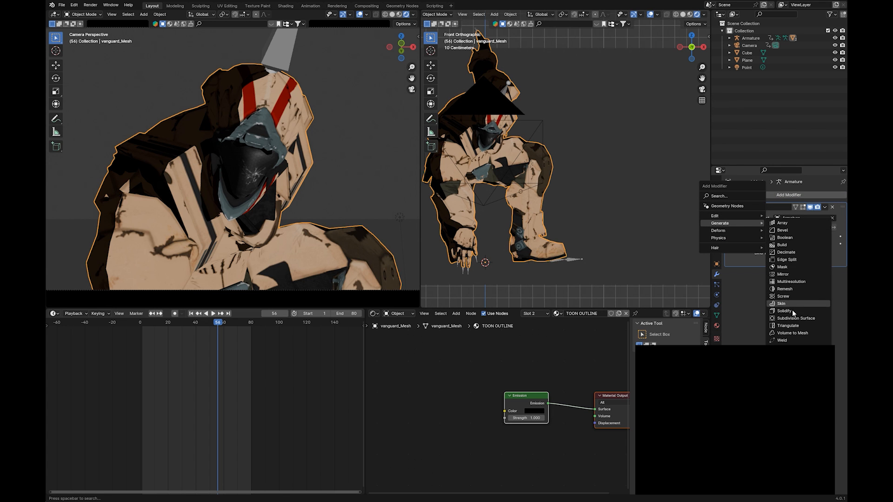
left_click(784, 310)
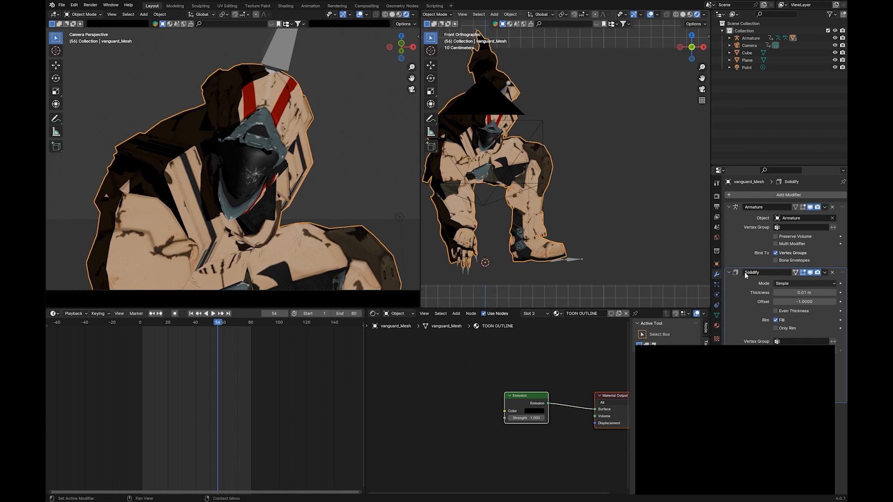
left_click(788, 194)
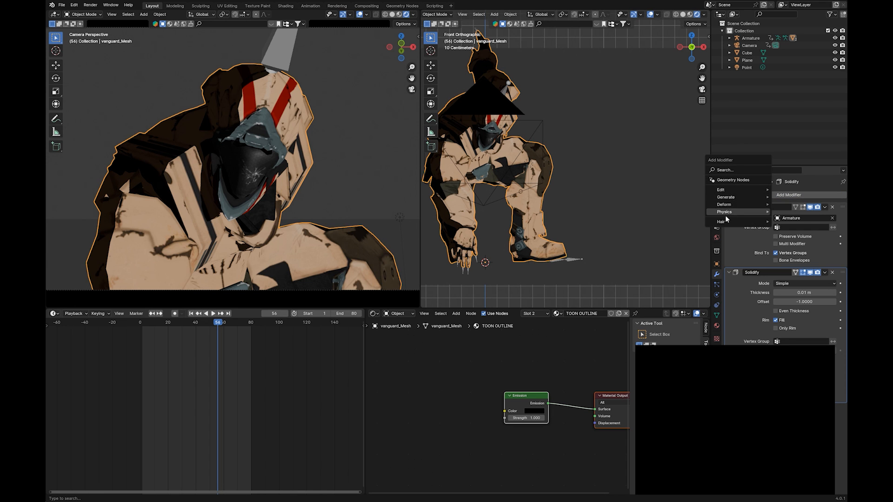
mouse_move(733, 180)
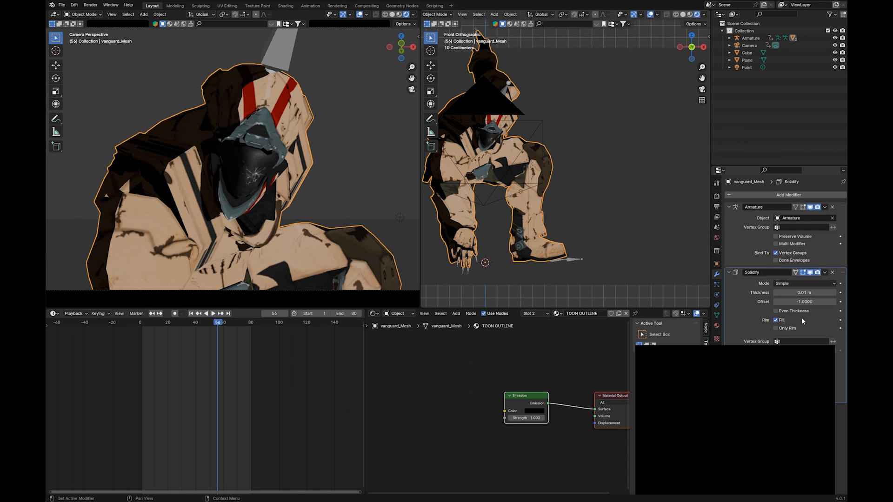
mouse_move(749, 297)
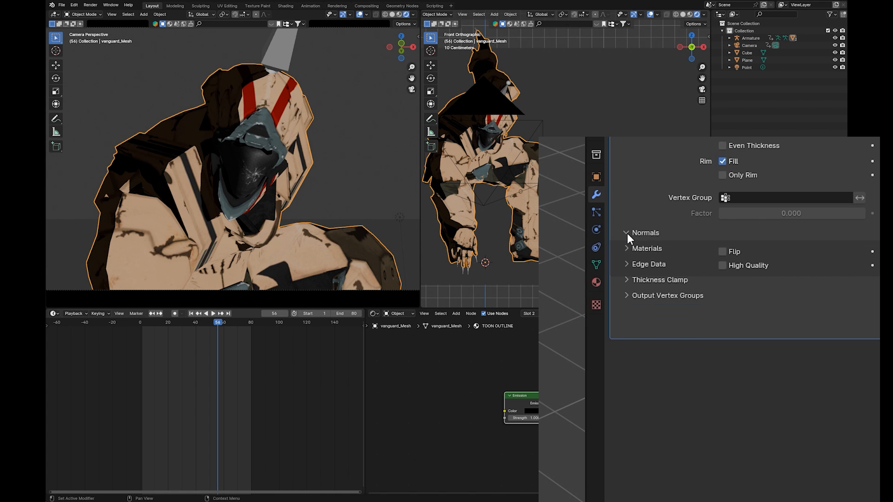
- Flip the Solidify normals with High Quality and set Material Offset to 99
left_click(626, 233)
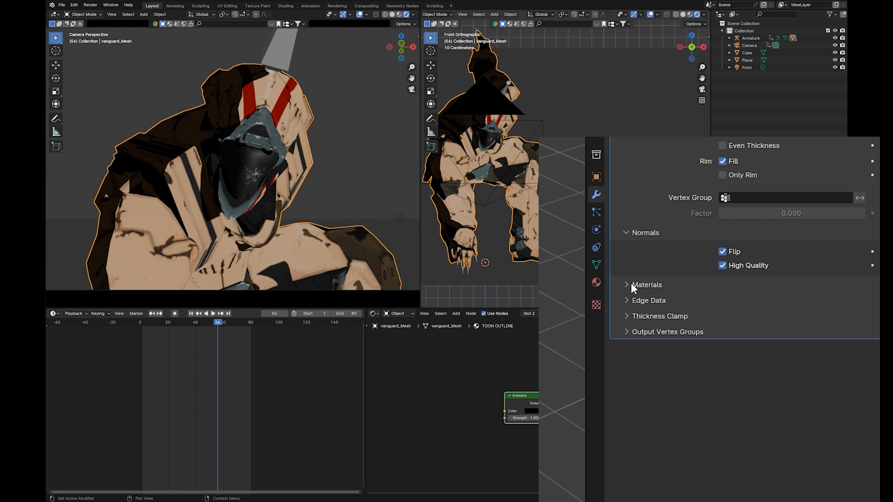
left_click(647, 284)
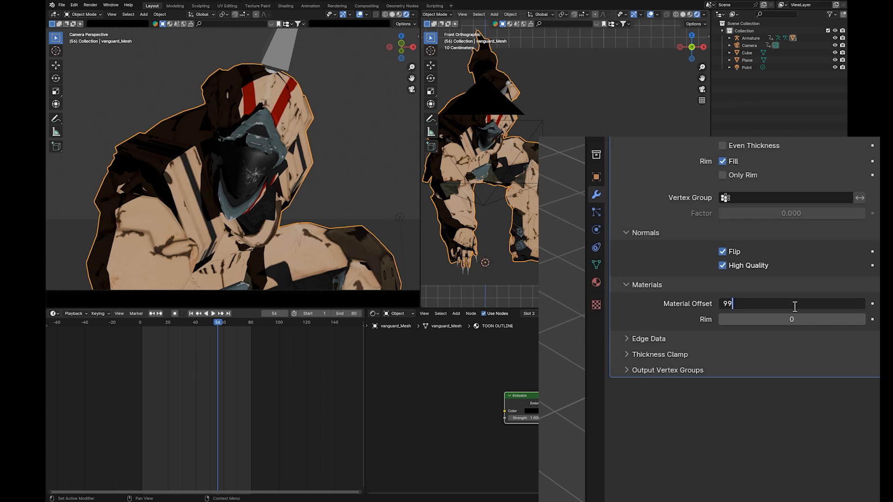
key("Return")
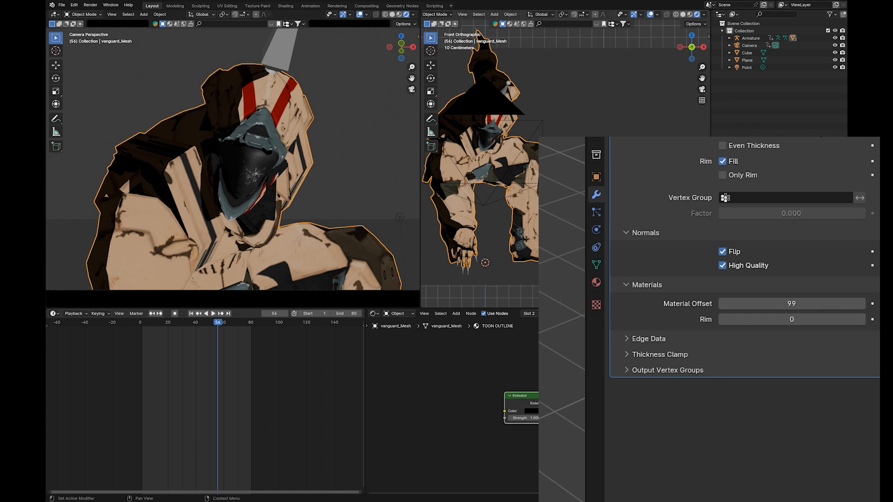
mouse_move(248, 87)
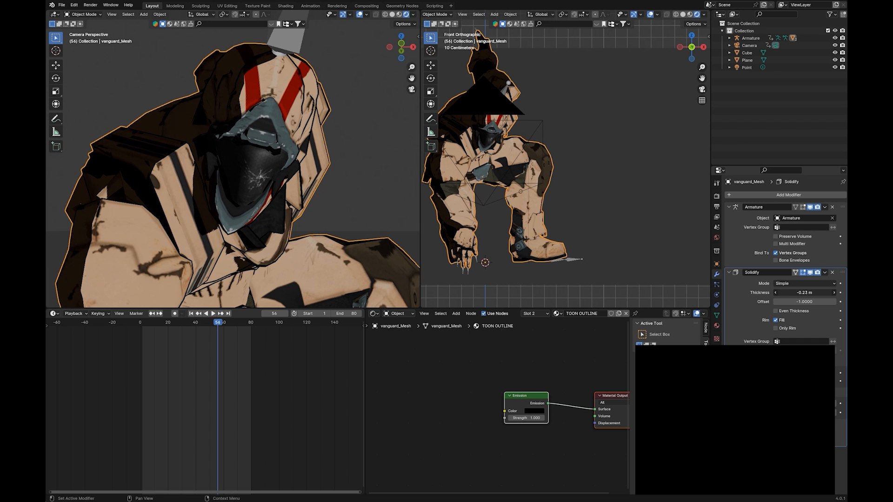
- Give the Solidify shell -0.25 m thickness and scrub the animation to check the outline
left_click(746, 53)
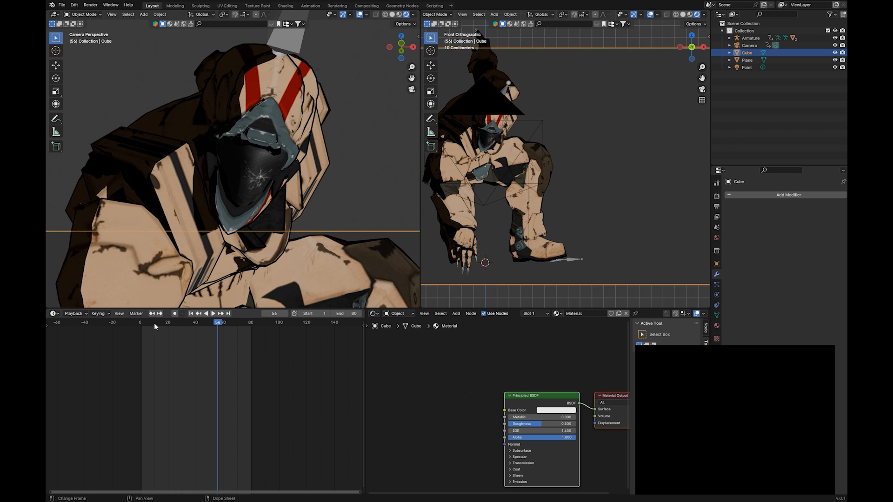
left_click(212, 313)
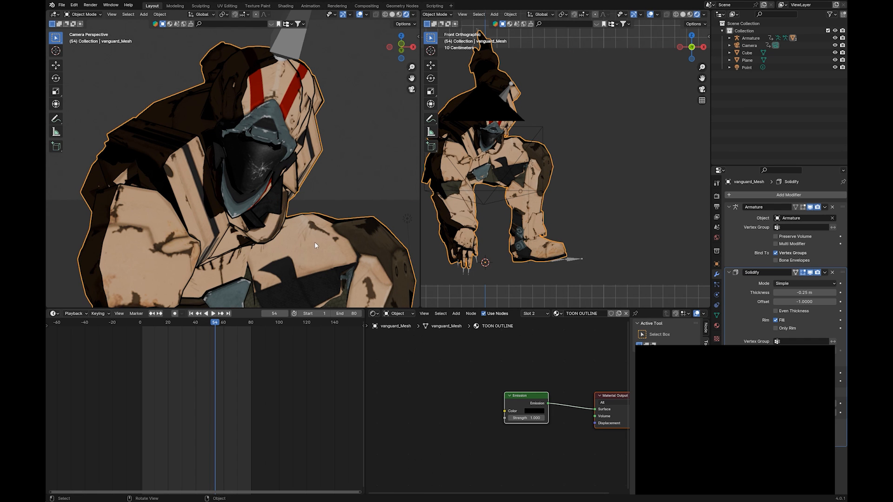
left_click(198, 322)
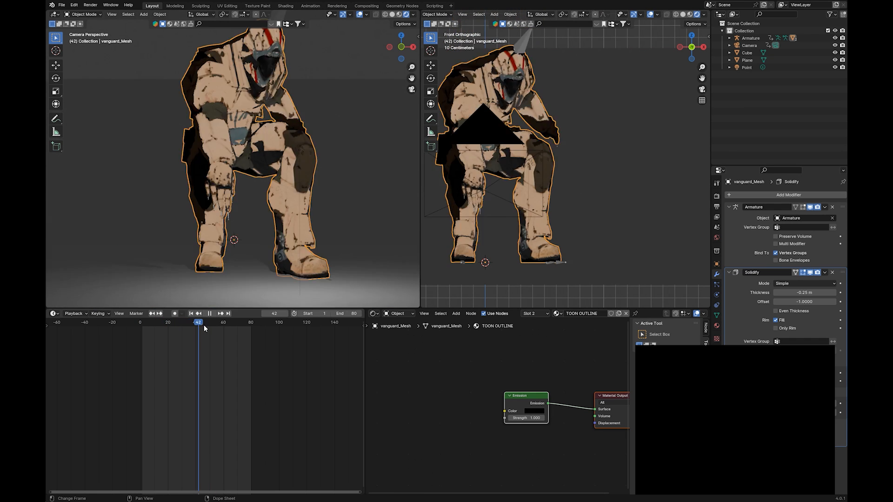
left_click(157, 323)
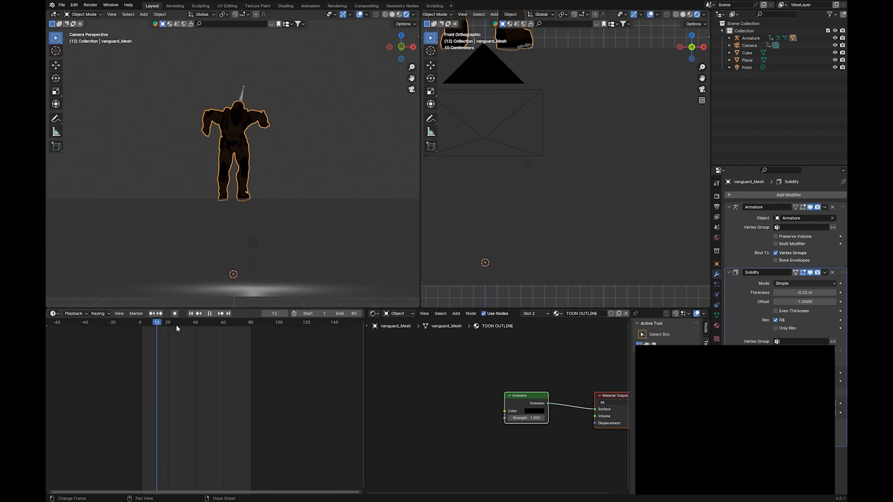
left_click(210, 322)
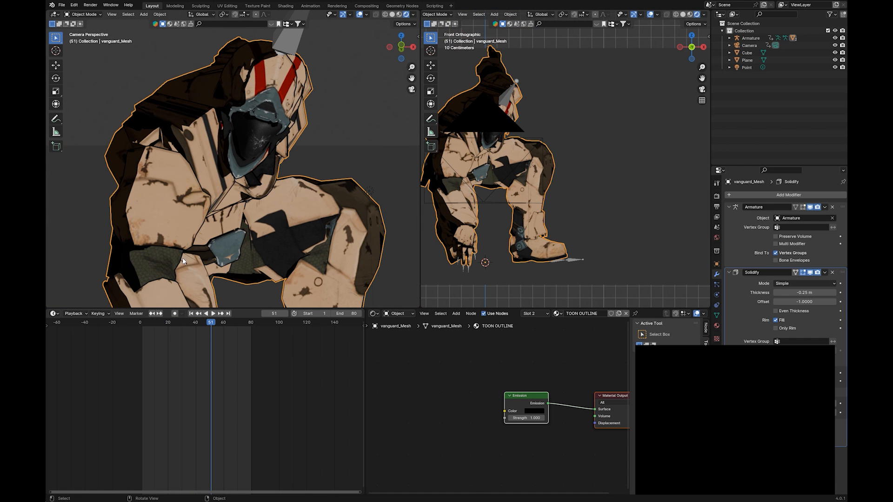
key("ctrl+s")
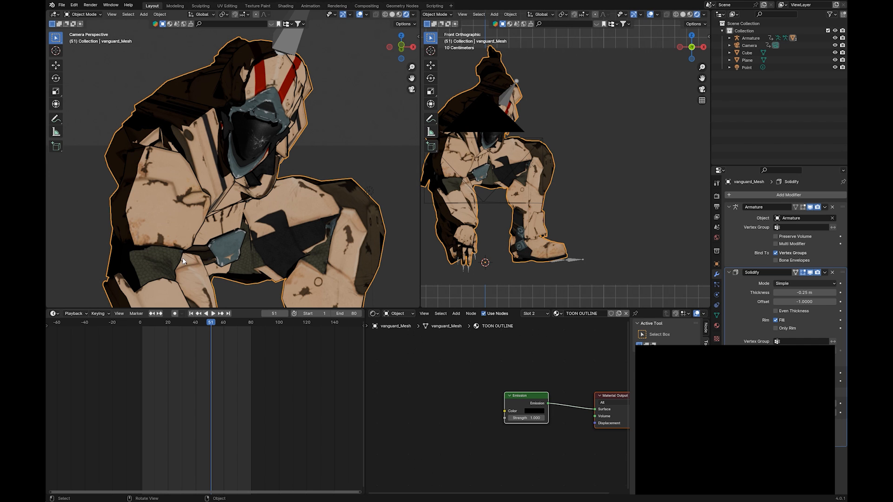
mouse_move(239, 289)
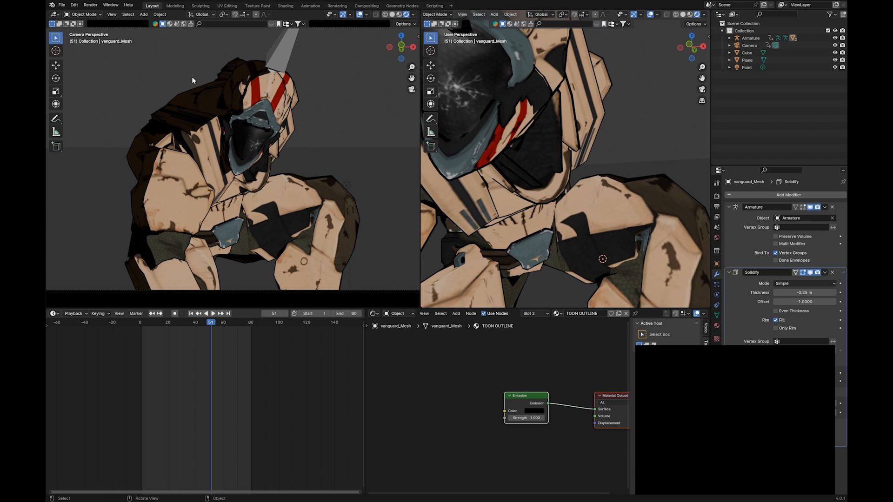
mouse_move(255, 136)
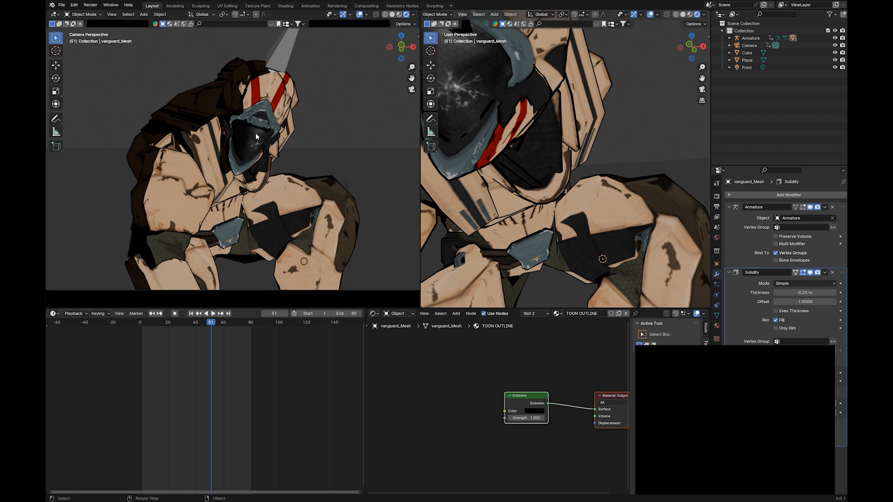
mouse_move(274, 176)
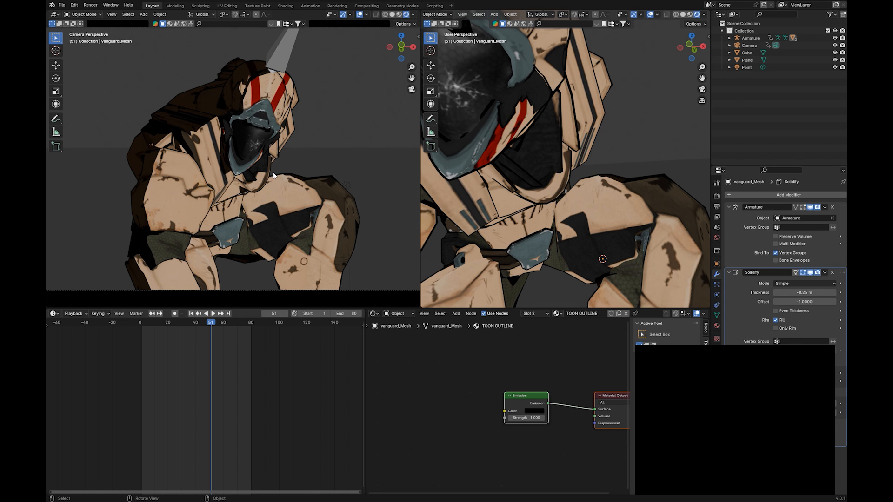
left_click(212, 313)
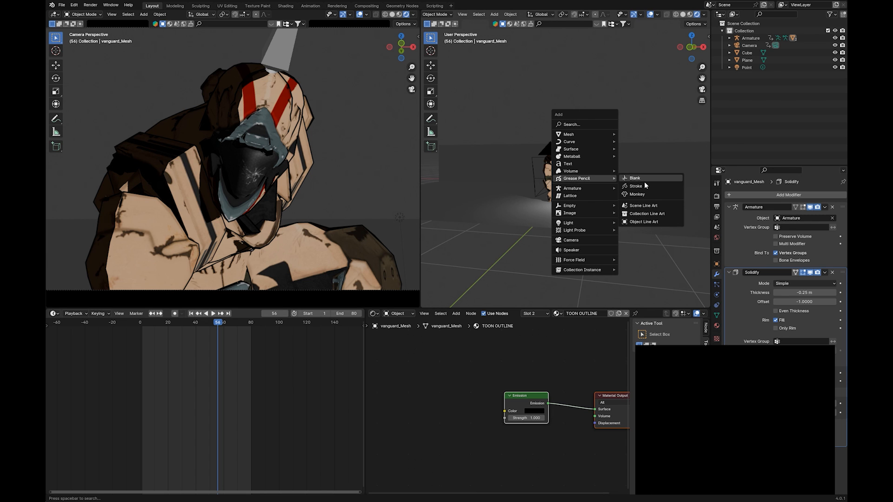
mouse_move(648, 222)
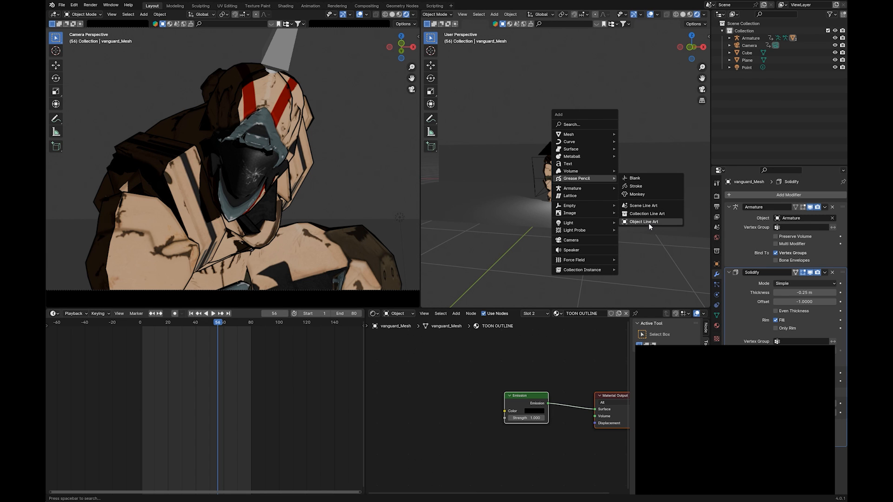
- Add an Object Line Art grease pencil at line thickness 2, then reselect vanguard_Mesh
left_click(643, 221)
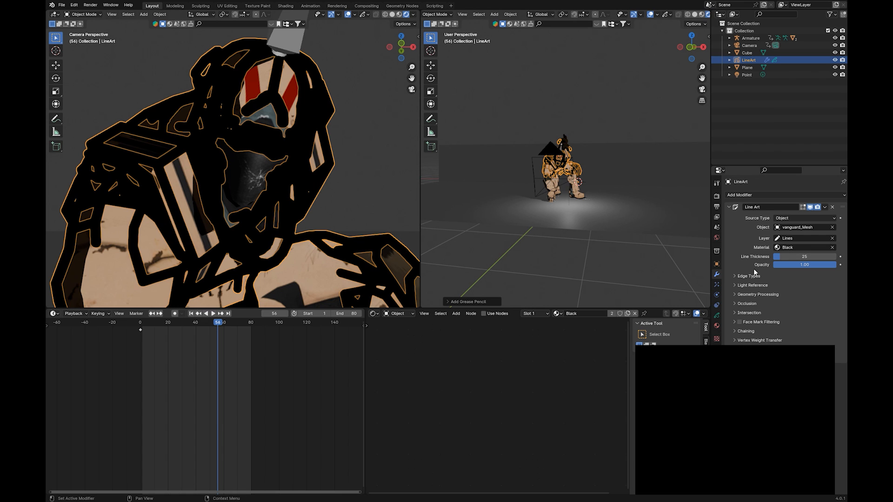
left_click(804, 256)
type("2")
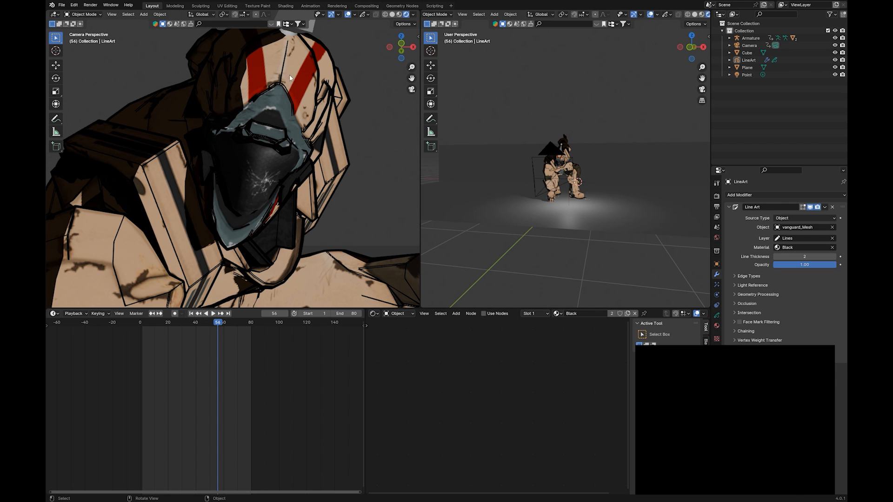
left_click(560, 170)
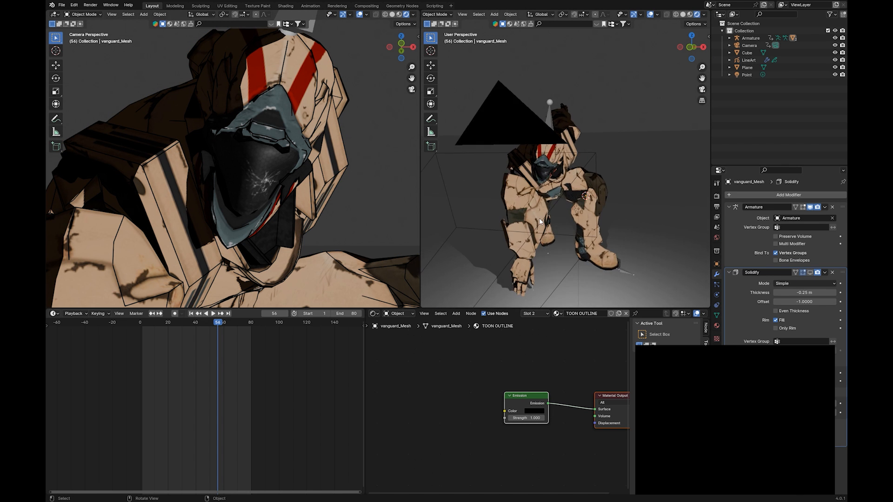
left_click(751, 38)
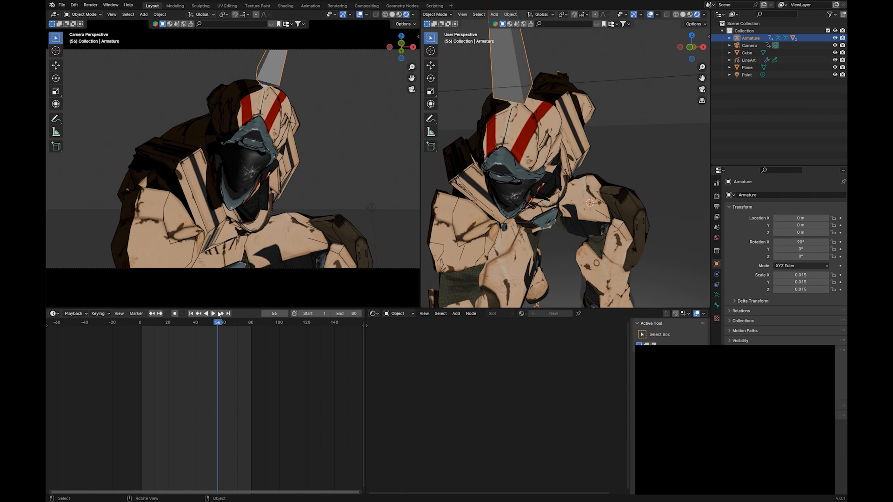
left_click(214, 313)
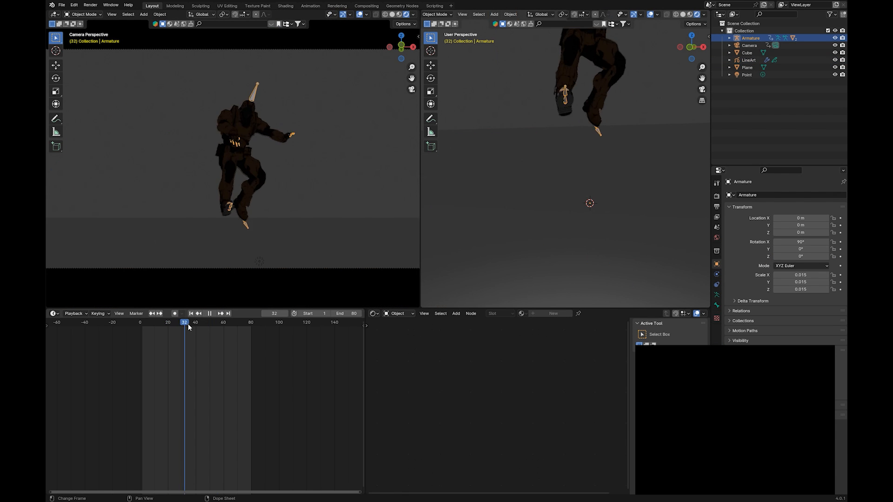
left_click(215, 322)
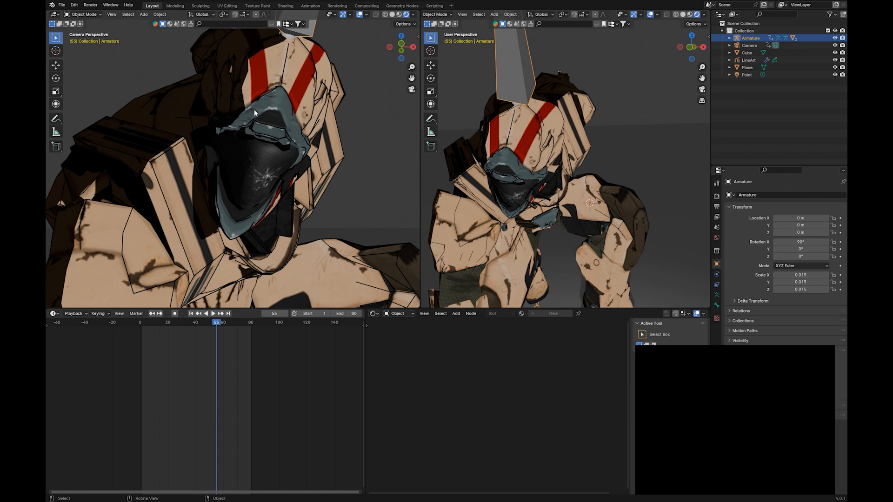
mouse_move(211, 172)
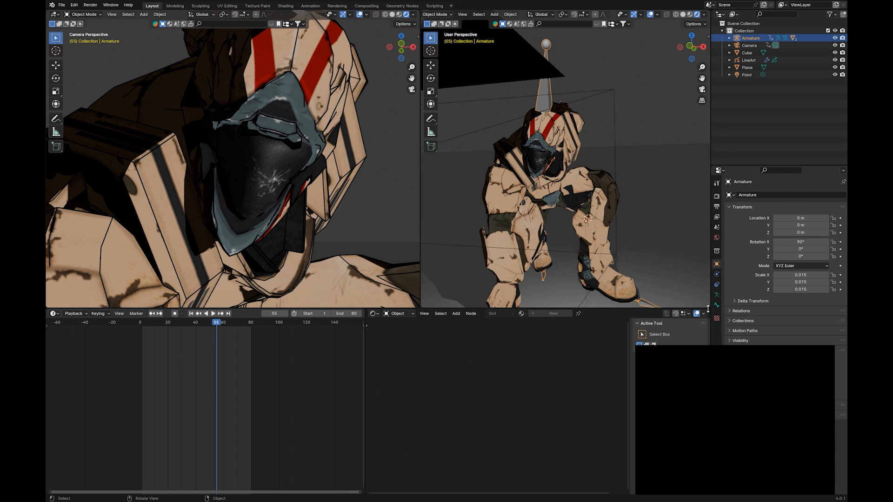
- Show LineArt's Edge Types and toggle Contour lines off and back on
left_click(748, 60)
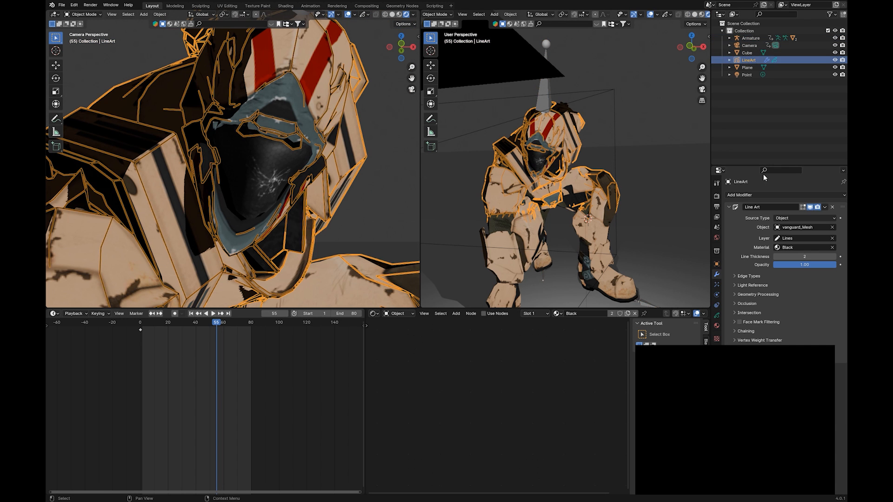
left_click(735, 276)
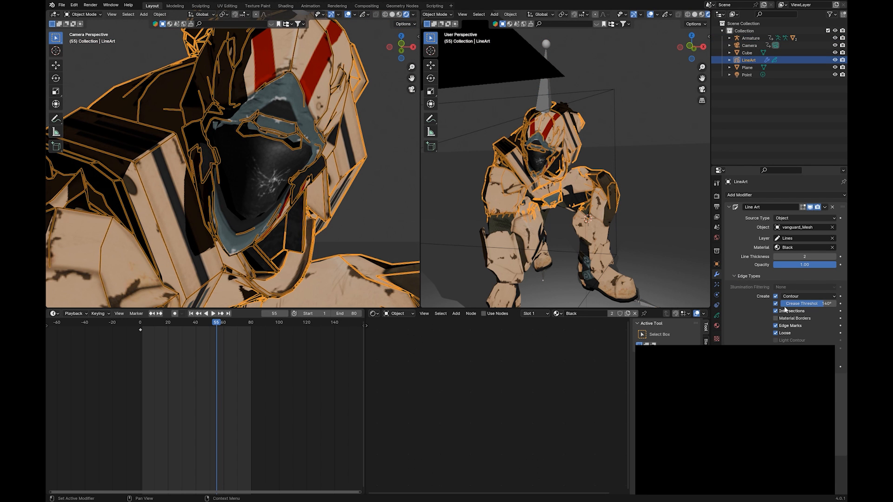
left_click(776, 297)
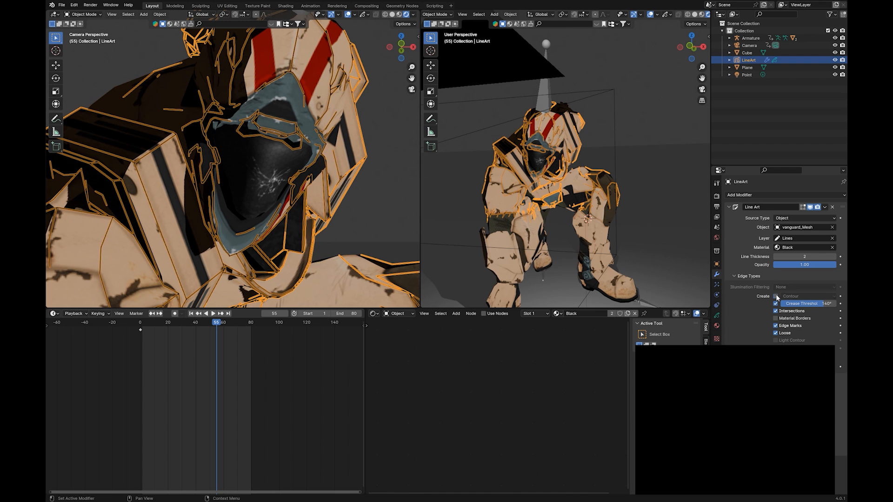
left_click(776, 296)
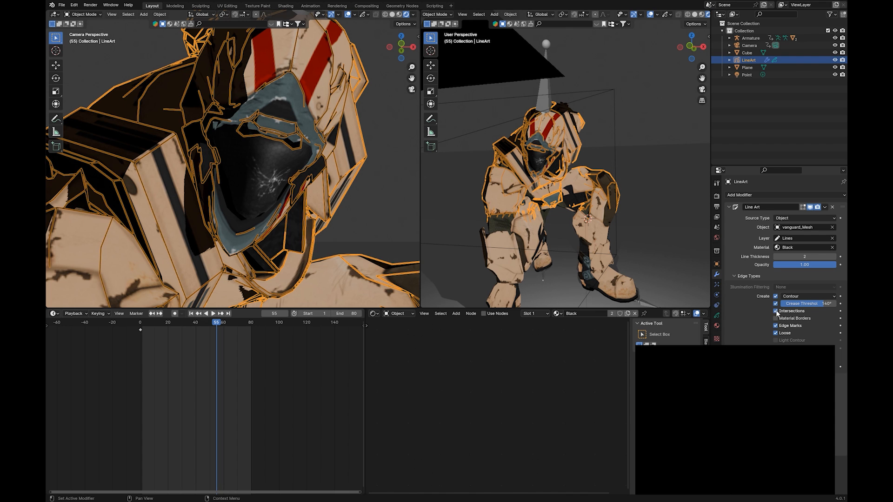
left_click(776, 317)
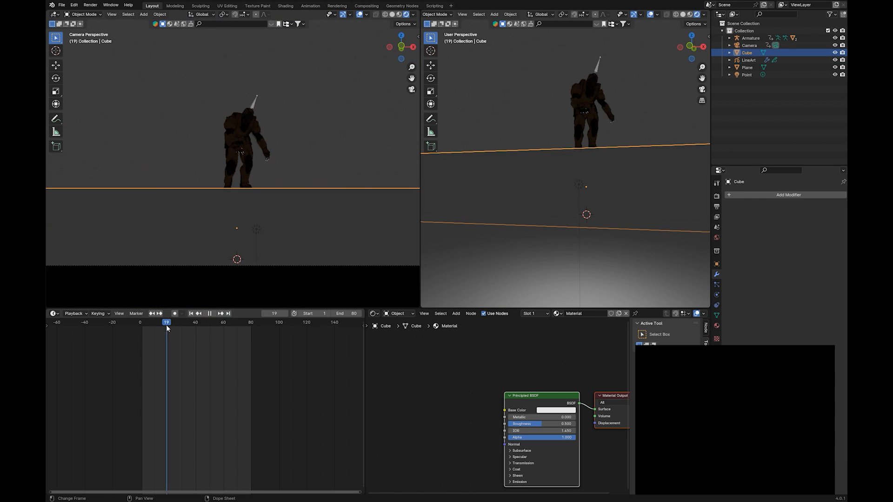
- Play the character animation and stop playback on the crouching pose
left_click(208, 313)
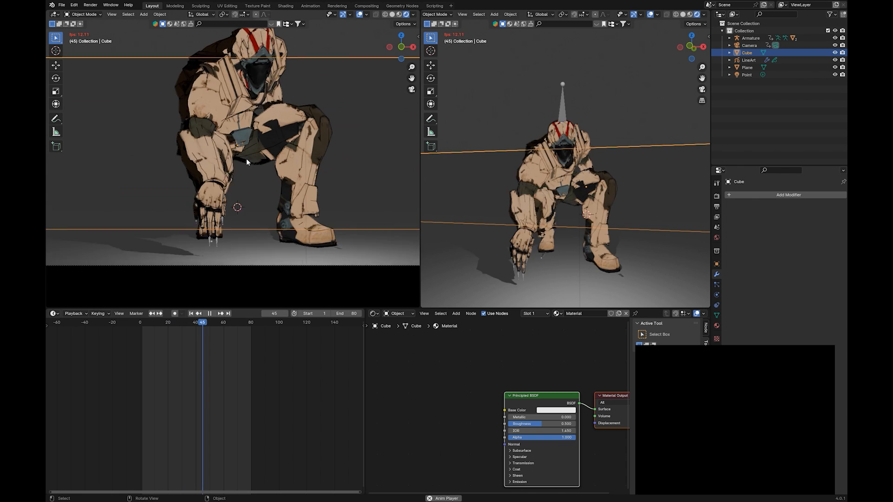
left_click(245, 322)
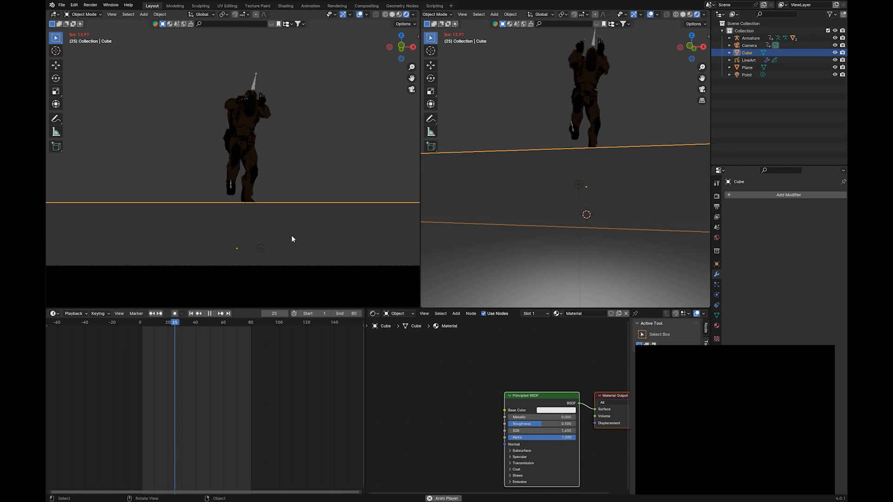
left_click(209, 322)
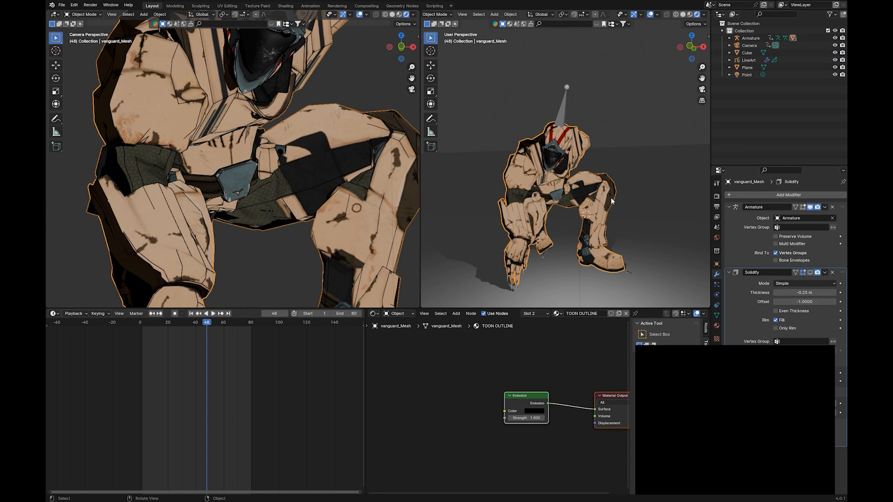
- Set the outline Solidify thickness to 0.074 m and save Toon-Shader.blend
left_click(809, 272)
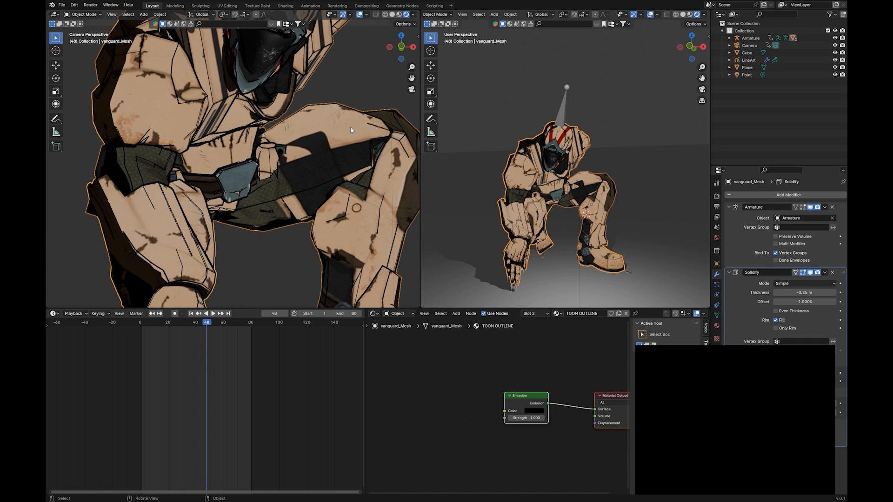
left_click(747, 52)
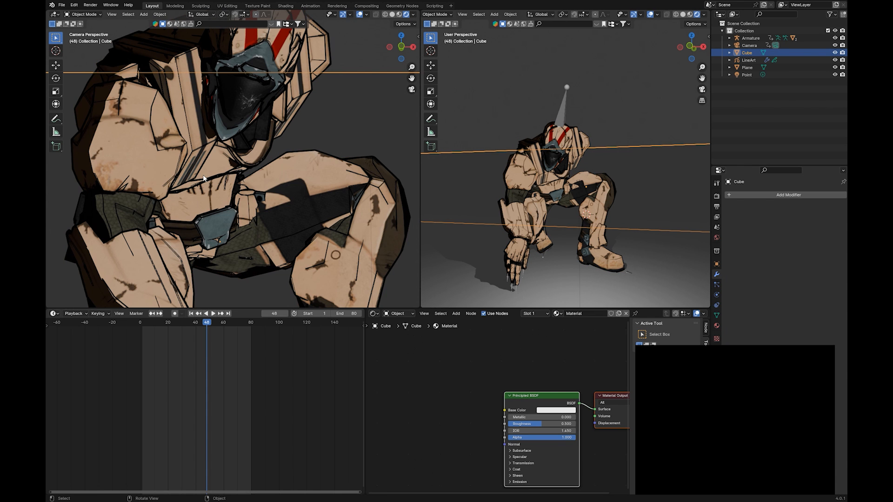
mouse_move(148, 321)
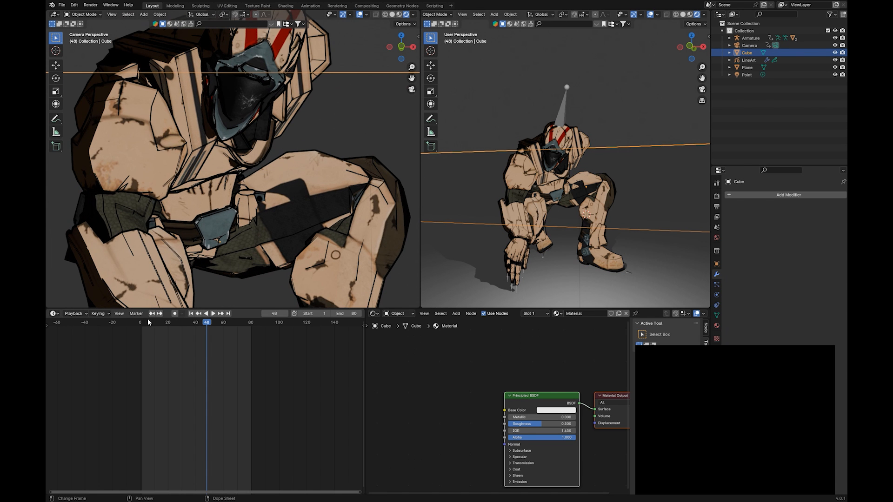
left_click(213, 313)
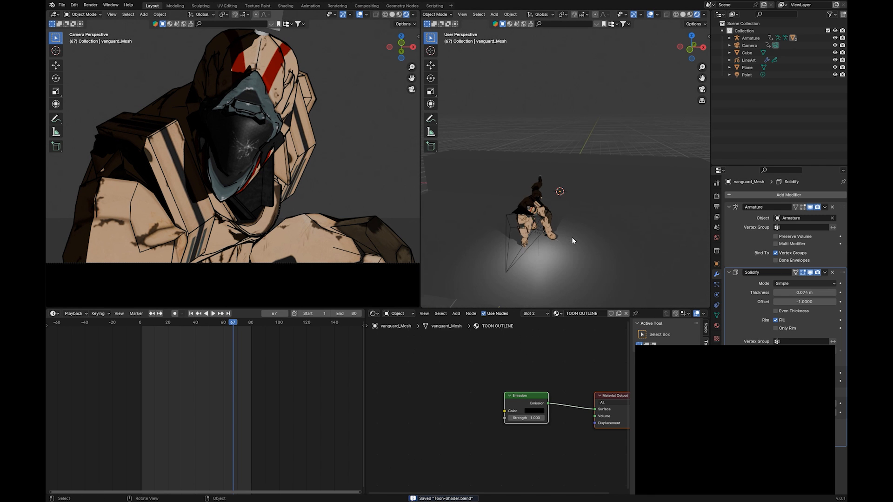
- Turn off shadows on the Point light
left_click(746, 74)
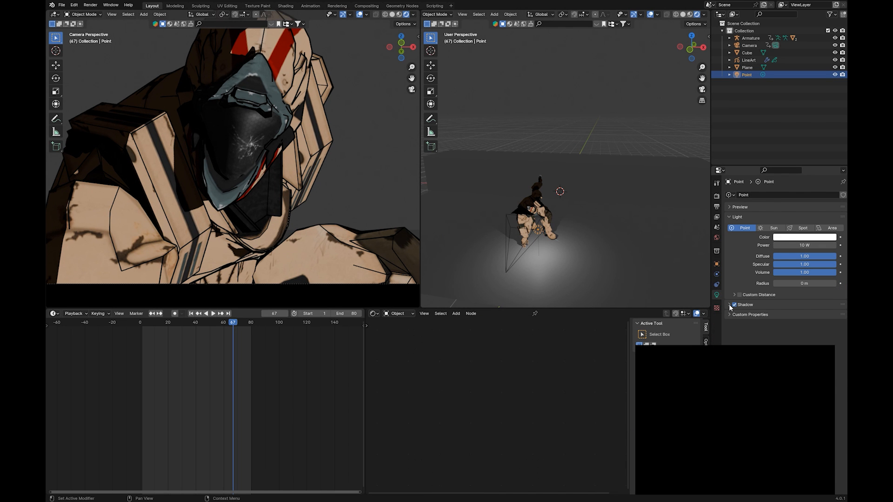
left_click(734, 304)
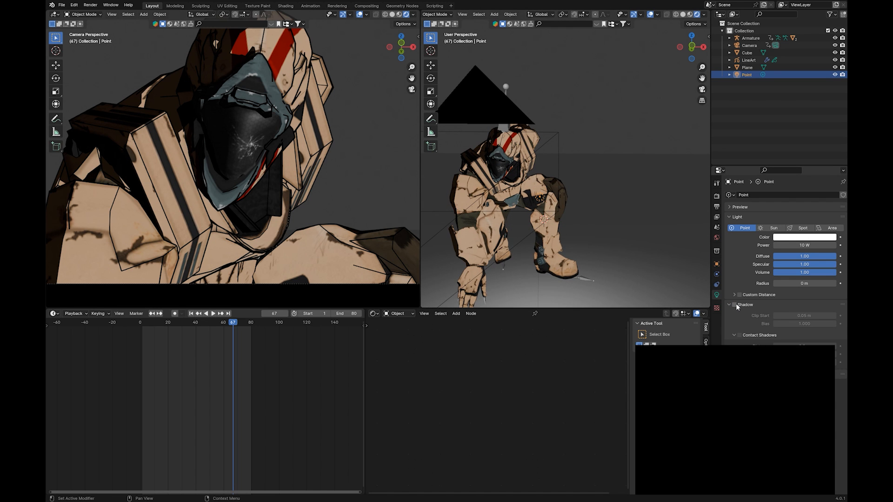
left_click(513, 217)
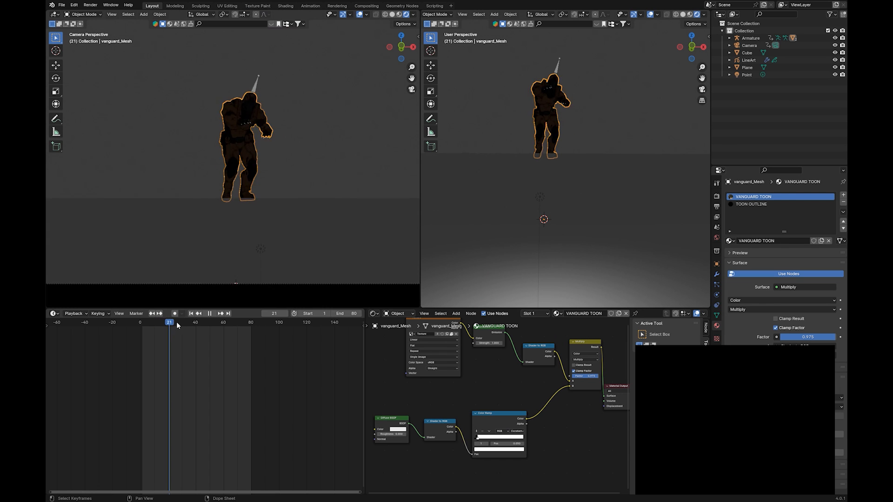
- Scrub to frames 50 and 56, then move the point light near the character
left_click(203, 322)
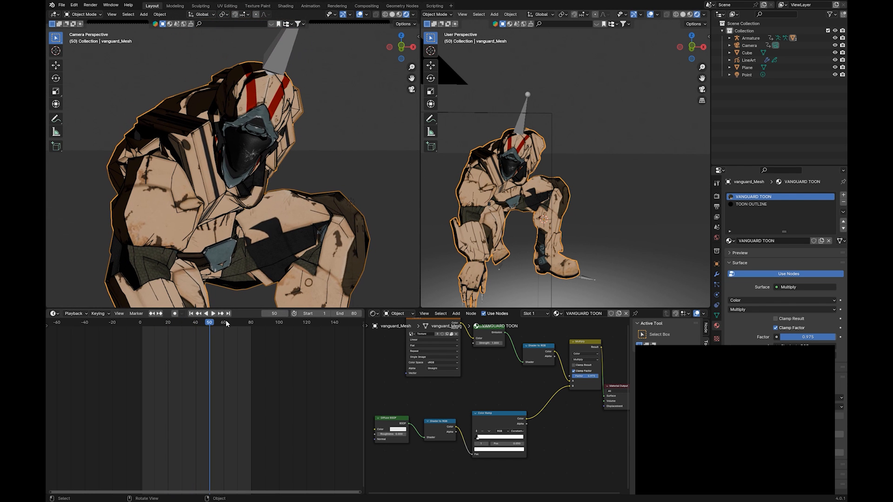
left_click(218, 322)
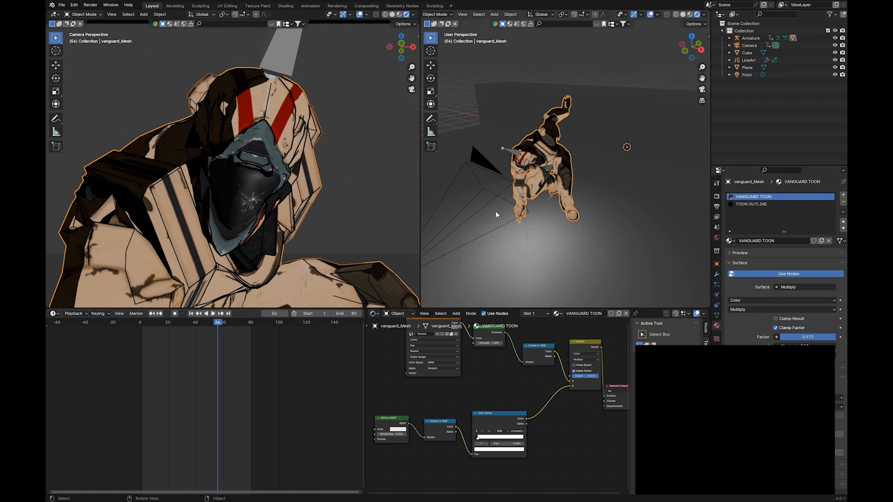
left_click(747, 74)
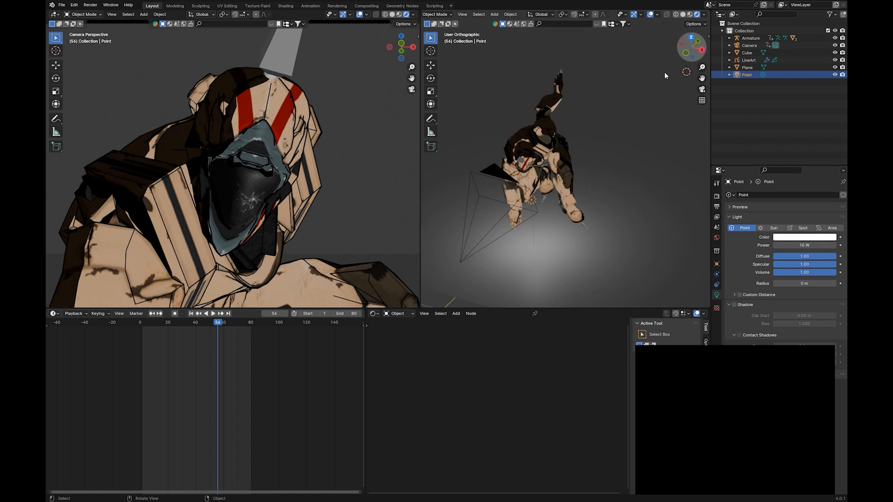
key("g")
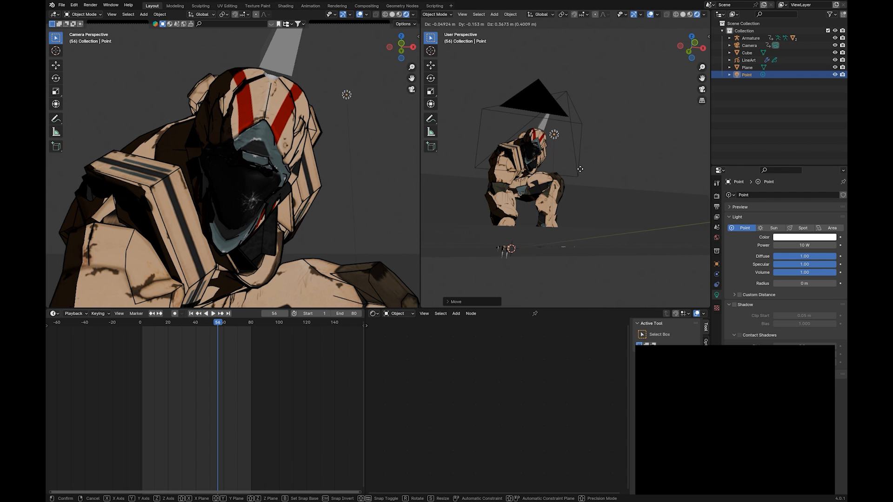
left_click(735, 304)
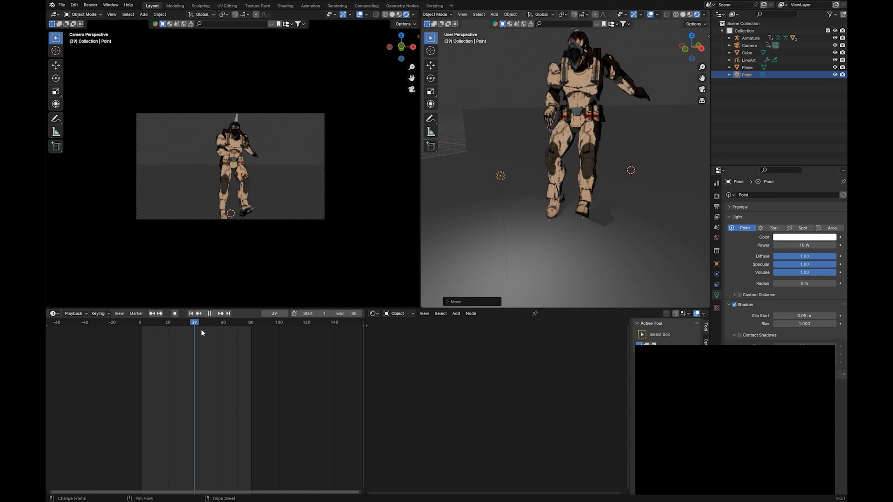
- Re-enable point light shadows with Contact Shadows turned on
left_click(212, 313)
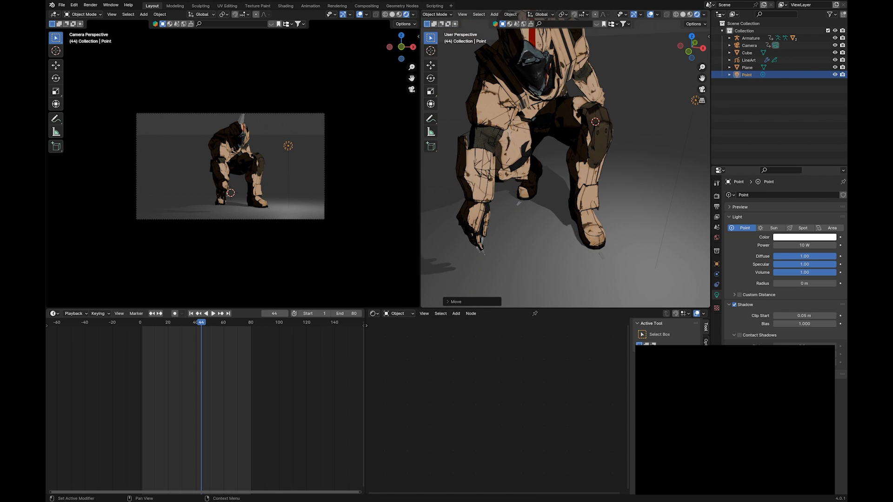
left_click(724, 335)
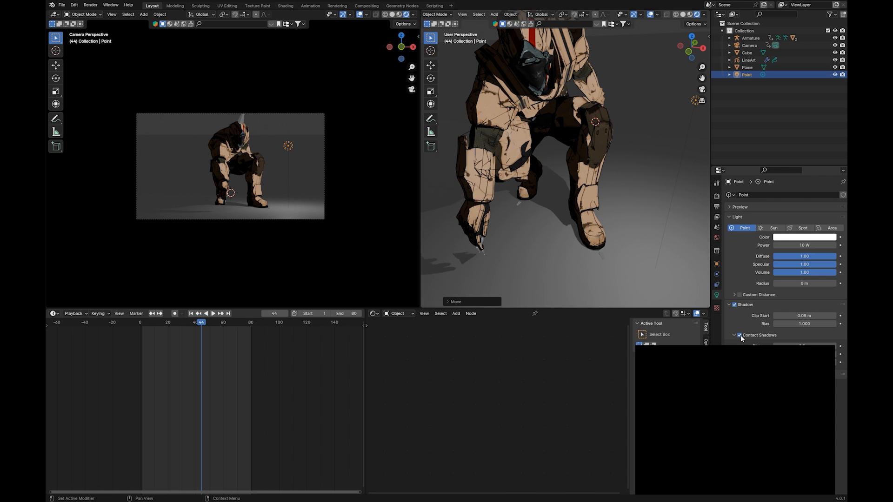
left_click(739, 335)
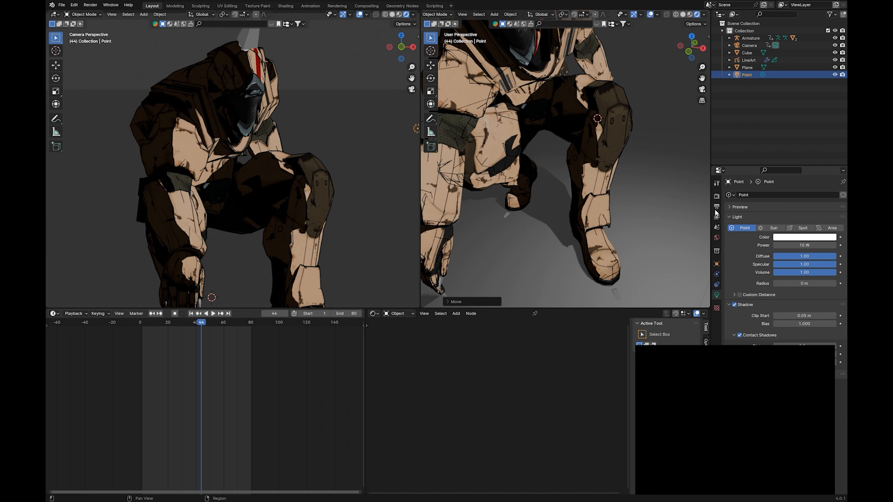
- Enable Ambient Occlusion and Bloom in the EEVEE render settings
left_click(716, 195)
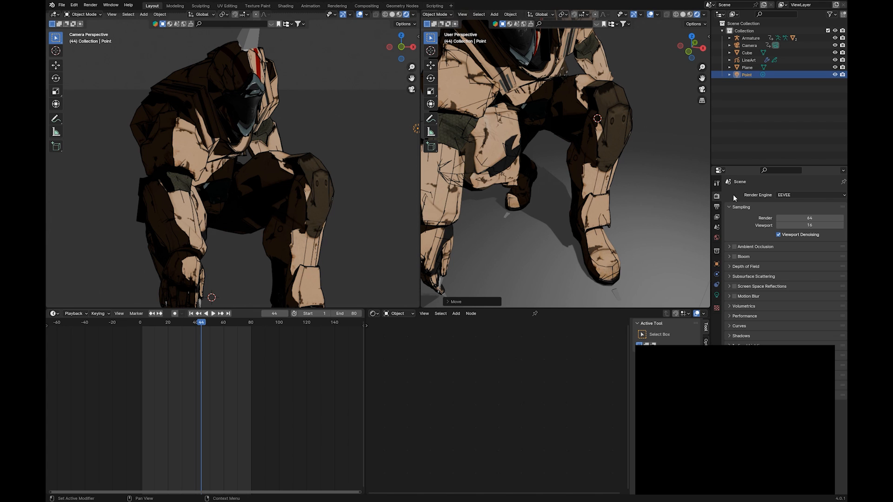
mouse_move(734, 254)
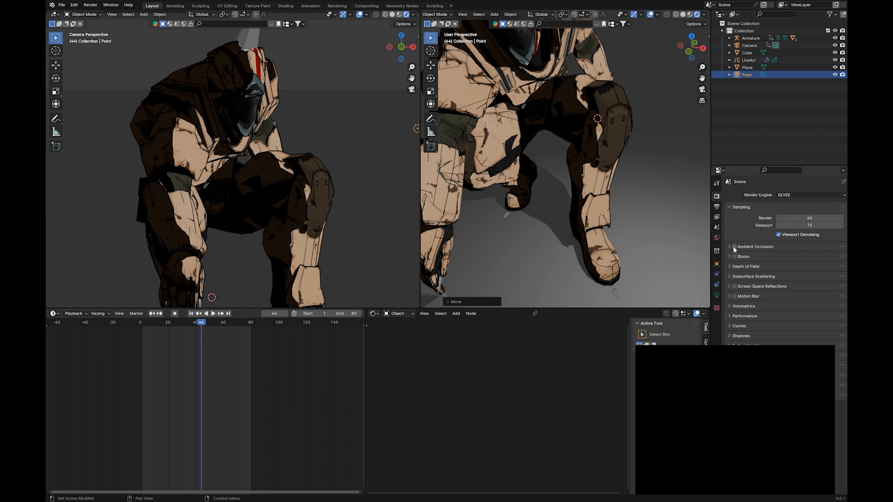
left_click(733, 246)
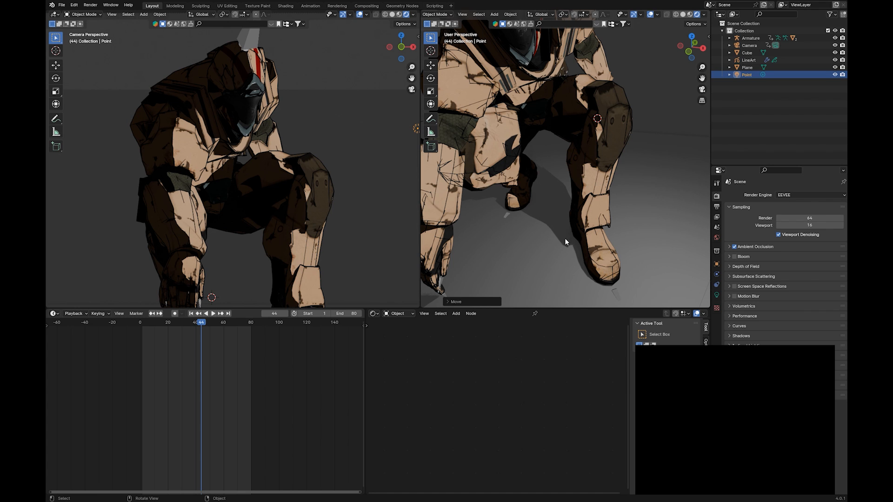
mouse_move(507, 253)
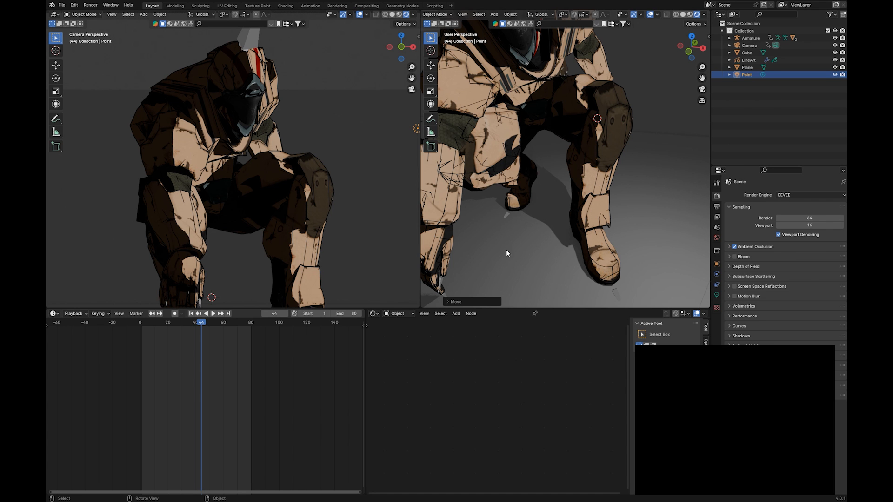
mouse_move(736, 287)
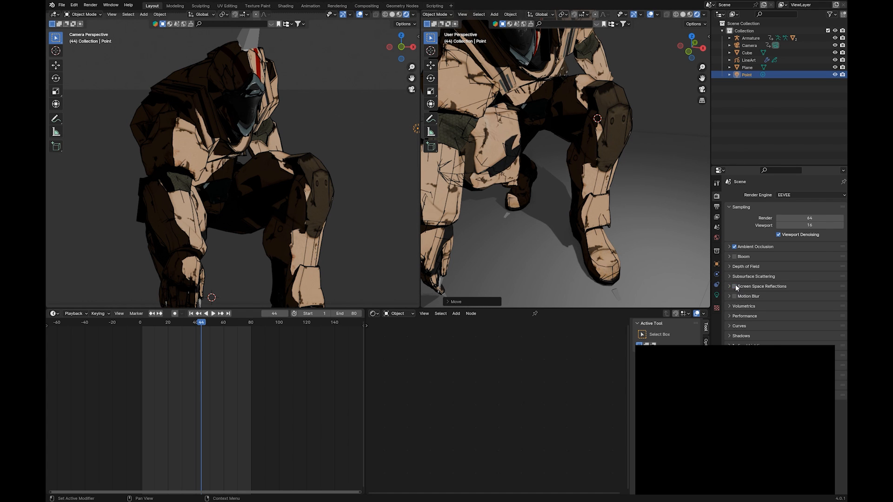
left_click(734, 257)
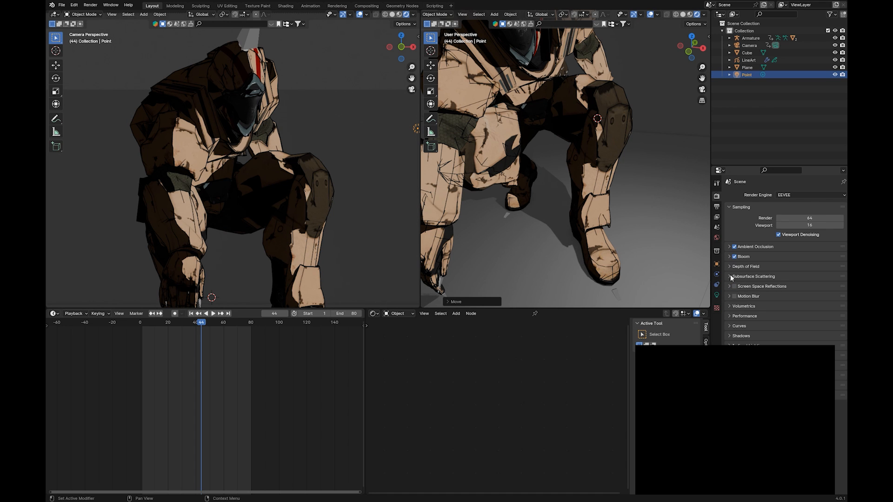
mouse_move(733, 324)
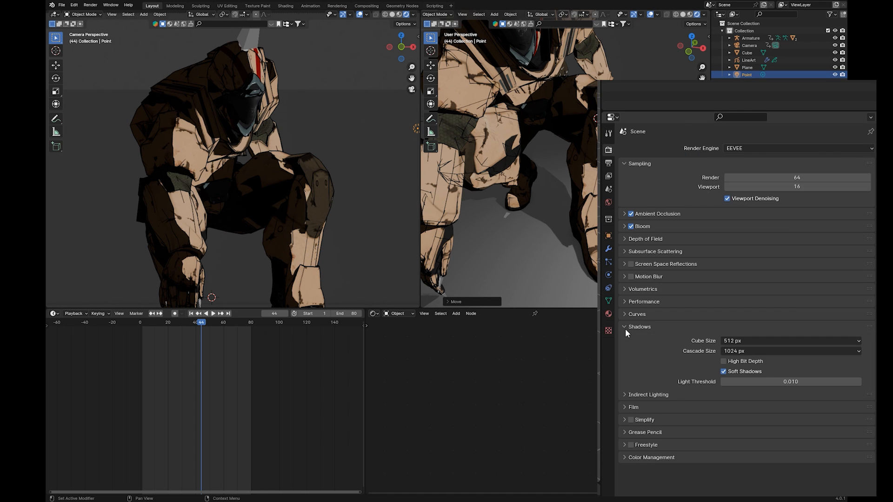
- Turn on High Bit Depth shadows and set the shadow Cube Size to 4096 px
left_click(725, 361)
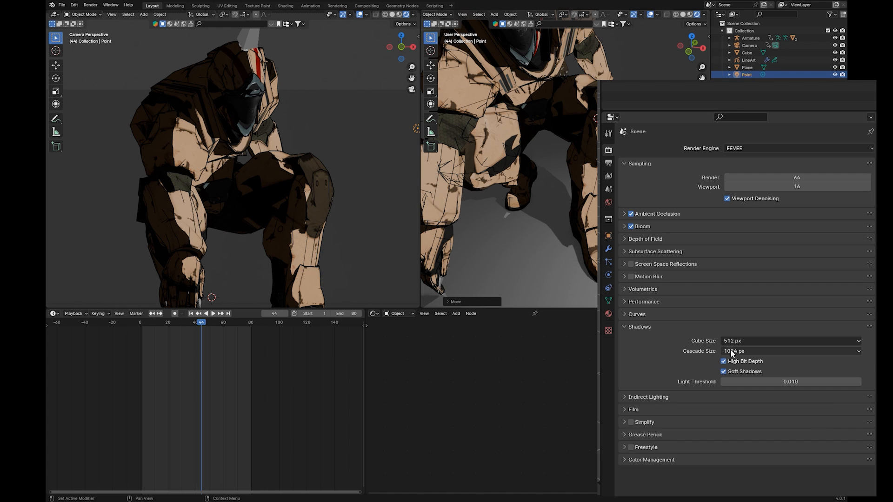
left_click(790, 340)
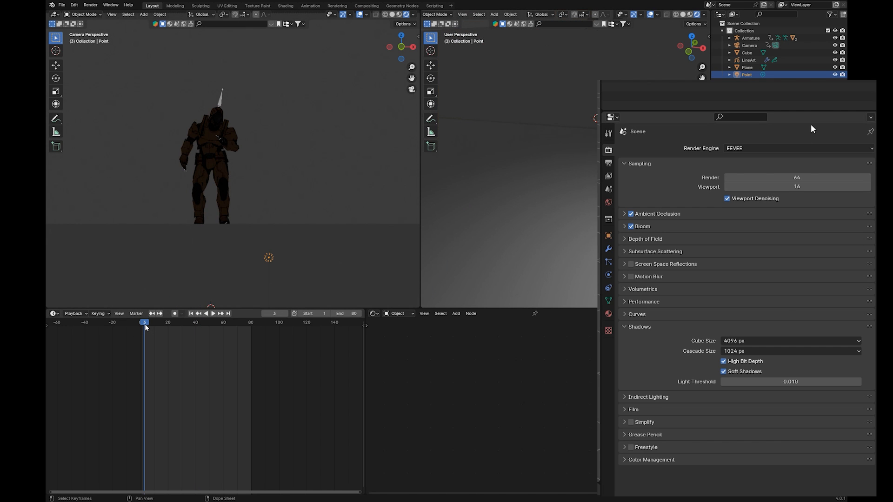
left_click(213, 313)
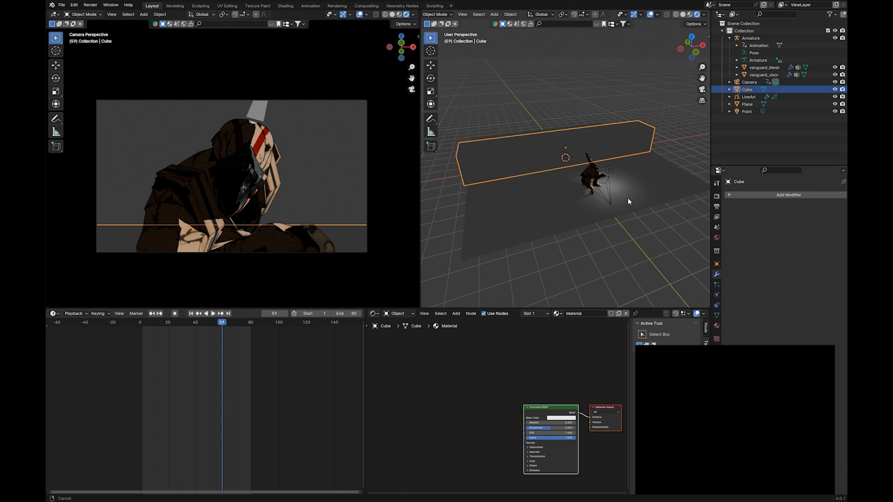
- Make the Point light red, then select vanguard_Mesh to view its VANGUARD TOON nodes
left_click(746, 111)
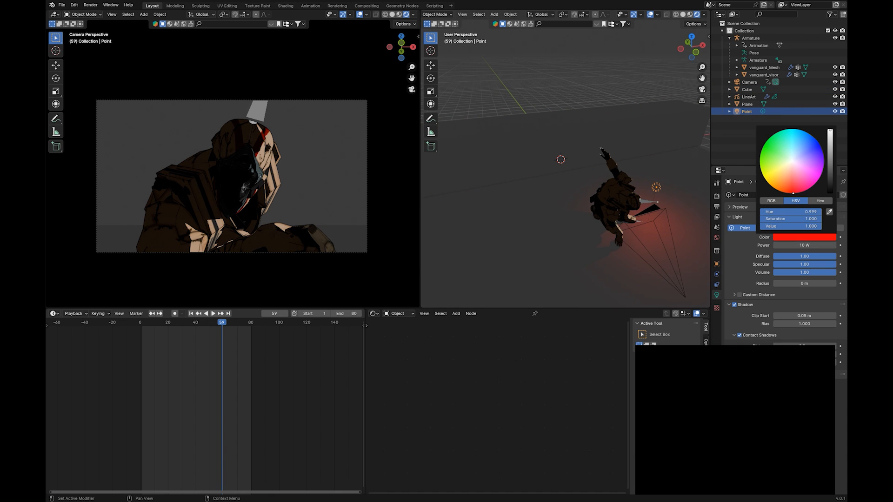
left_click(774, 142)
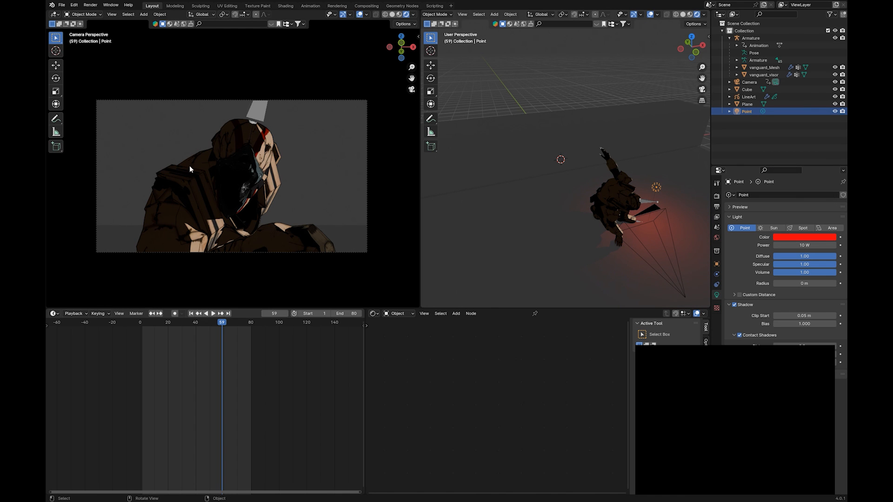
mouse_move(355, 183)
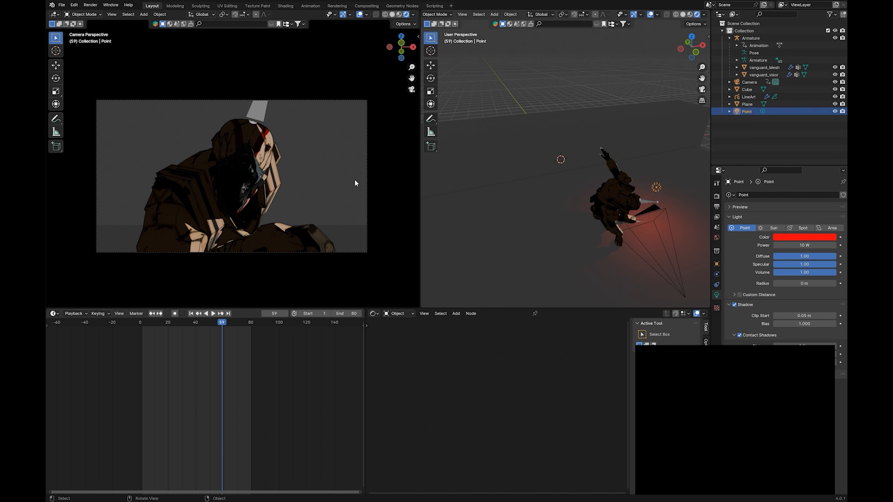
left_click(764, 67)
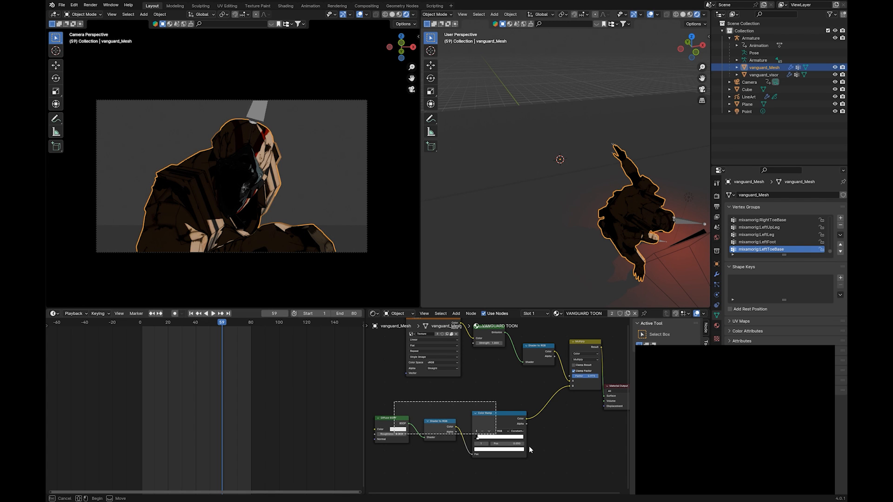
left_click(390, 408)
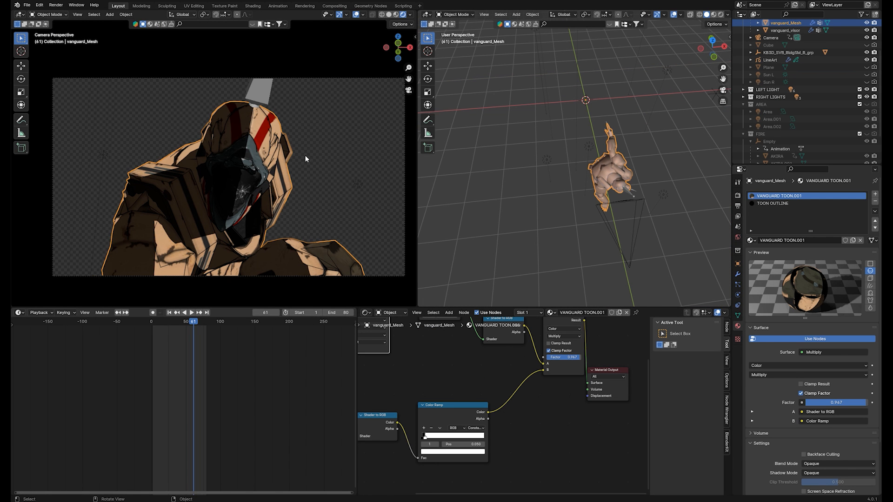
mouse_move(568, 228)
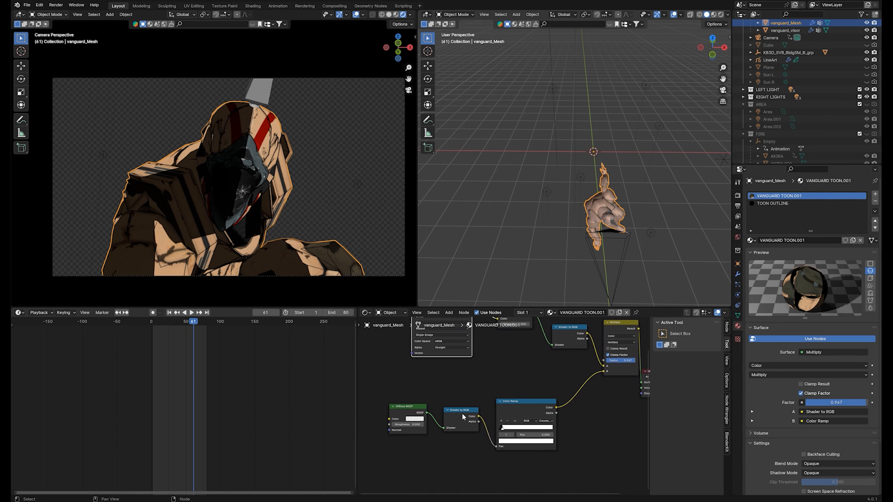
mouse_move(530, 398)
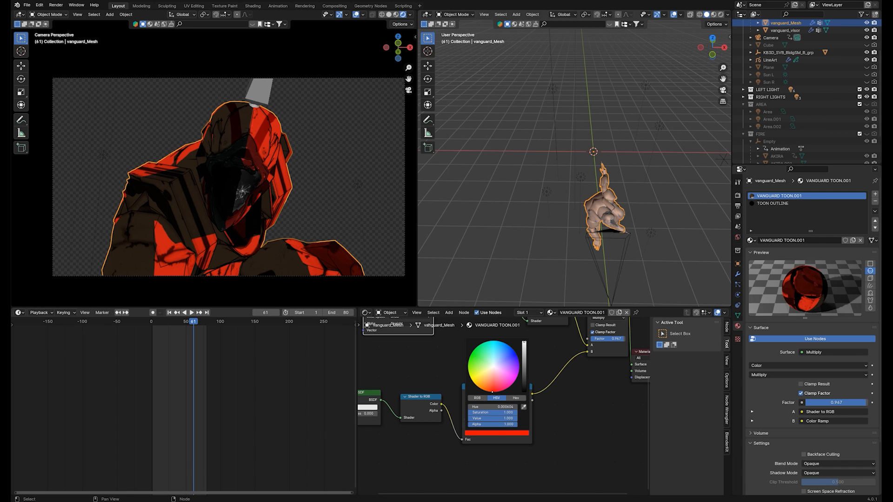
- Change the white stop of the VANGUARD TOON.001 Color Ramp to red
left_click(276, 134)
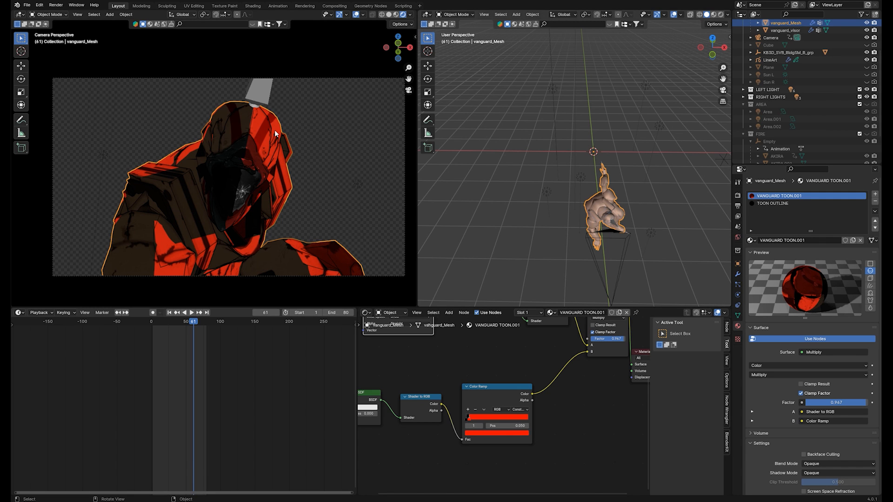
mouse_move(238, 269)
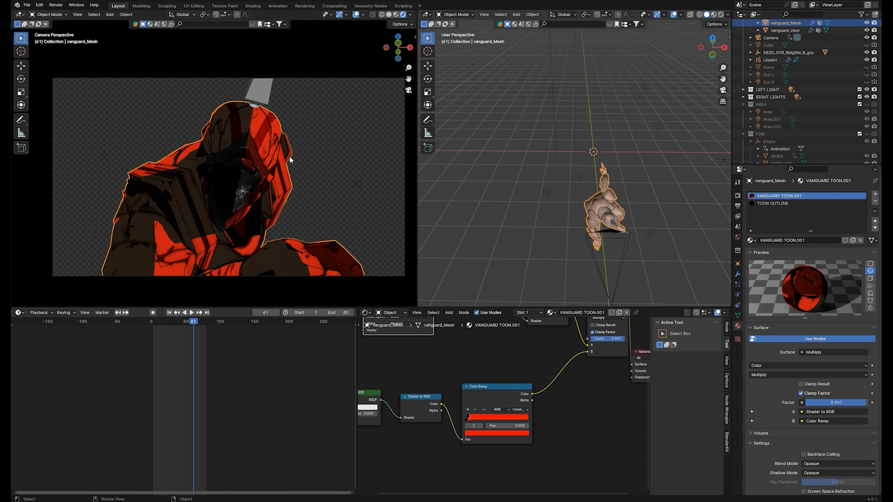
mouse_move(294, 165)
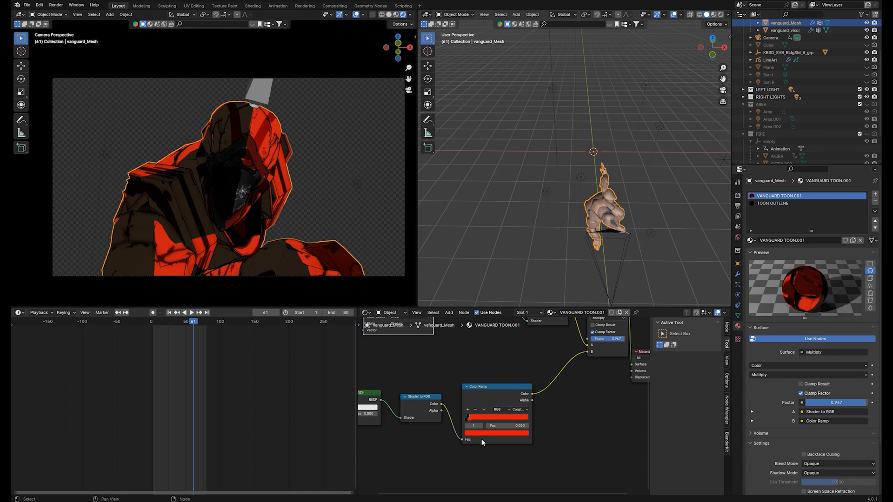
left_click(496, 417)
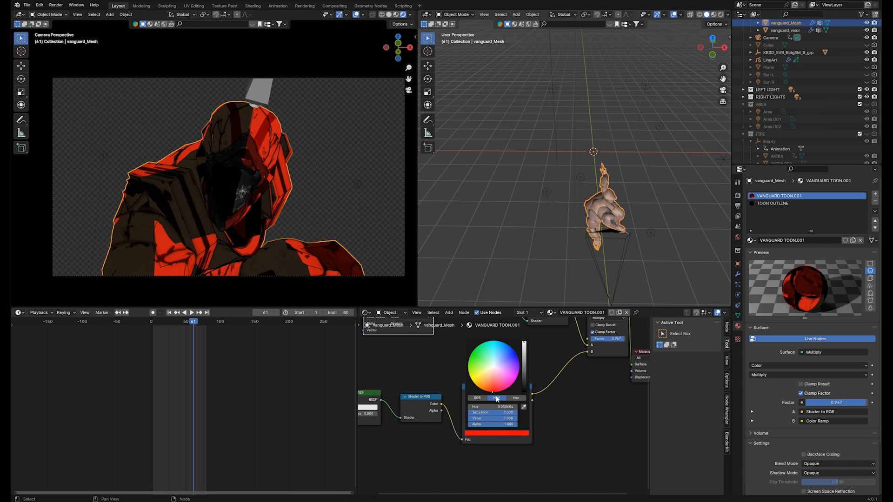
left_click(327, 200)
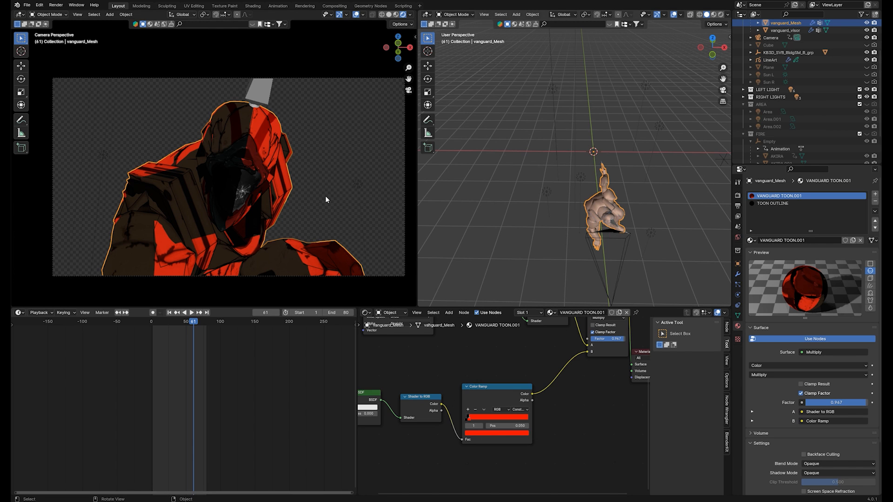
mouse_move(121, 166)
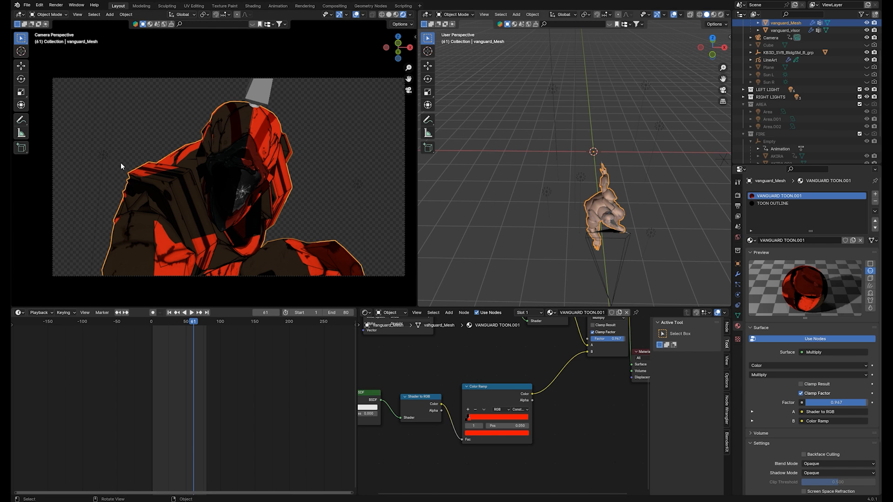
mouse_move(259, 126)
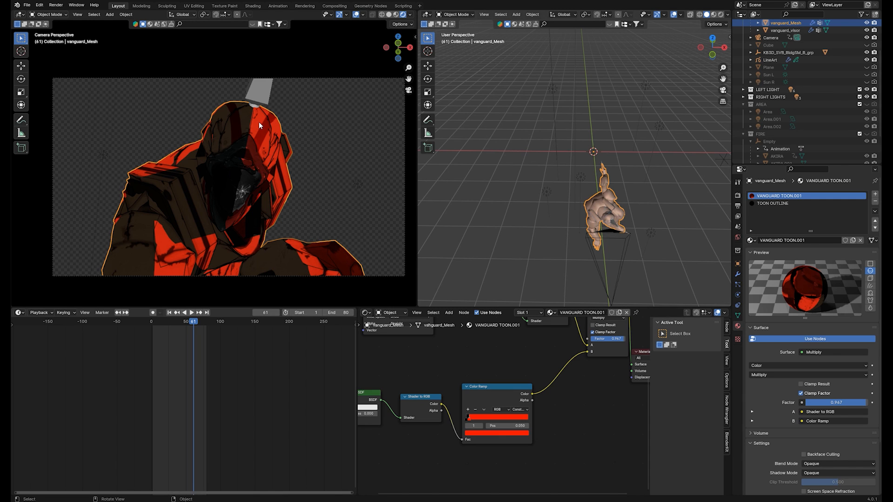
mouse_move(193, 243)
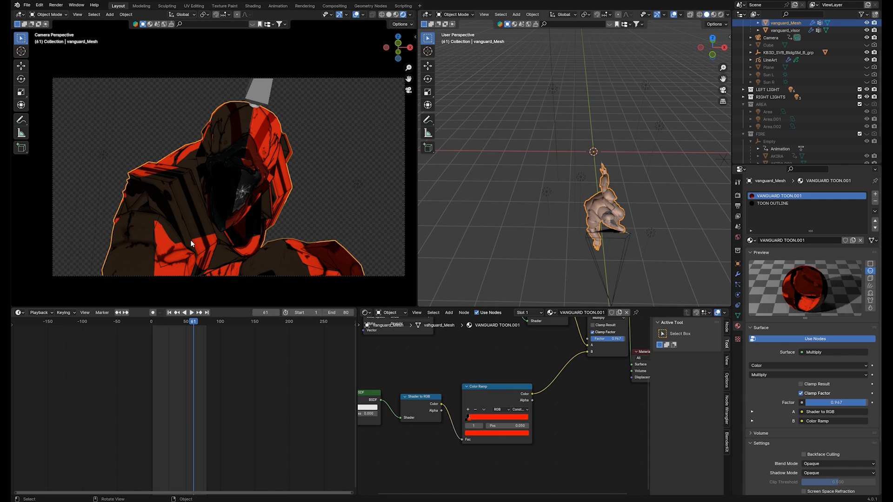
mouse_move(108, 248)
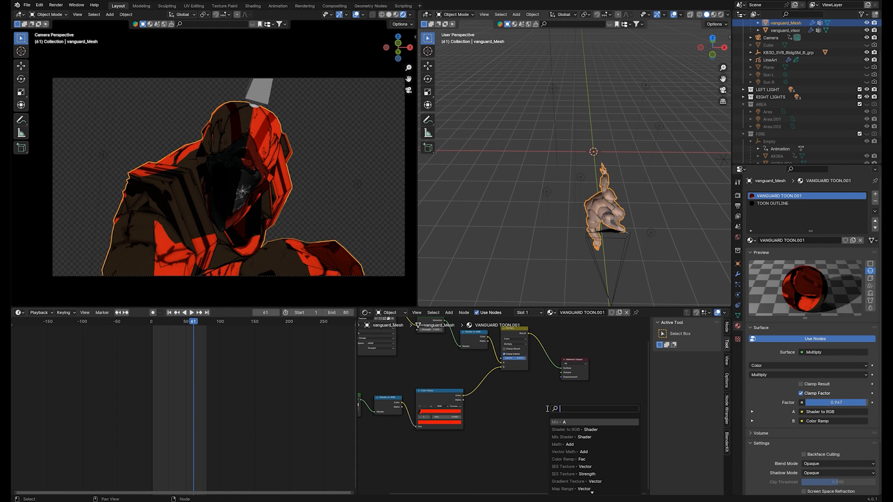
- Add a Mix node after the Color Ramp and Multiply, with a magenta B colour
type("mix")
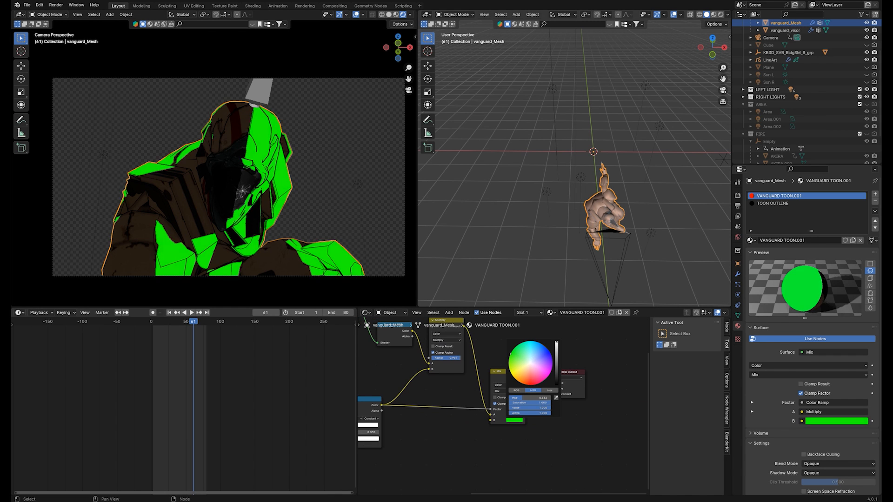
left_click(543, 370)
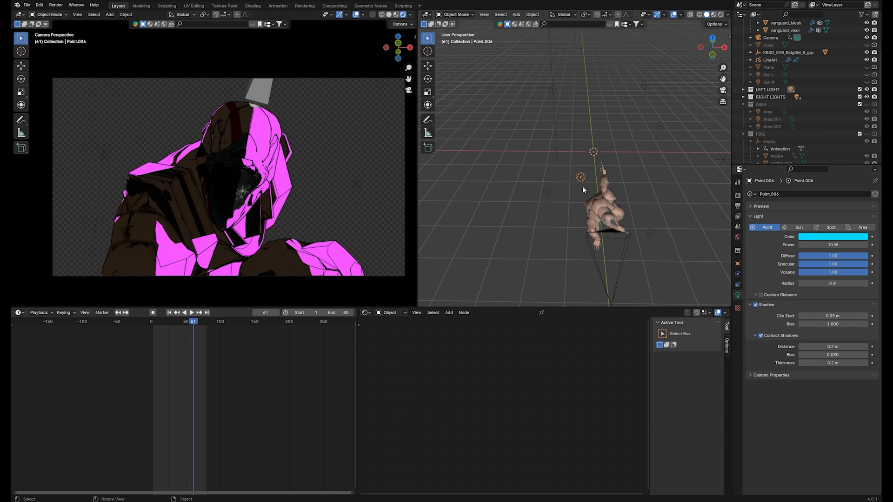
mouse_move(253, 124)
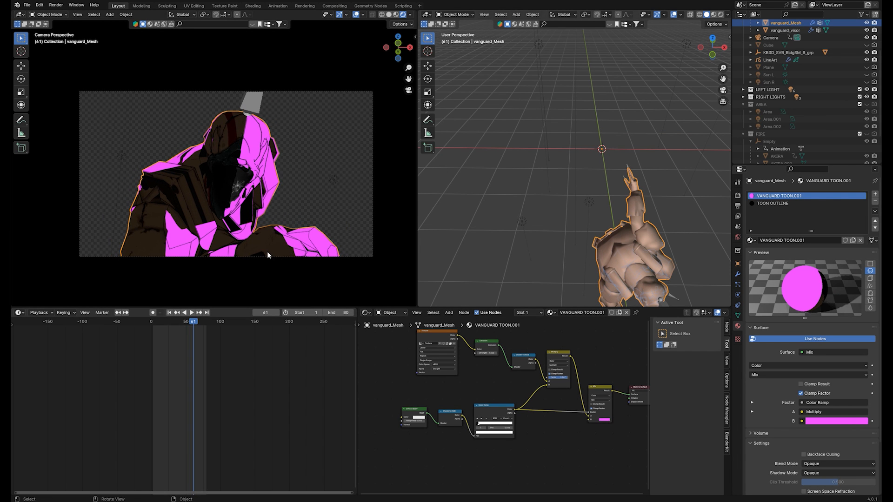
mouse_move(246, 194)
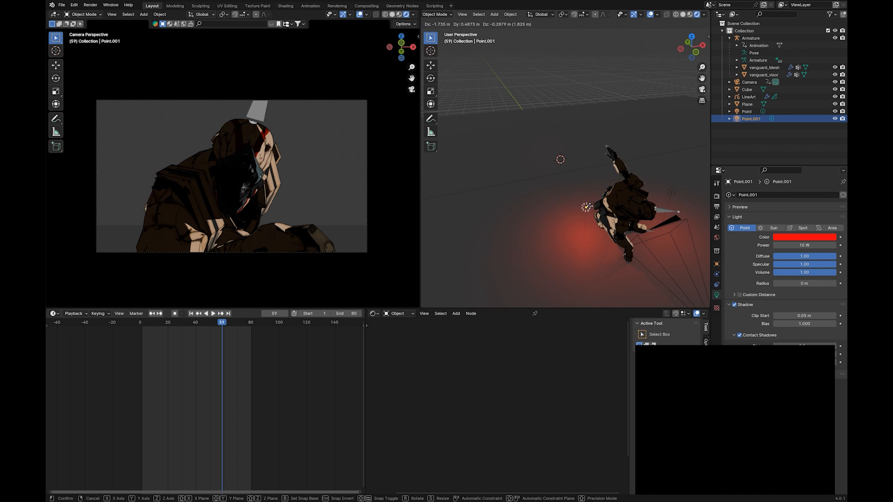
- Swap the body material to VanguardBodyMat and back to VANGUARD TOON, then select Point
left_click(804, 236)
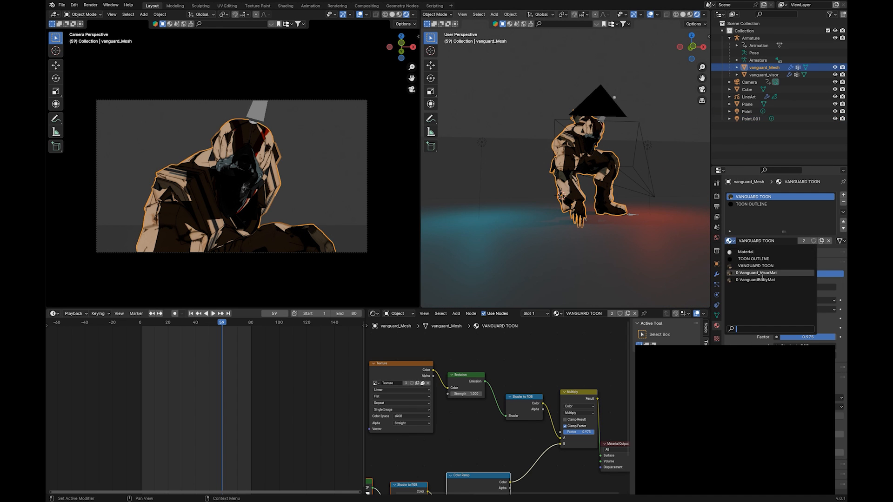
mouse_move(756, 280)
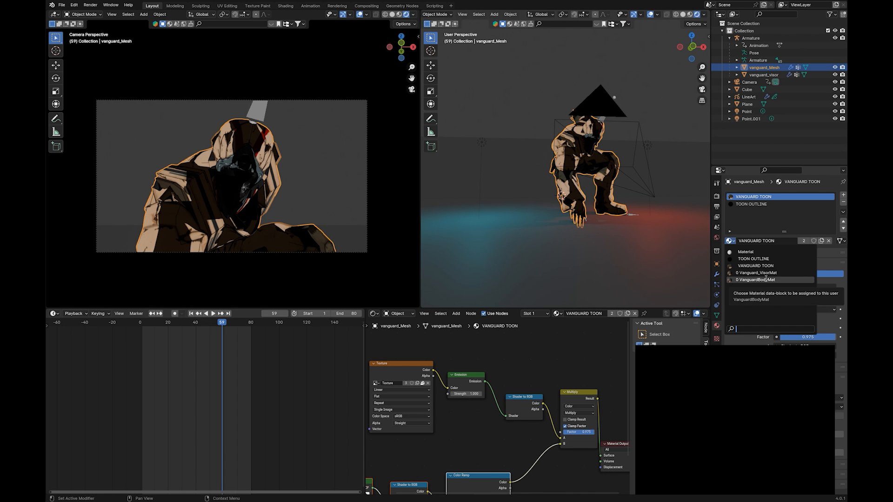
left_click(756, 280)
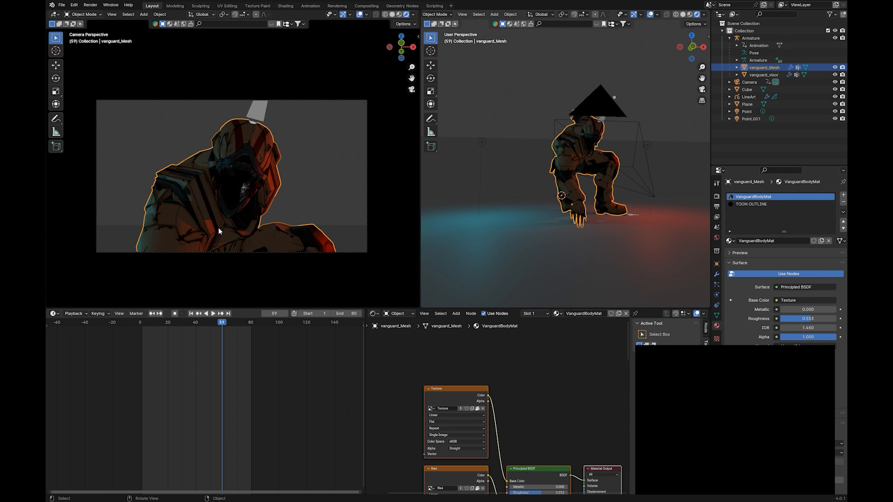
scroll("down", 3)
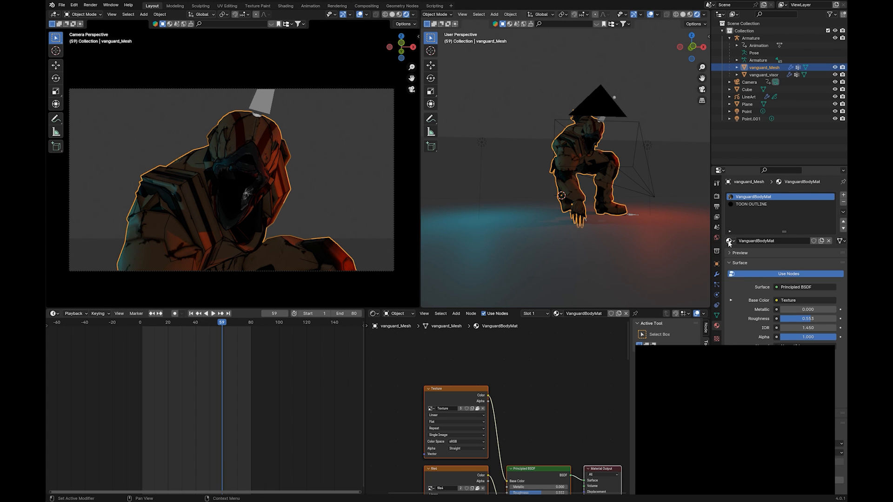
left_click(730, 241)
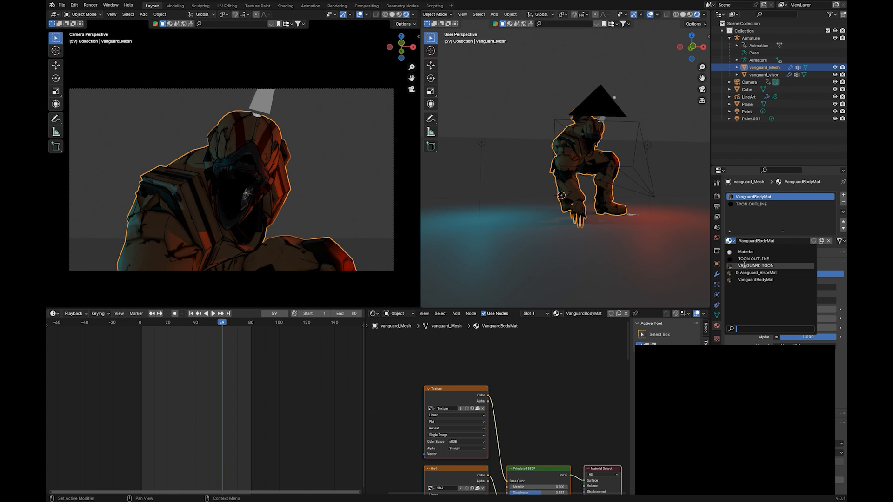
left_click(756, 265)
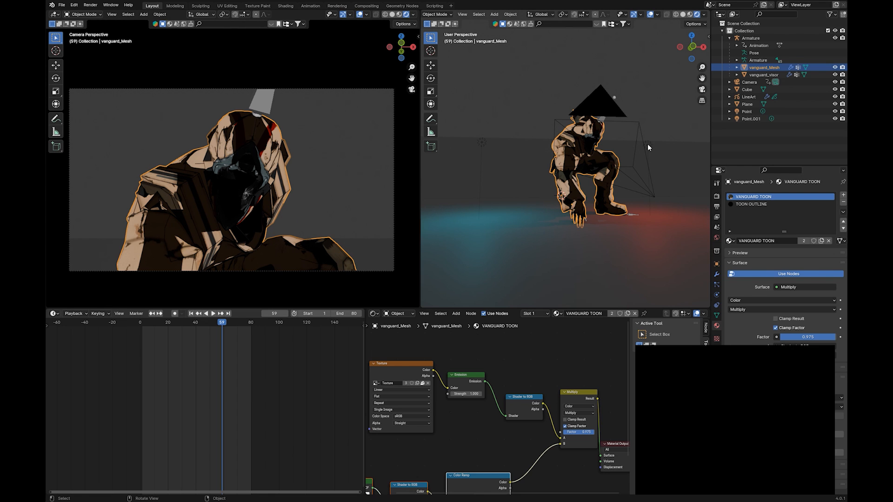
left_click(747, 111)
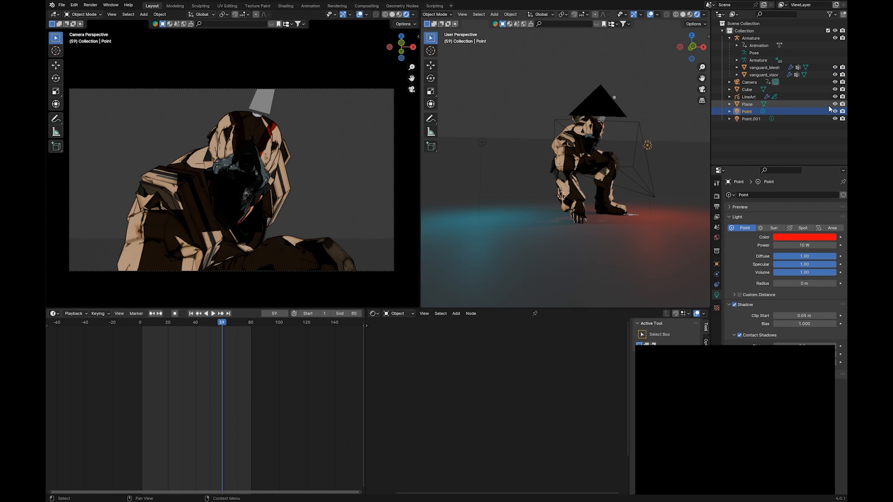
- Give the toon material white emission and Multiply Factor 1.0, and hide the red Point light
left_click(835, 111)
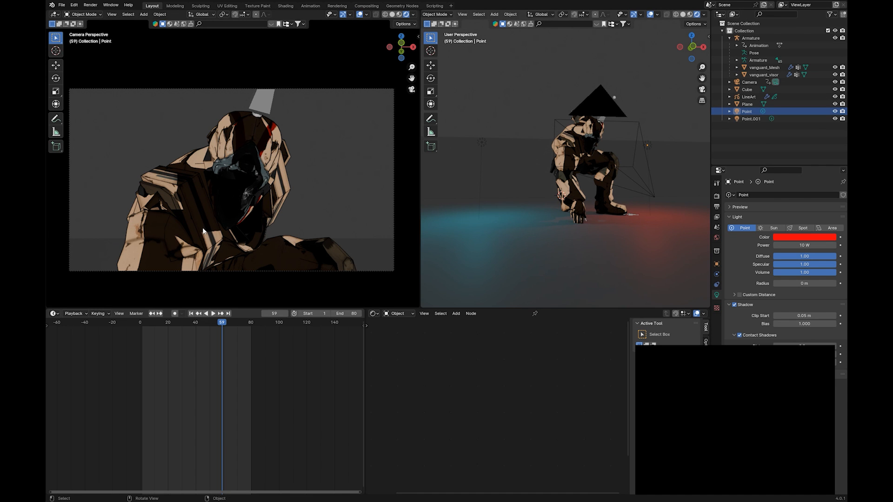
left_click(764, 67)
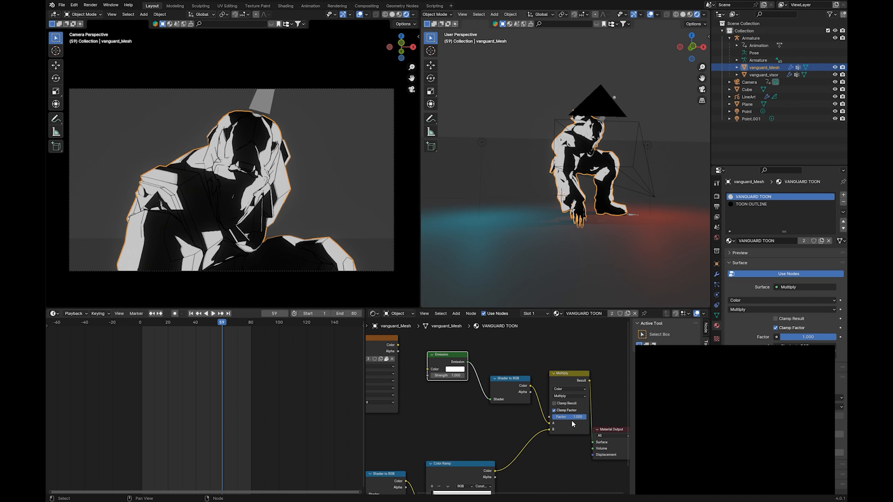
left_click(717, 196)
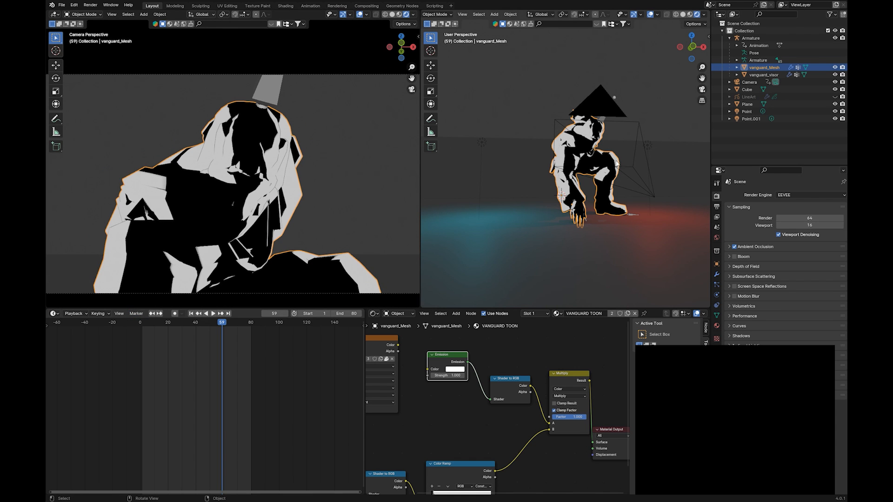
left_click(747, 111)
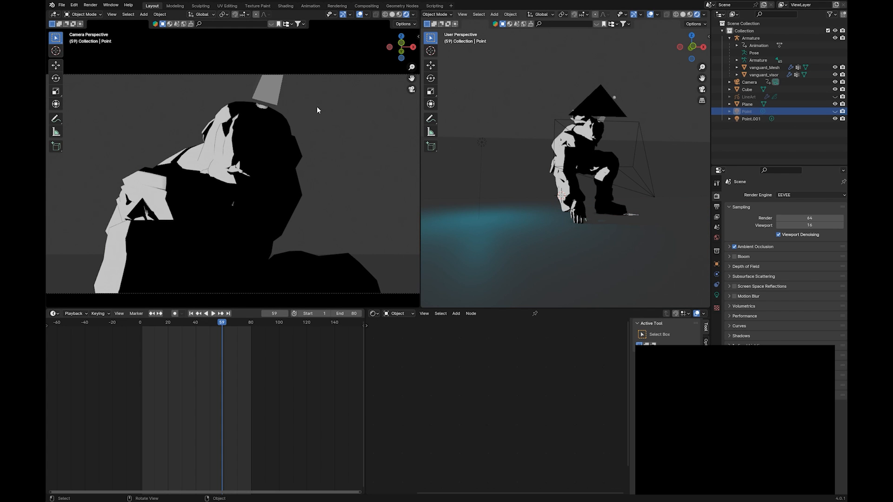
mouse_move(209, 161)
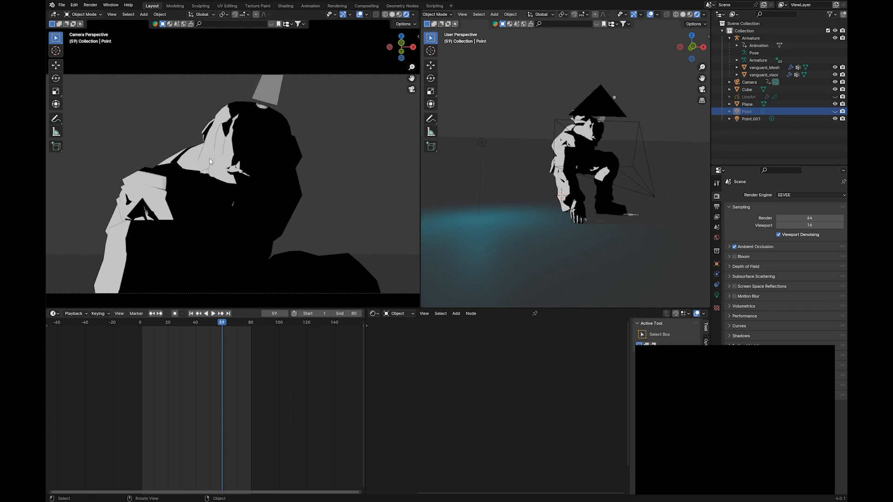
mouse_move(109, 258)
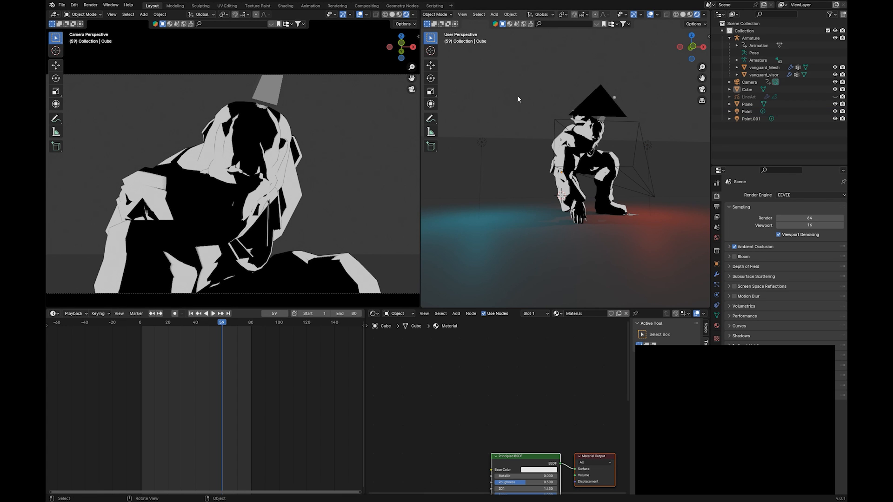
mouse_move(510, 219)
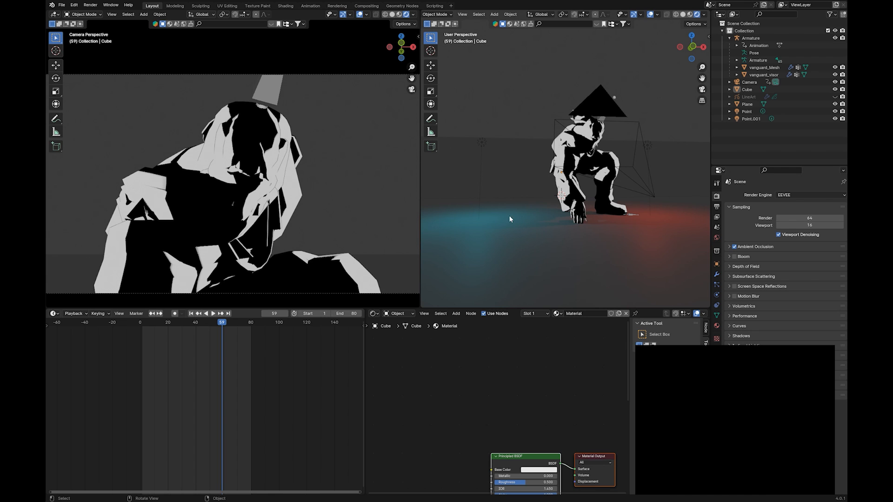
- Select the floor Cube and expand the Film panel in Render Properties
left_click(746, 89)
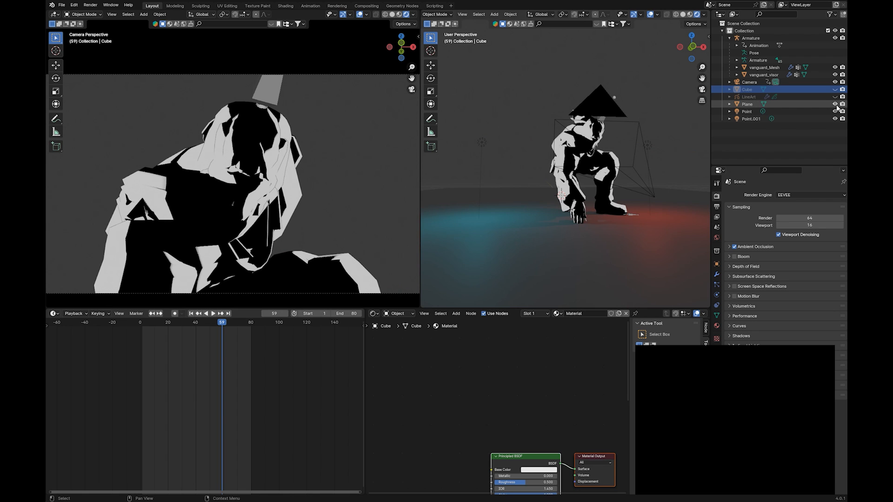
left_click(835, 105)
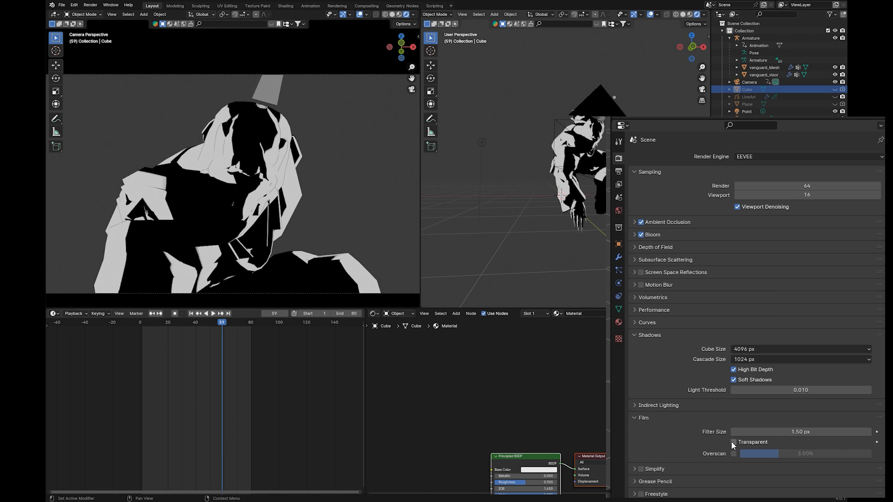
- Enable Transparent film and change the View Transform from AgX to Standard
left_click(734, 442)
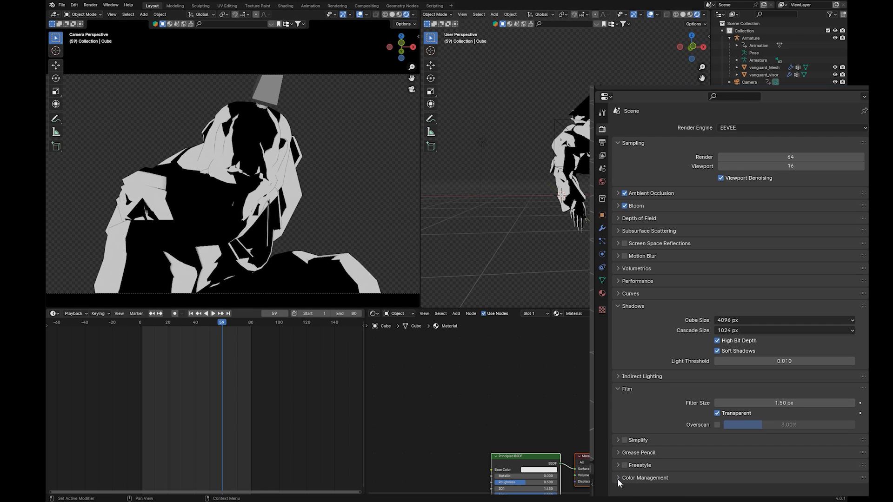
left_click(644, 478)
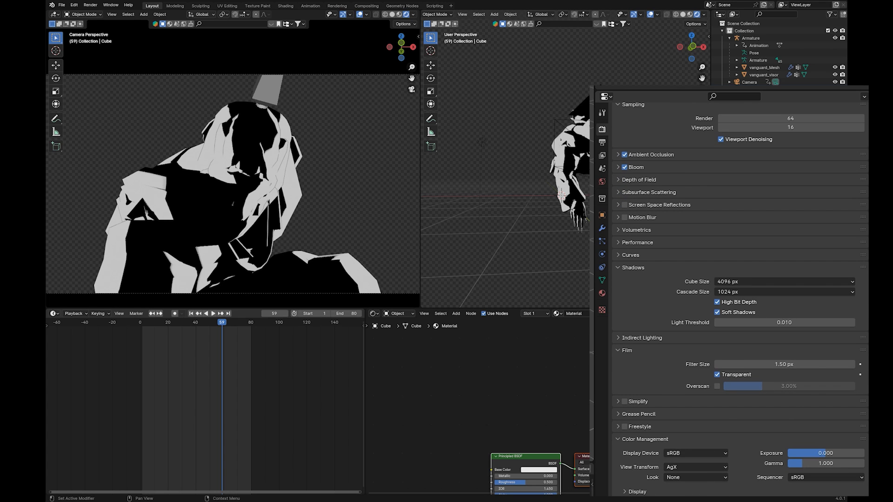
left_click(695, 467)
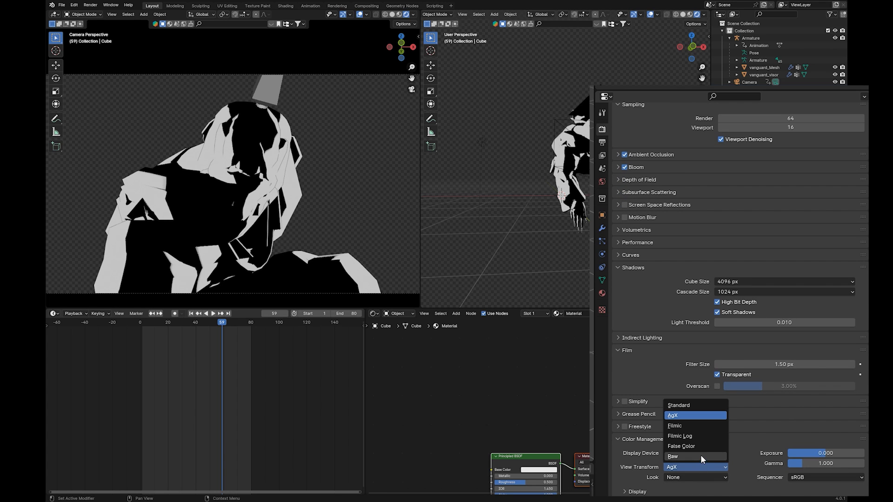
left_click(677, 405)
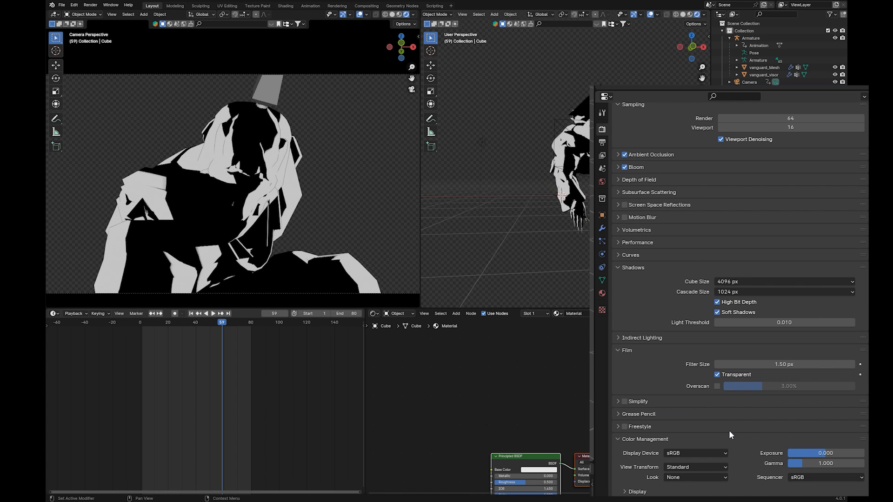
mouse_move(734, 436)
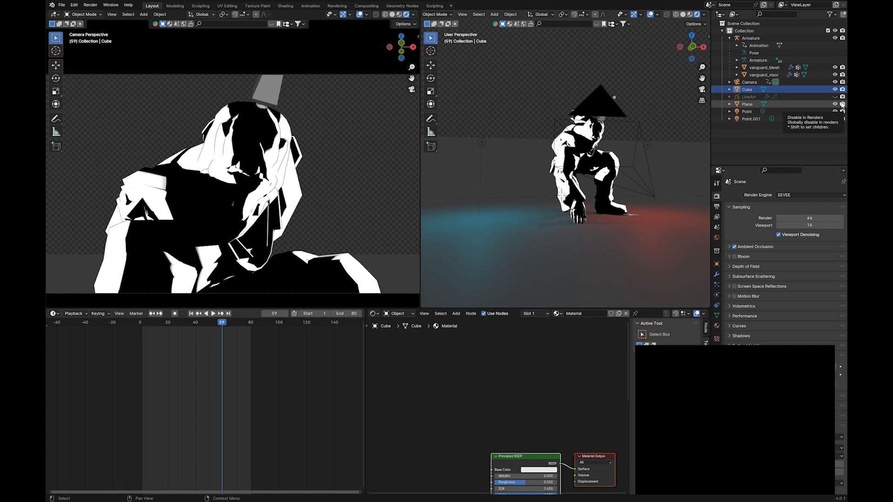
left_click(366, 6)
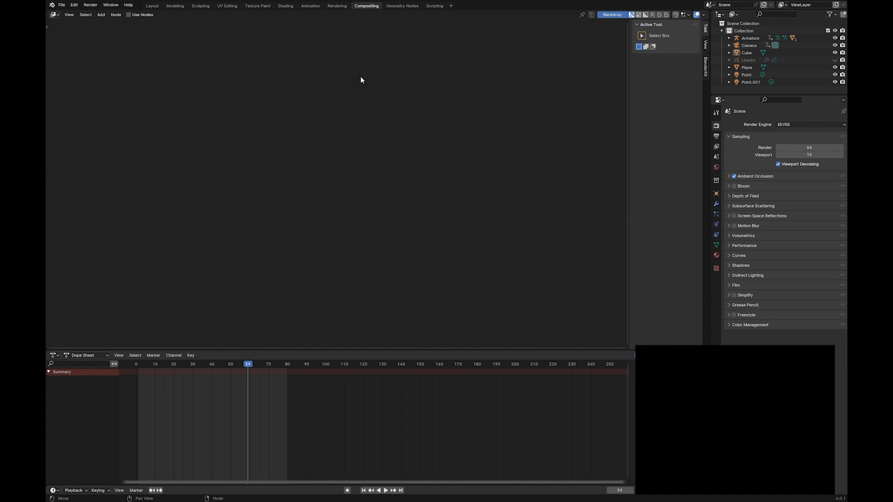
left_click(151, 6)
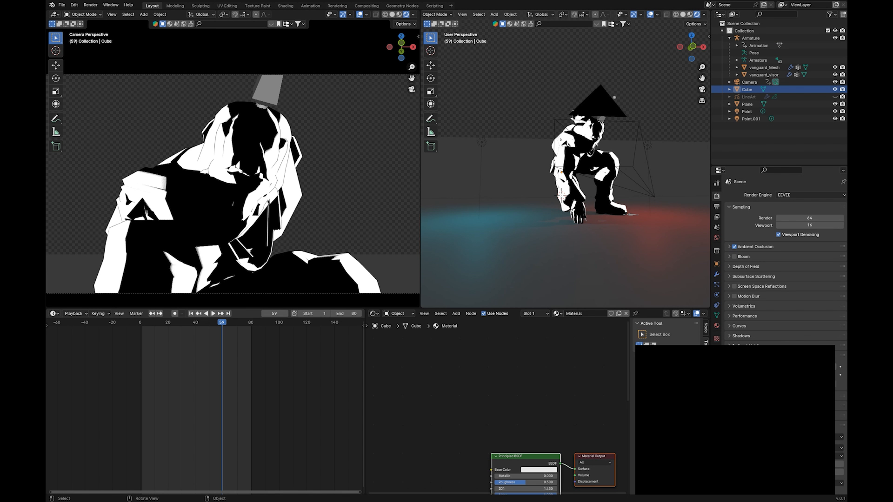
mouse_move(398, 185)
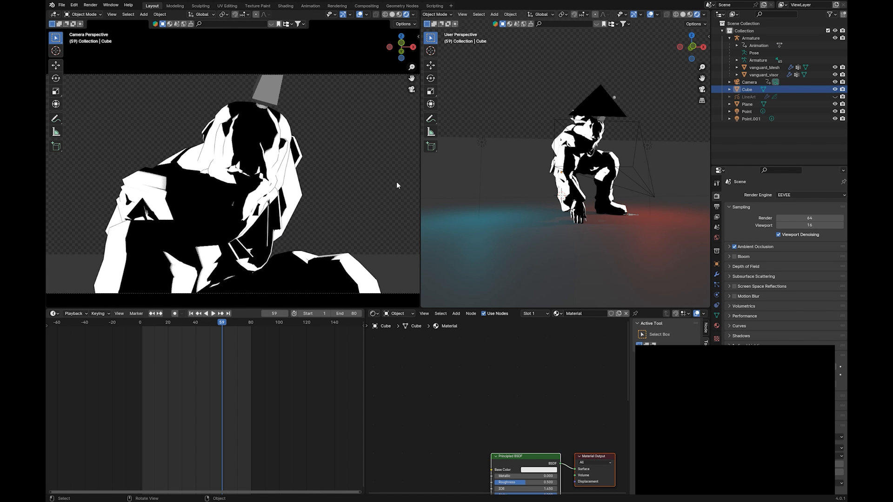